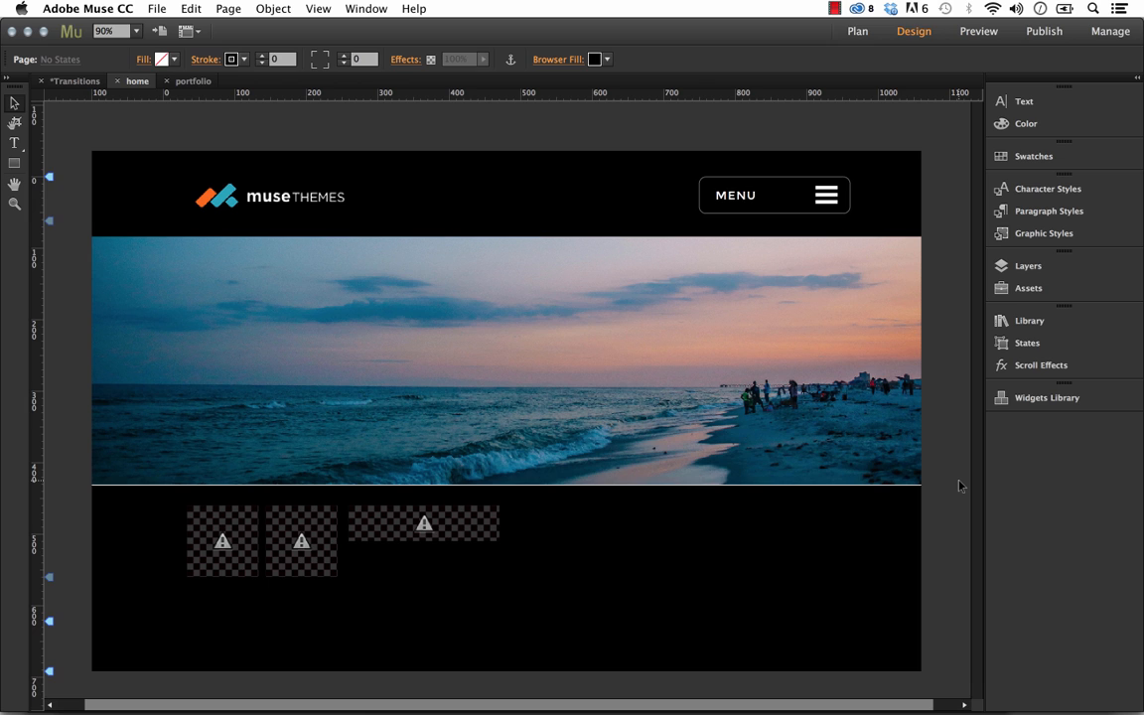
pyautogui.moveTo(952, 459)
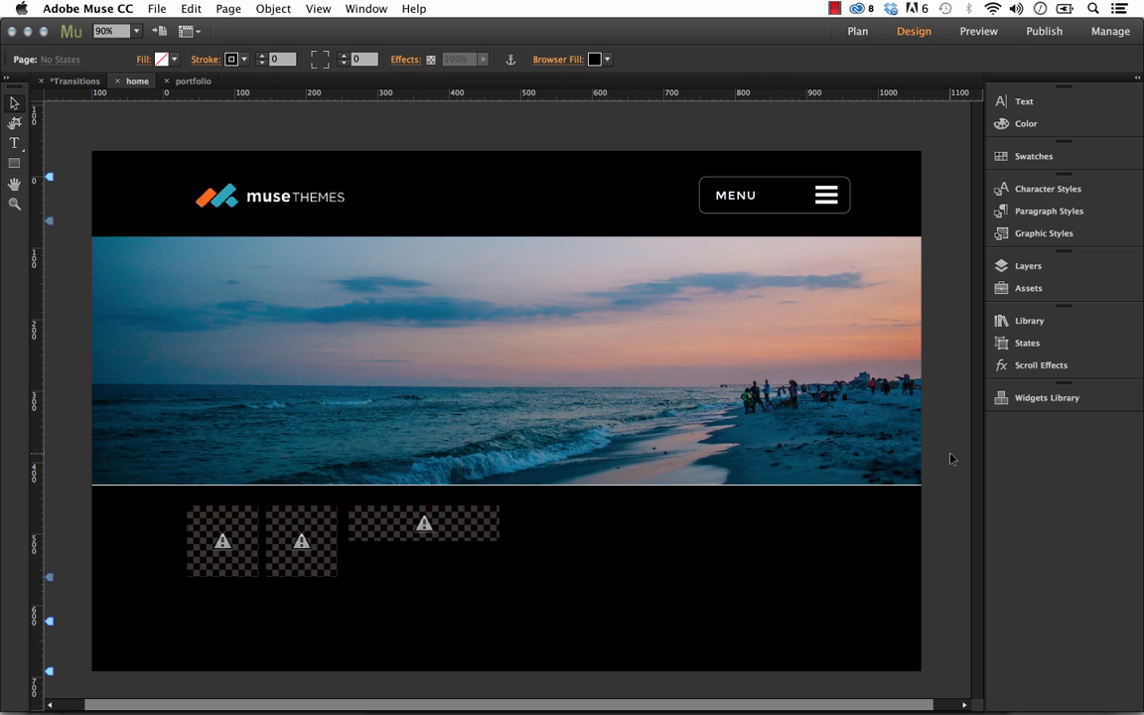
# - Open the File menu to reach Preview Page in Browser
pyautogui.click(156, 8)
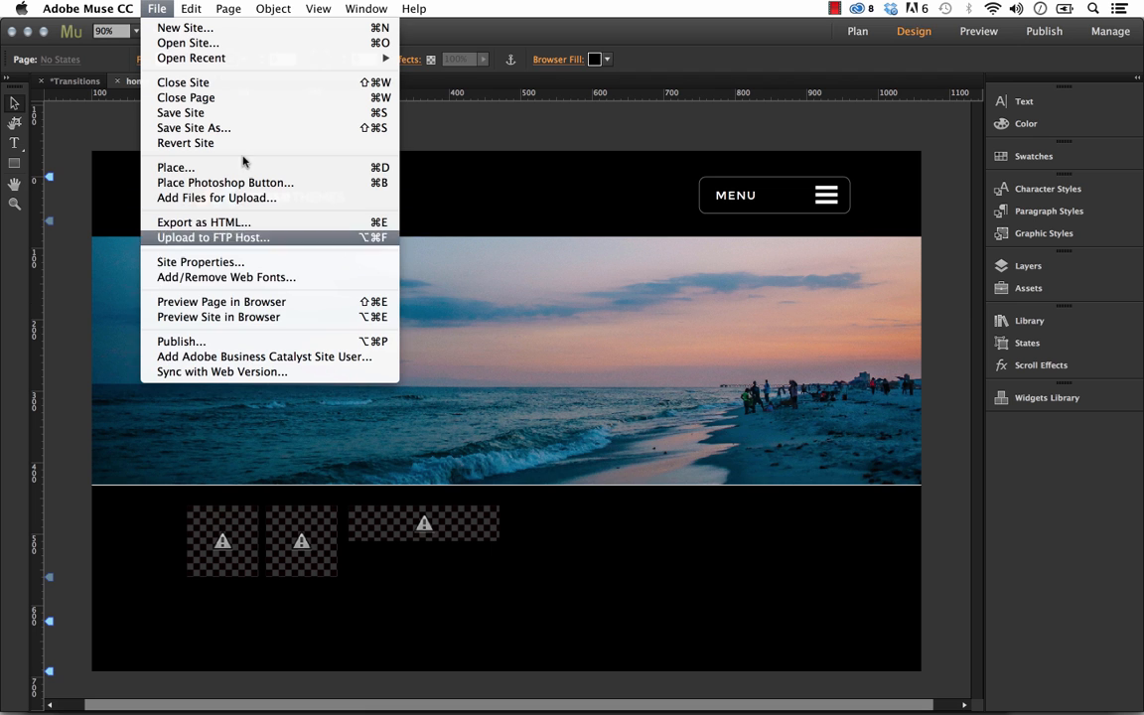
# - Preview the home page in Firefox and open its MENU overlay
pyautogui.click(219, 317)
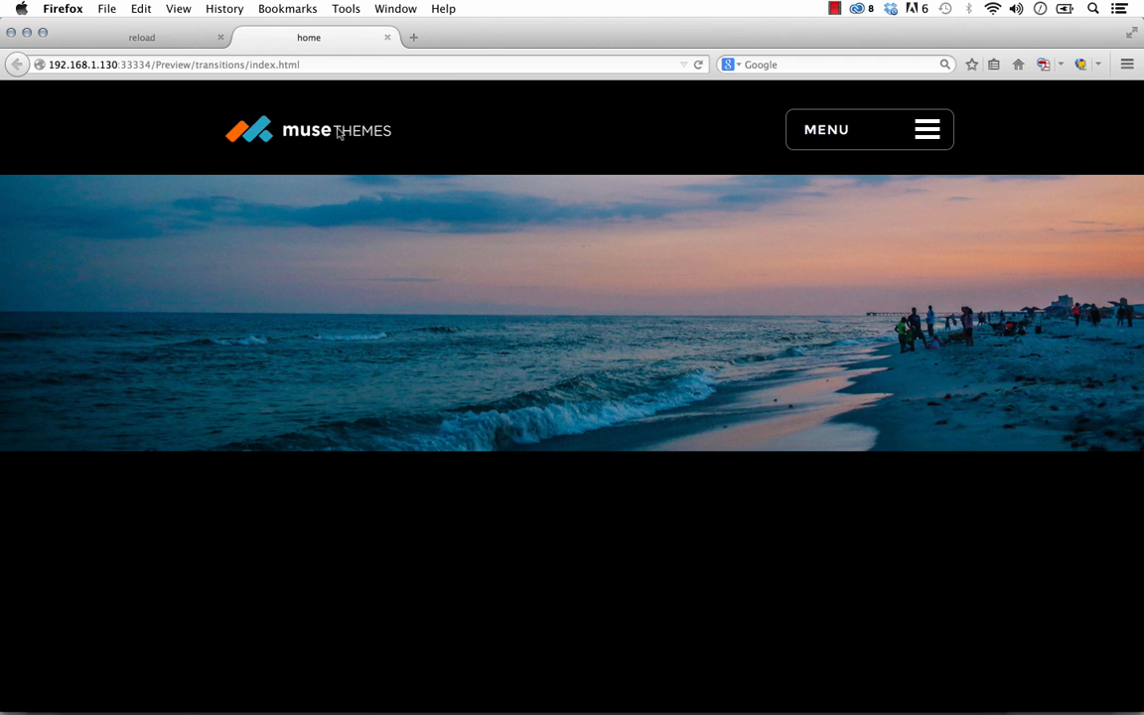
pyautogui.moveTo(879, 236)
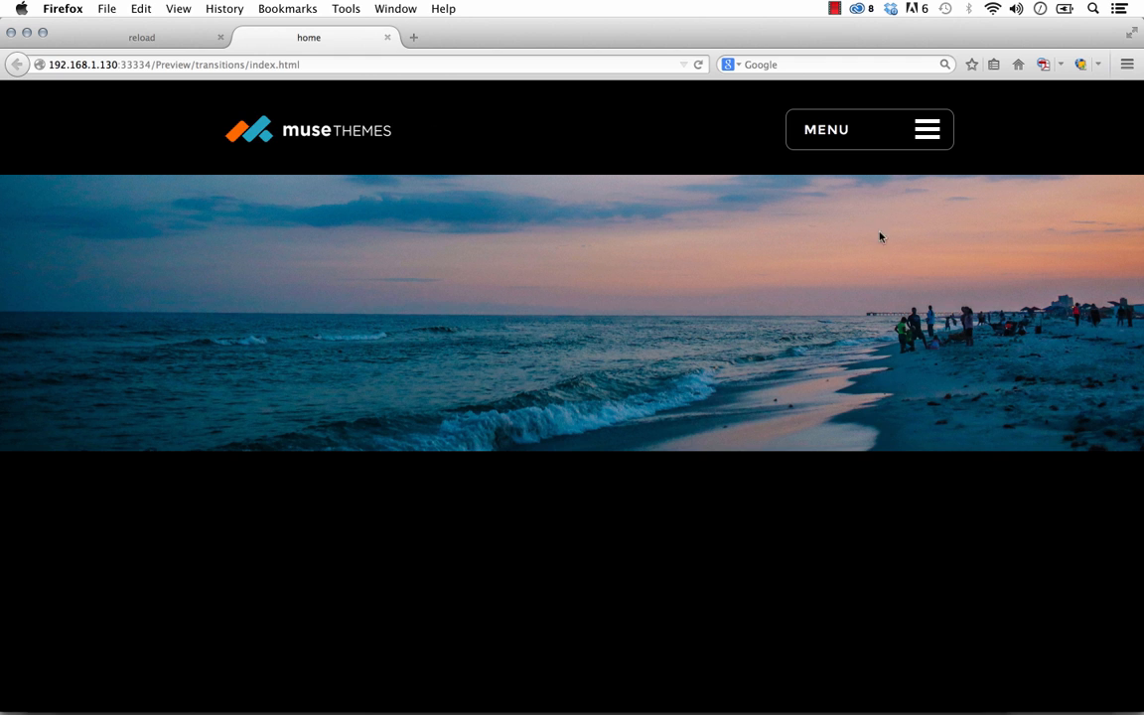
pyautogui.moveTo(844, 134)
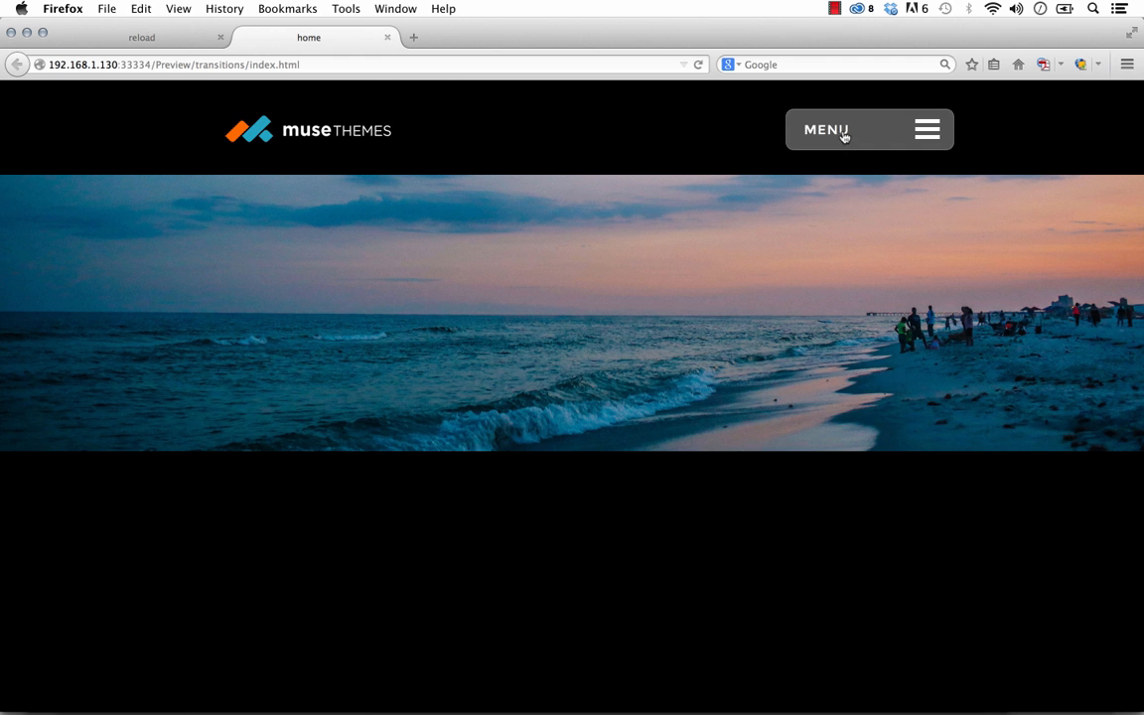
pyautogui.moveTo(876, 139)
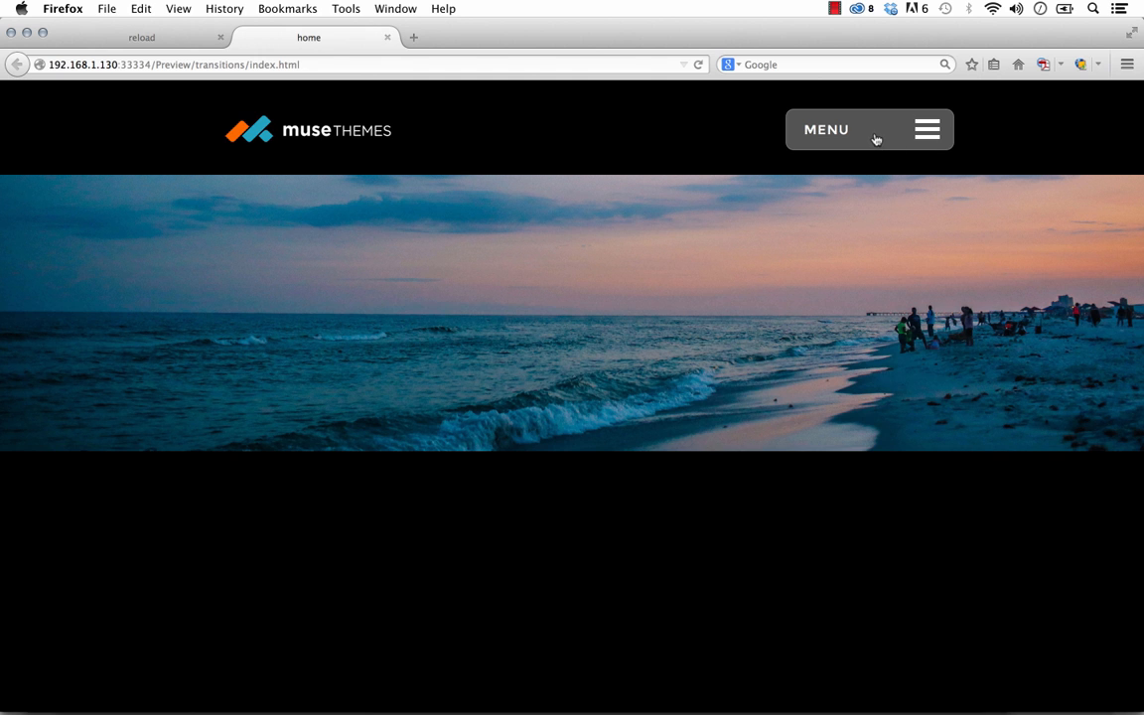
pyautogui.click(869, 129)
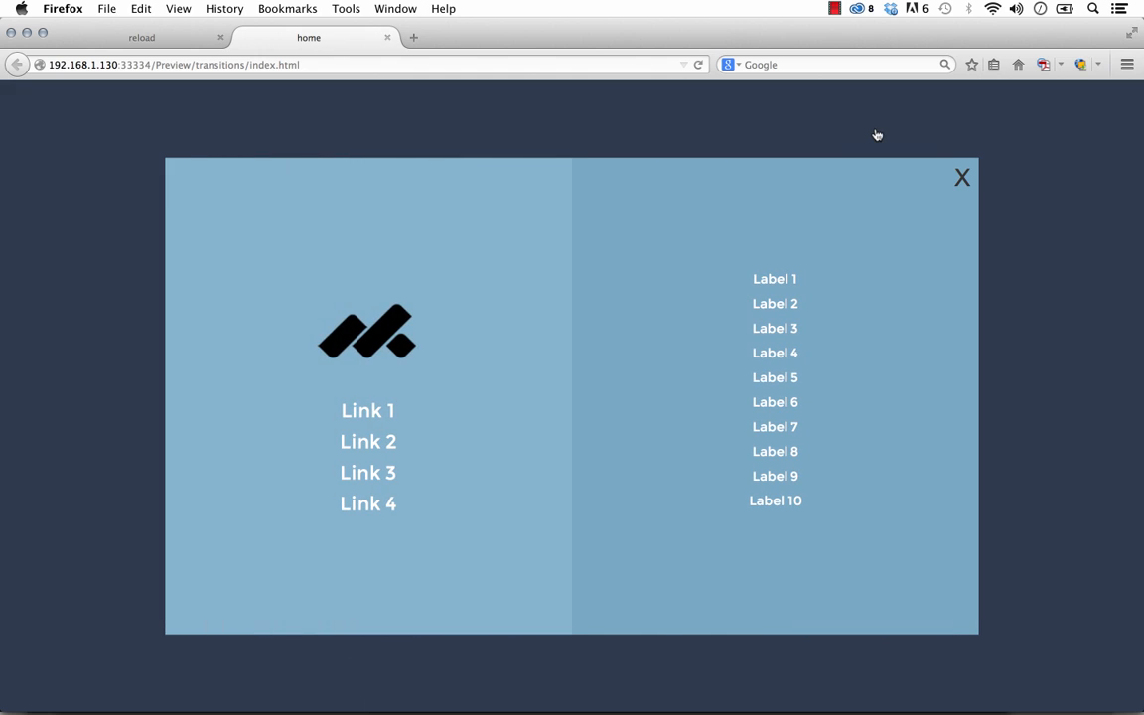
pyautogui.moveTo(367, 411)
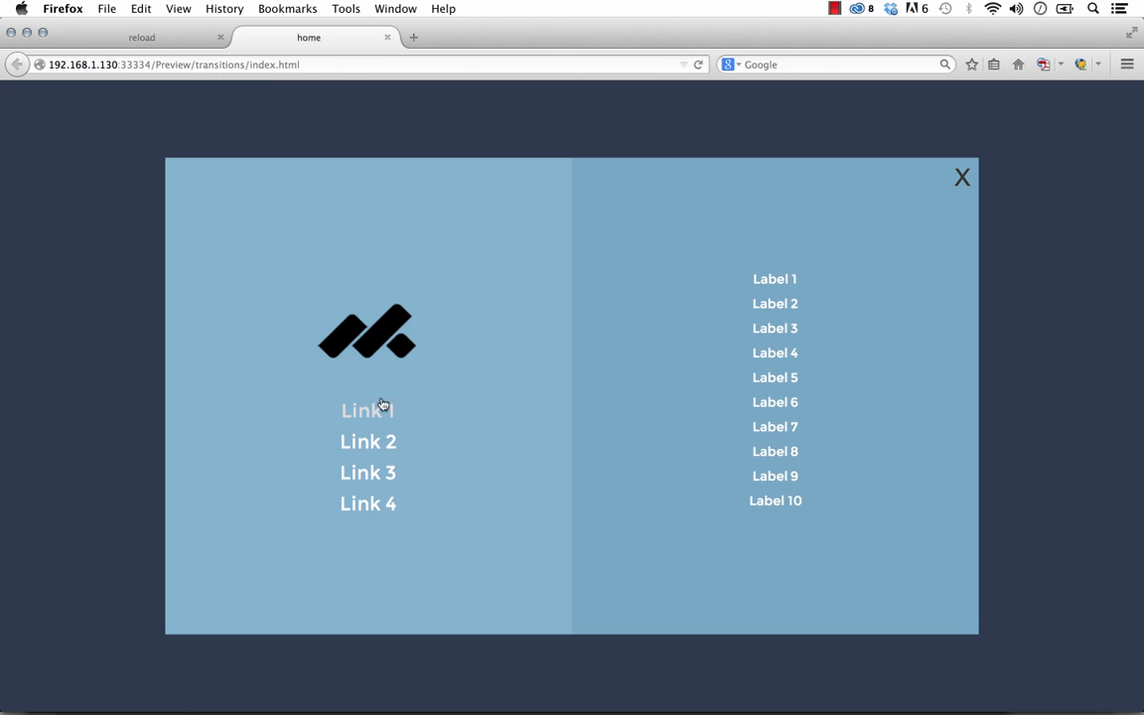
pyautogui.moveTo(767, 459)
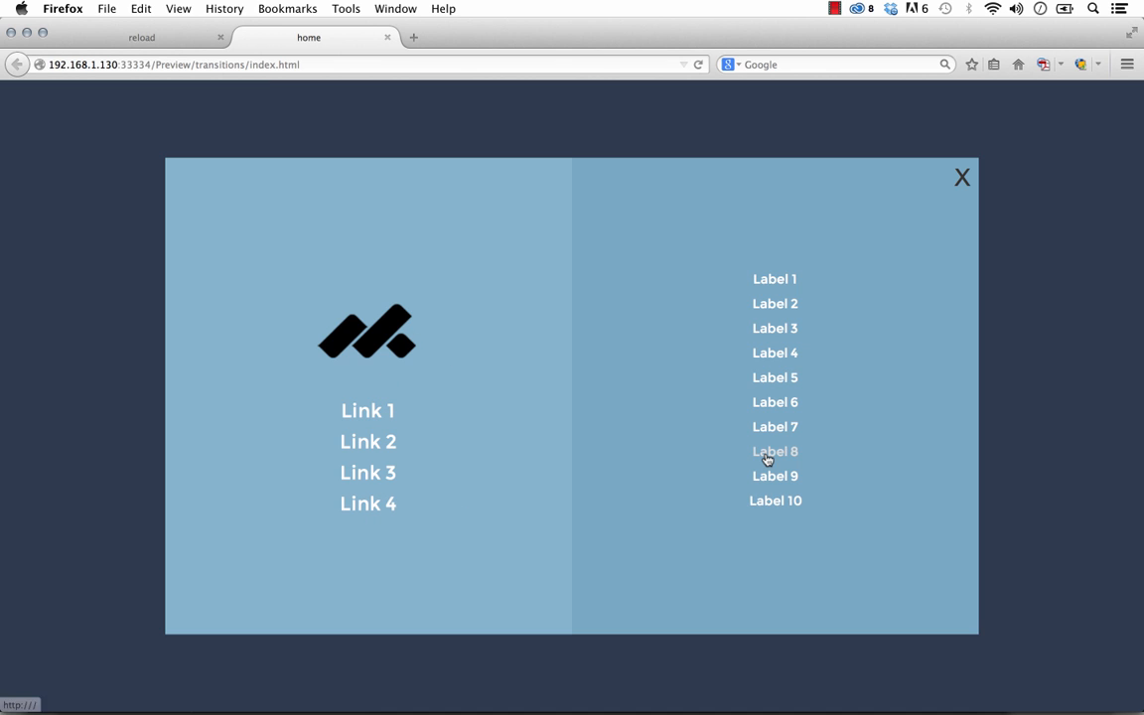
pyautogui.moveTo(368, 472)
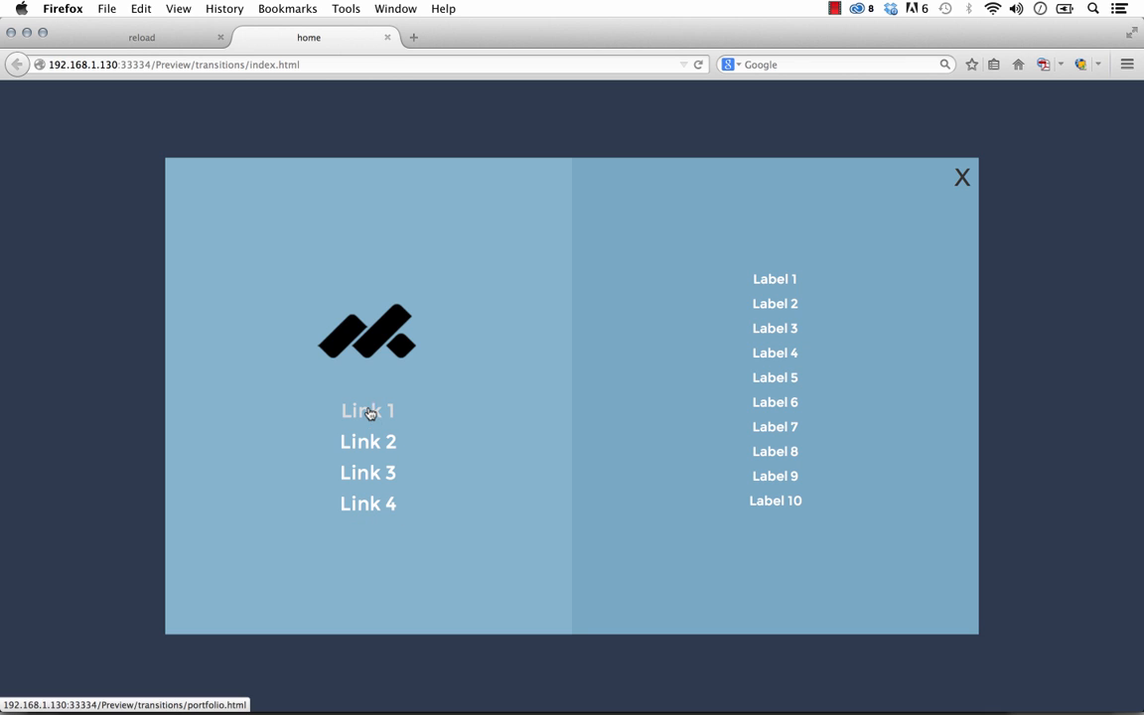
pyautogui.moveTo(371, 415)
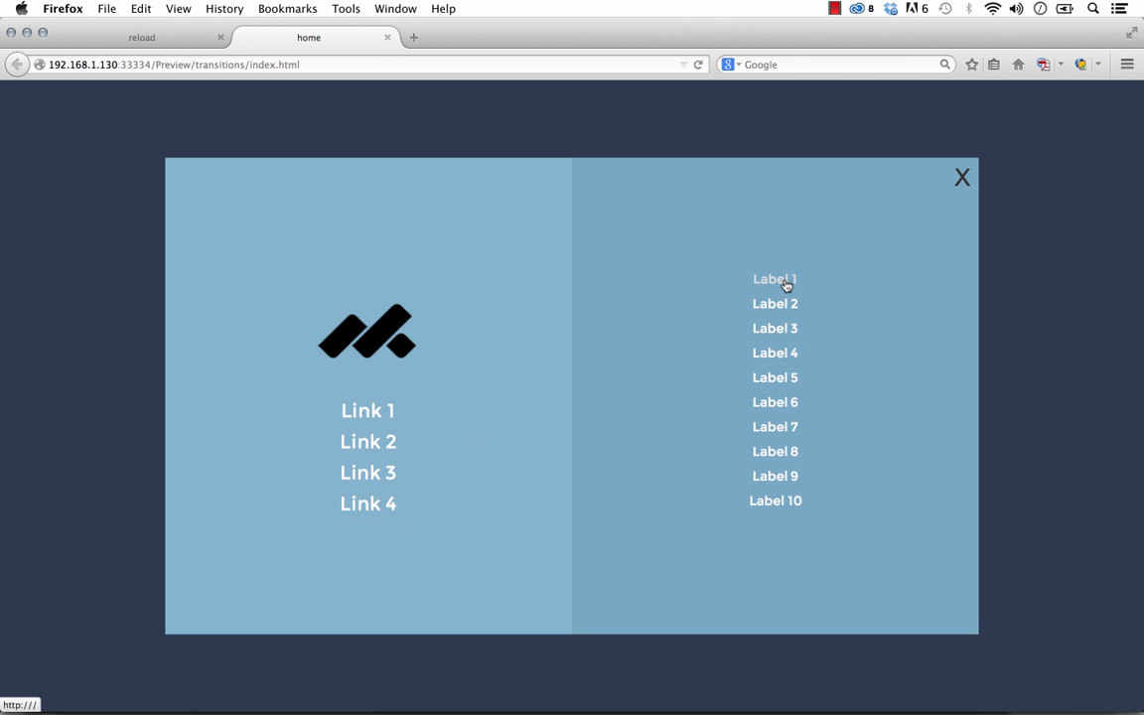
pyautogui.moveTo(334, 338)
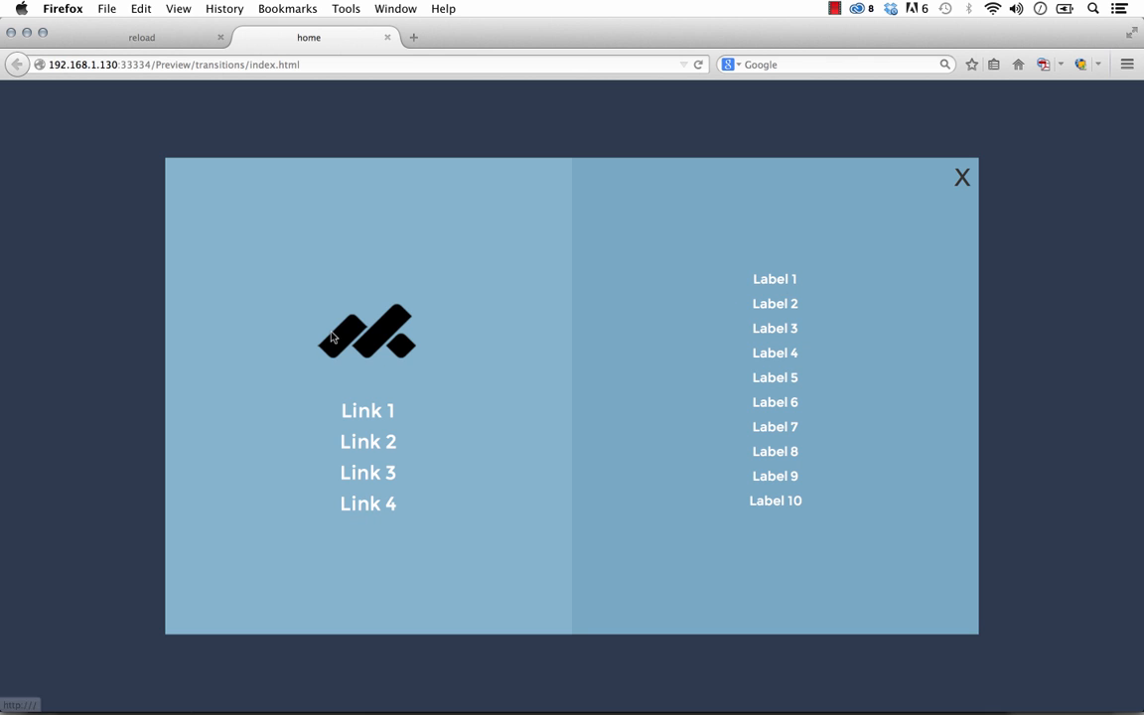
pyautogui.moveTo(350, 340)
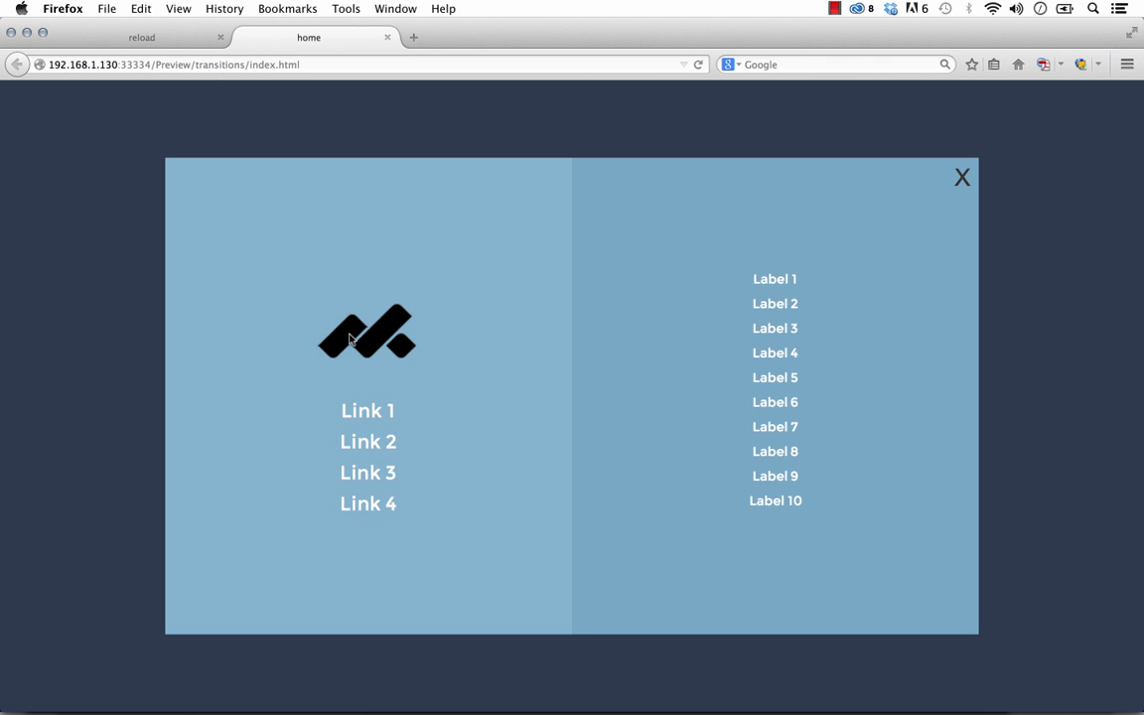
pyautogui.moveTo(457, 285)
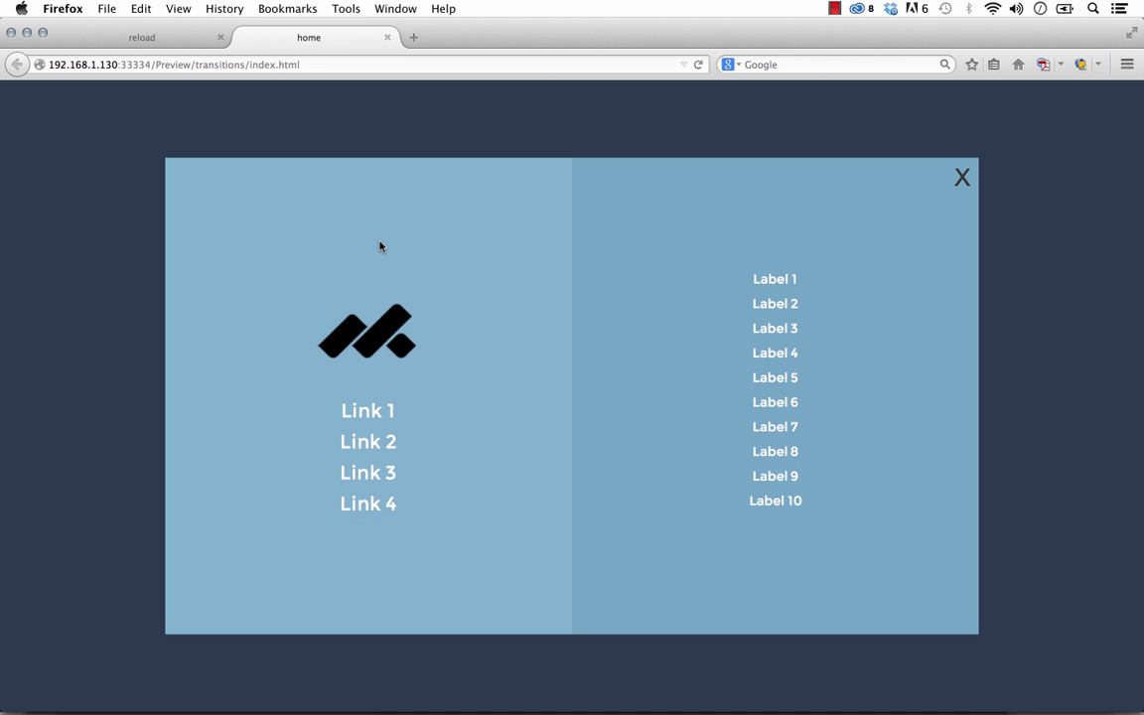
pyautogui.moveTo(447, 246)
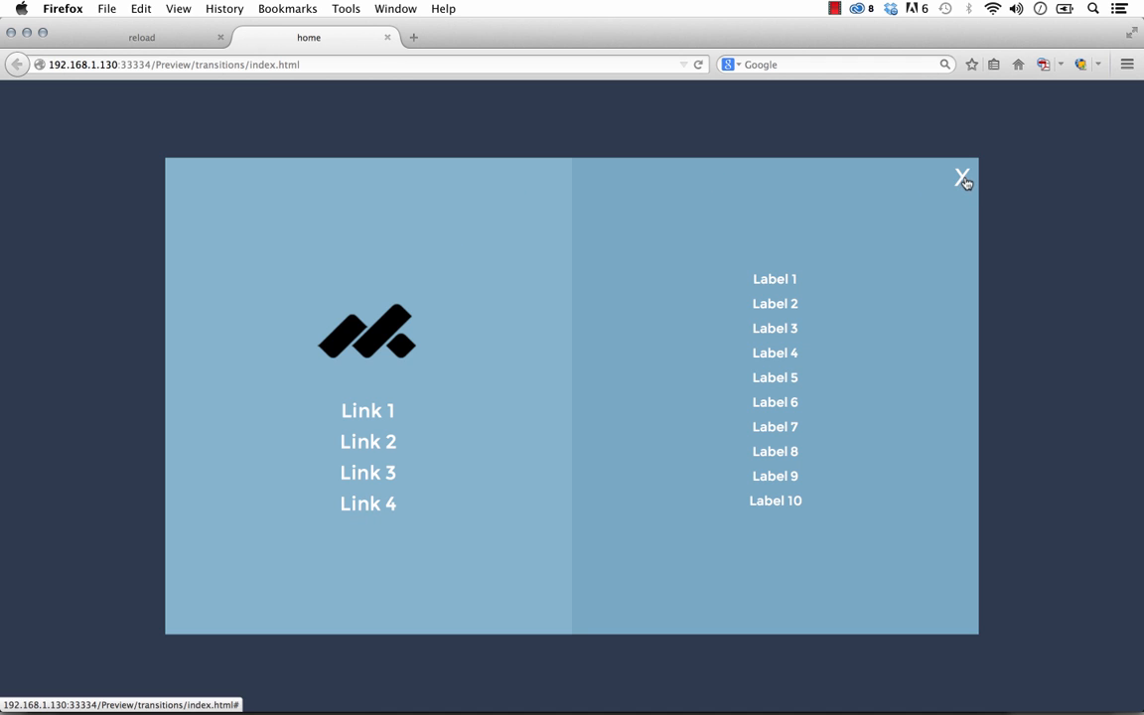
# - Close the Firefox overlay, open the Muse Library panel, and select 033 – Square Navigation Menu
pyautogui.click(962, 176)
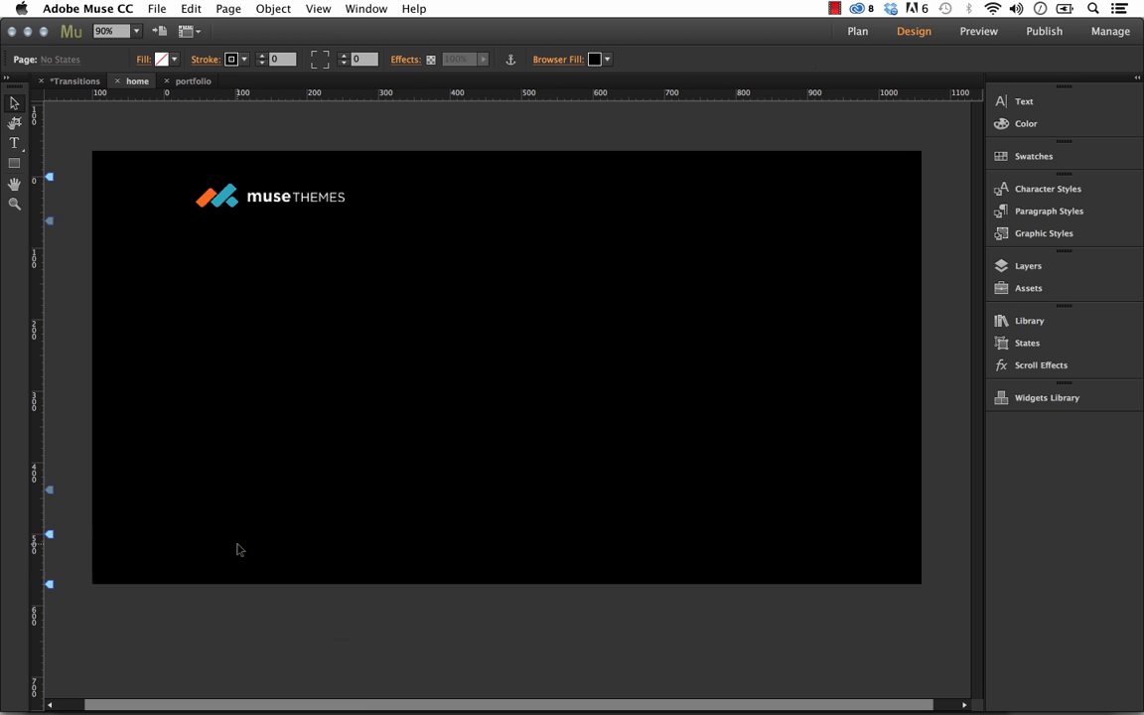
pyautogui.click(268, 195)
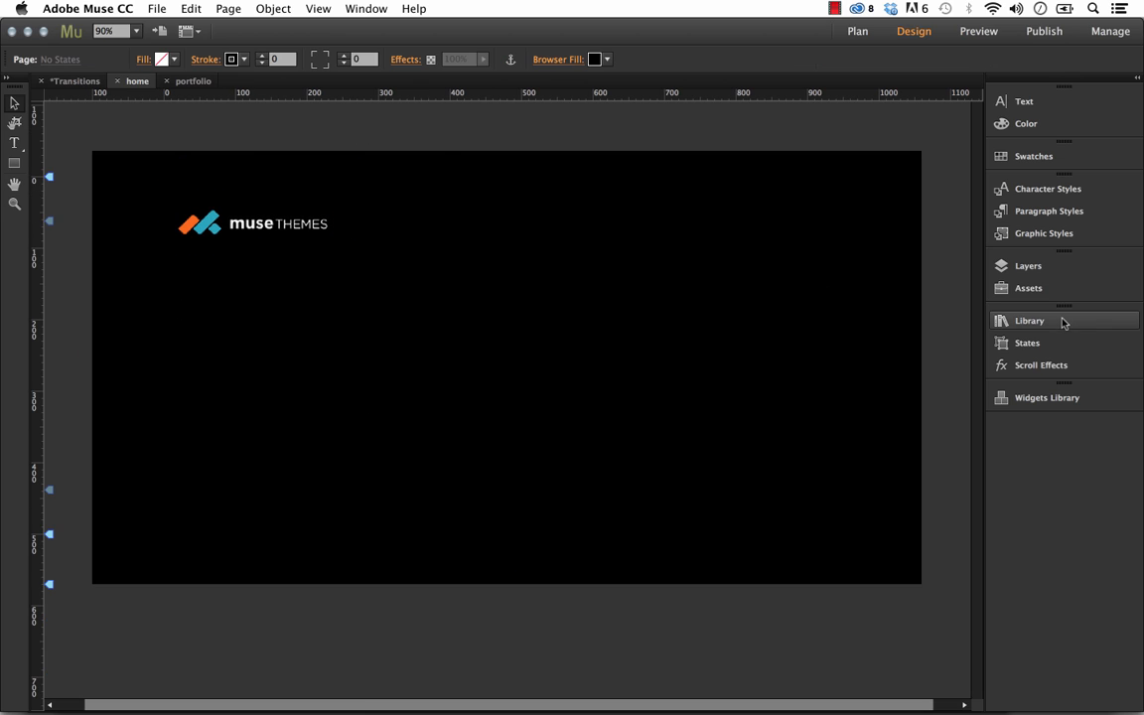
pyautogui.click(1029, 320)
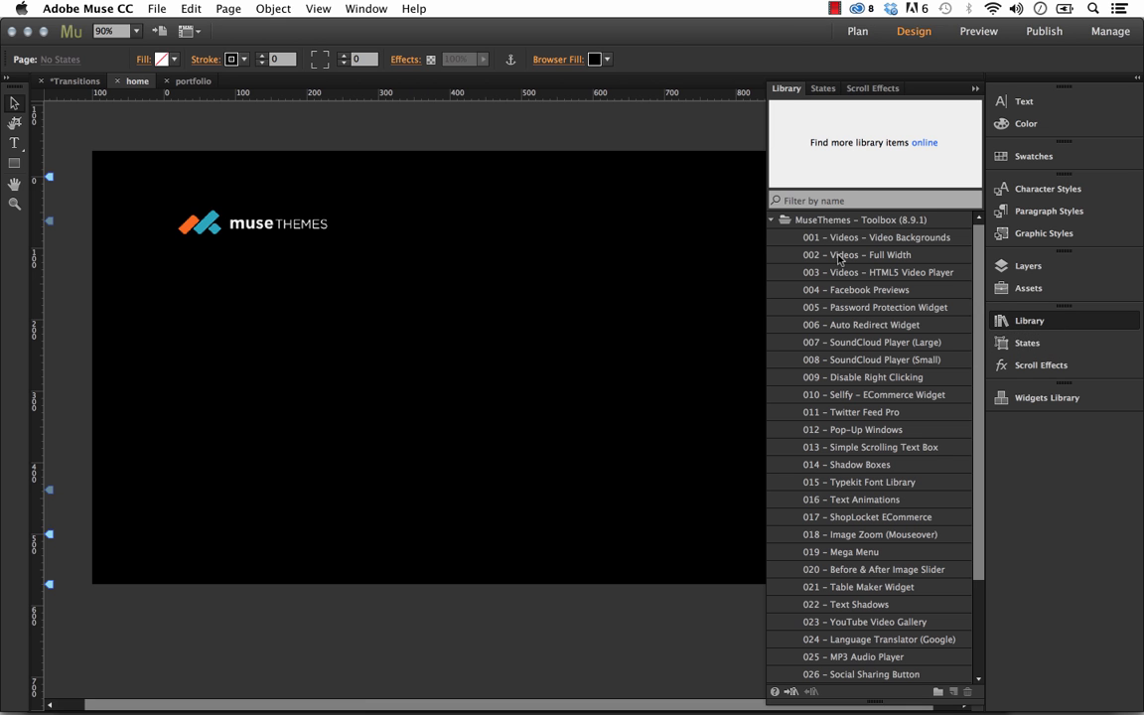
pyautogui.click(871, 675)
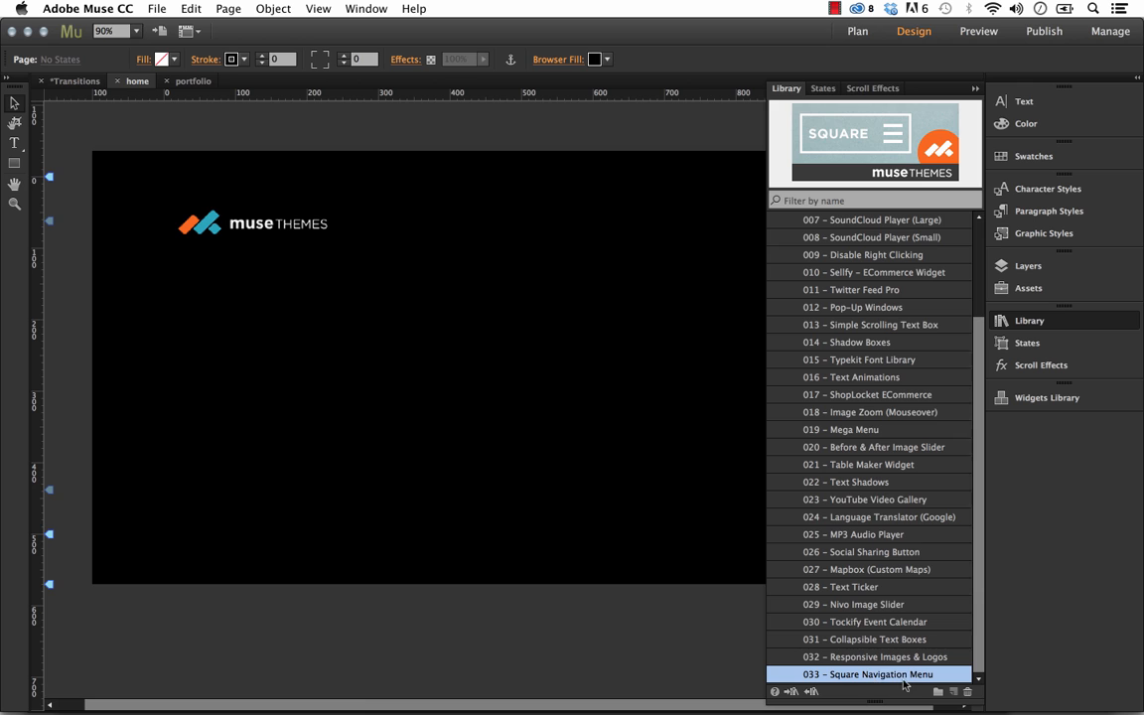
# - Drag 033 – Square Navigation Menu onto the page and close the Library panel
pyautogui.moveTo(869, 675); pyautogui.dragTo(635, 635)
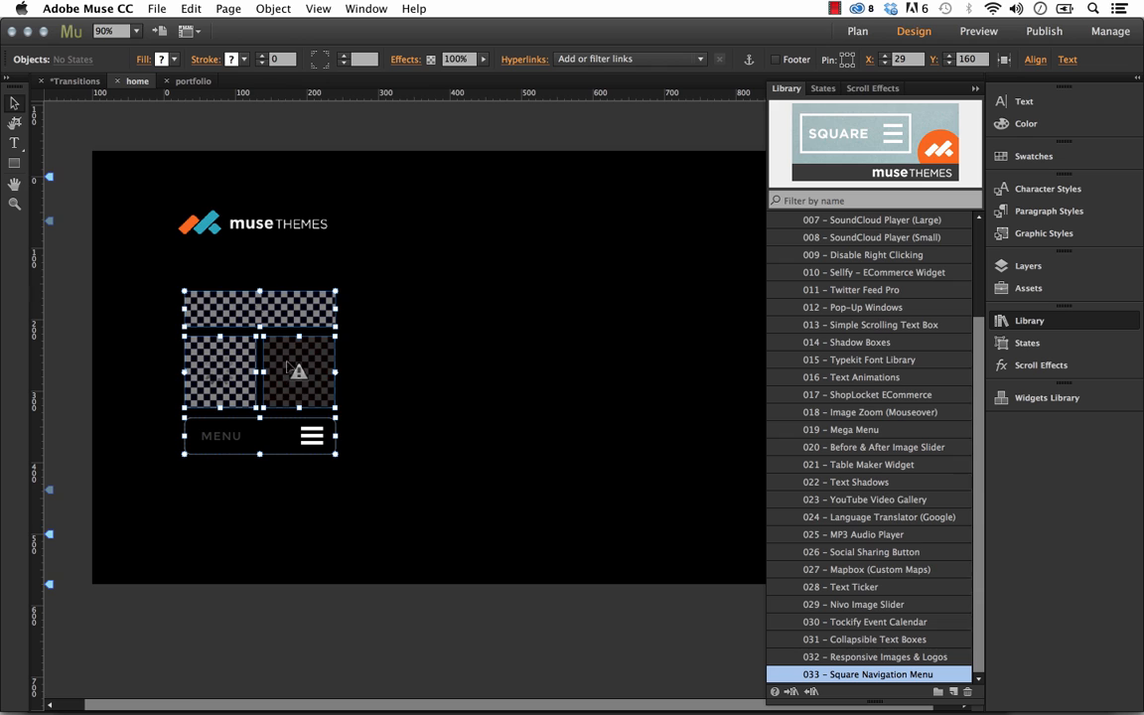
pyautogui.click(1029, 320)
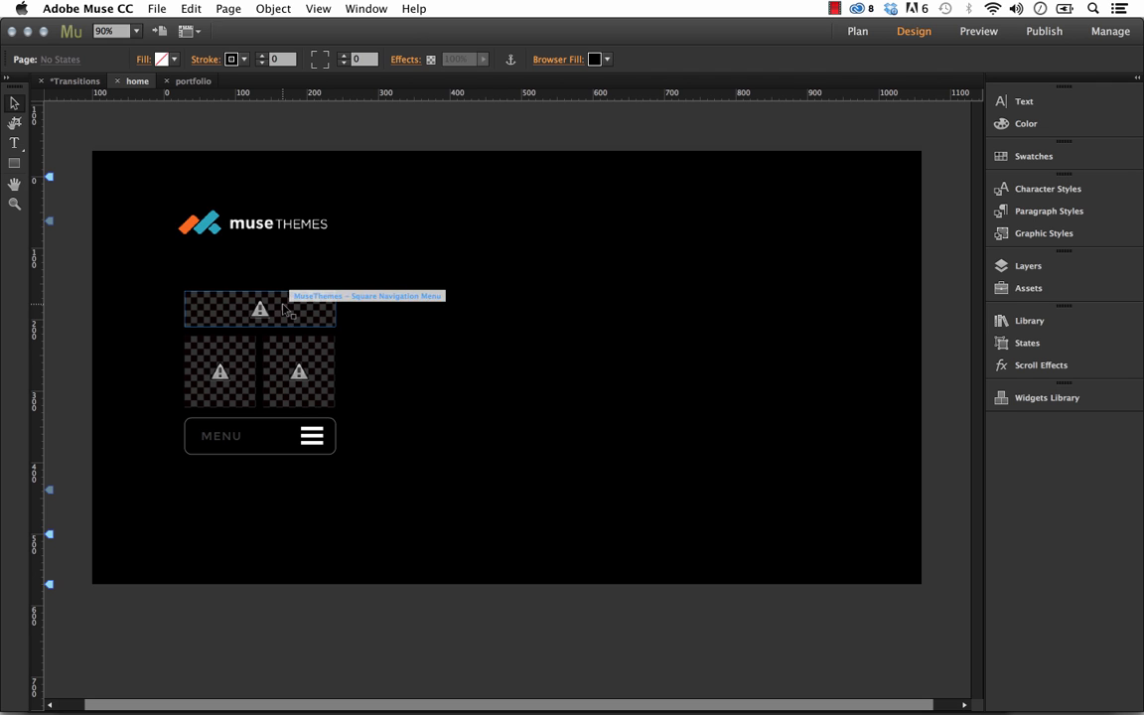
# - Select the main navigation menu widget block on the page
pyautogui.click(260, 309)
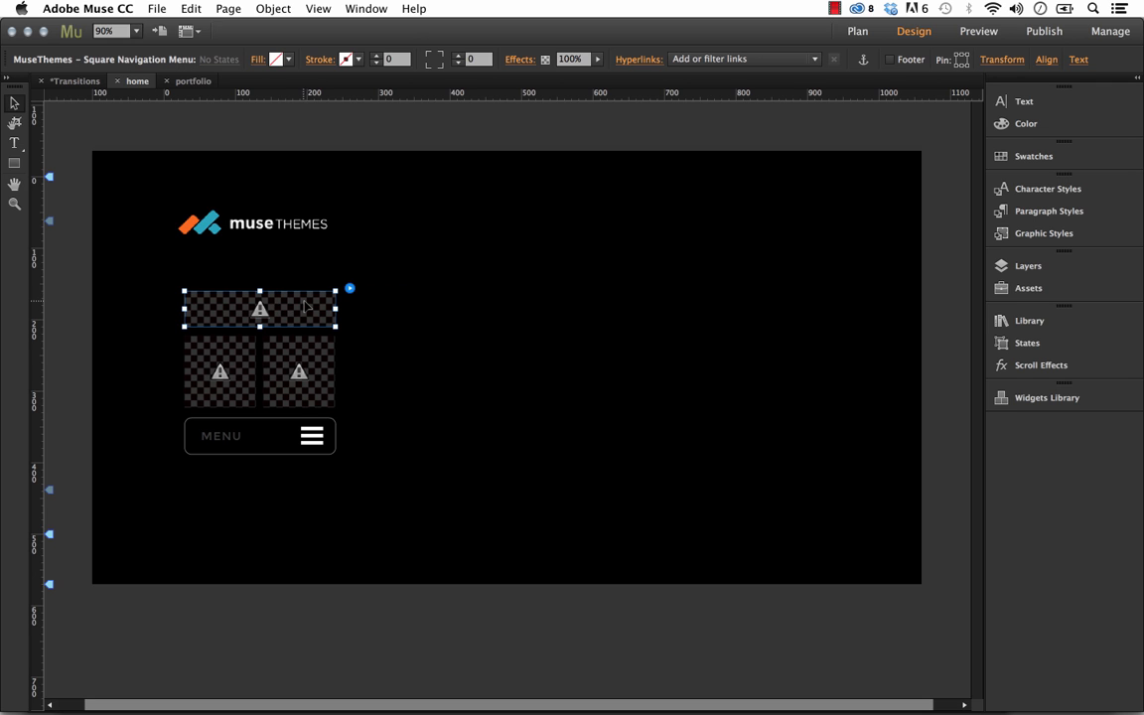
pyautogui.moveTo(100, 62)
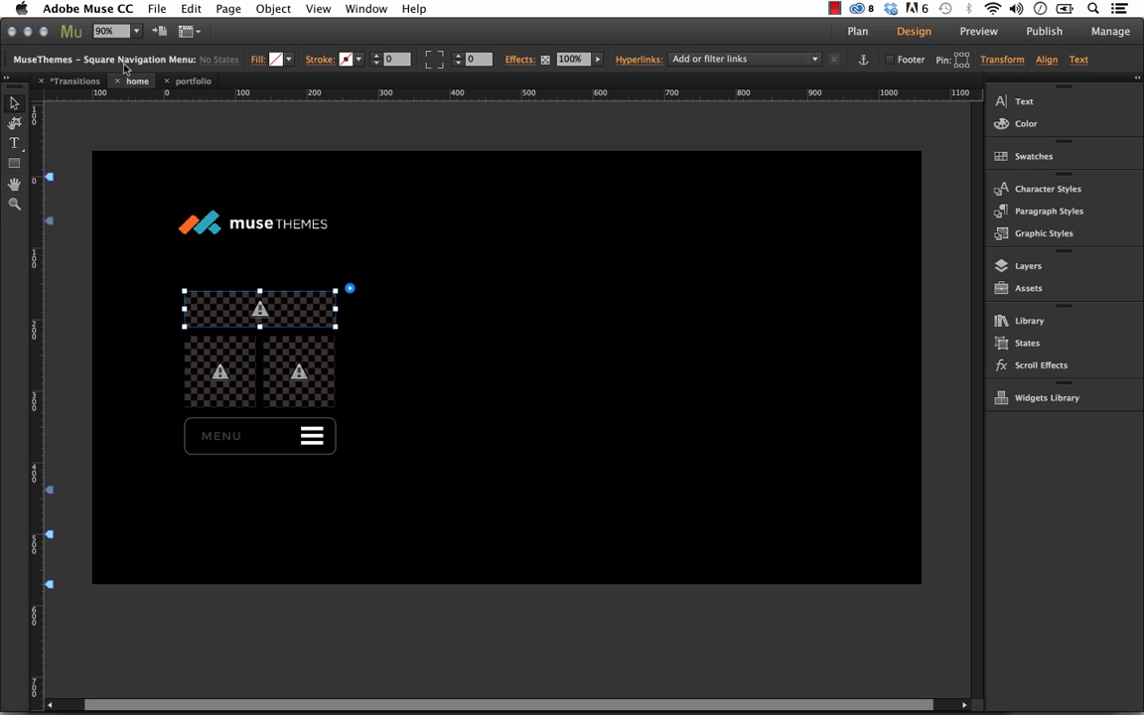
pyautogui.moveTo(352, 293)
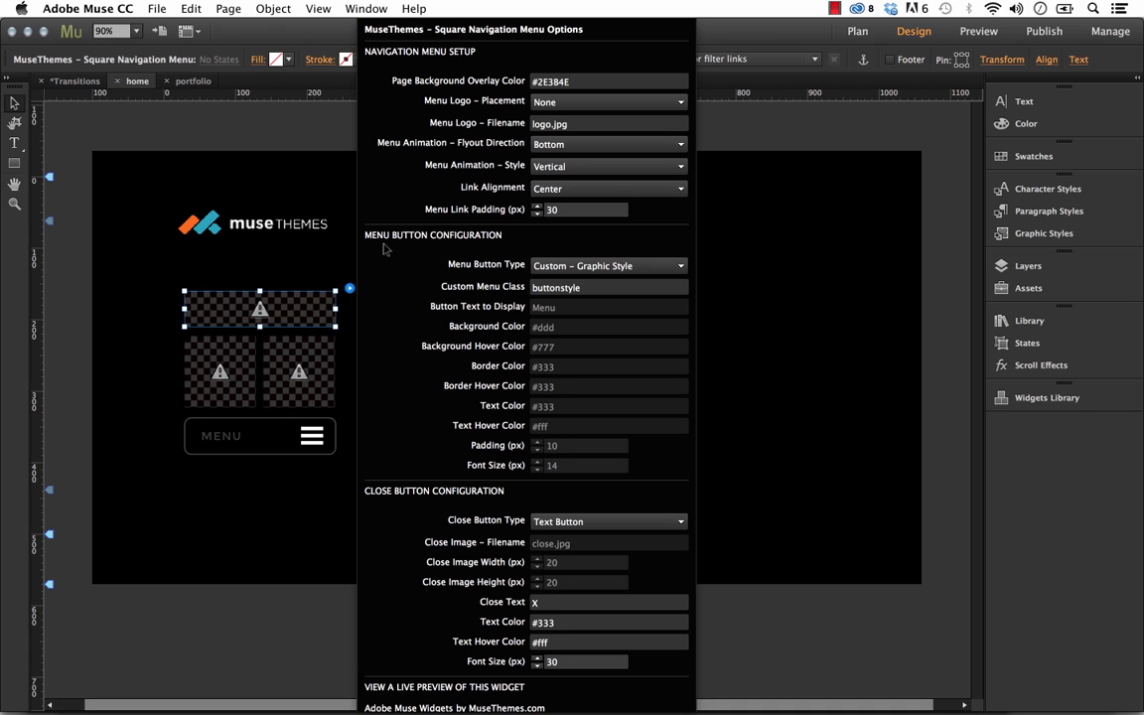
pyautogui.moveTo(453, 494)
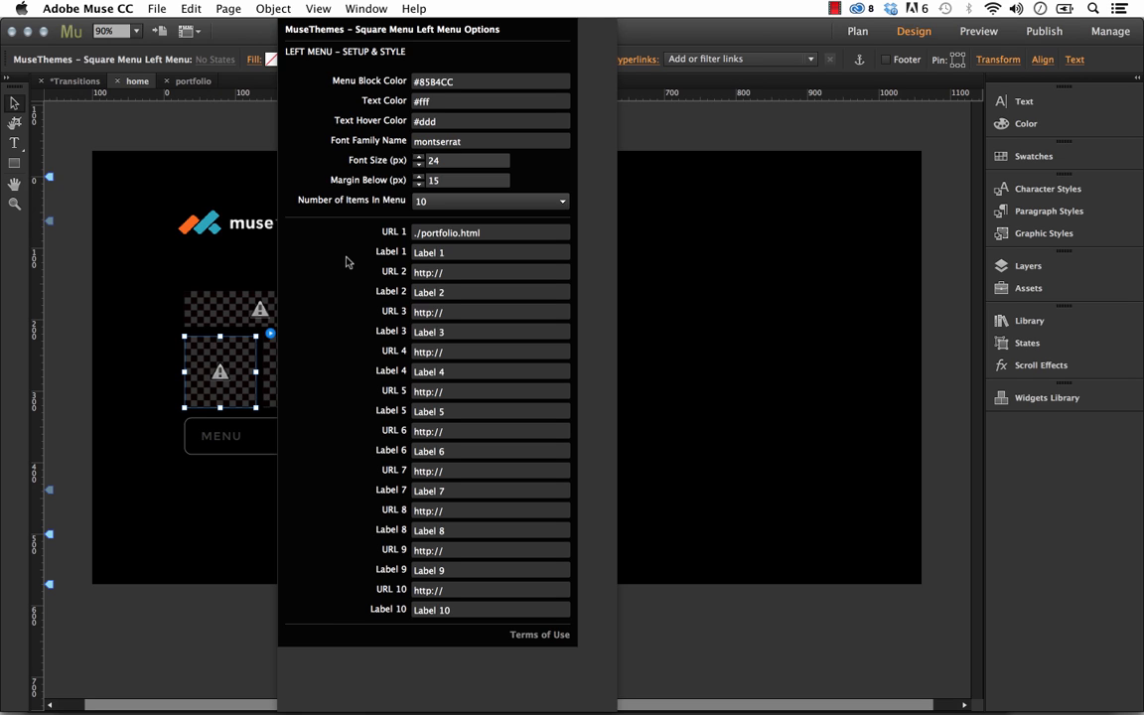
pyautogui.moveTo(179, 349)
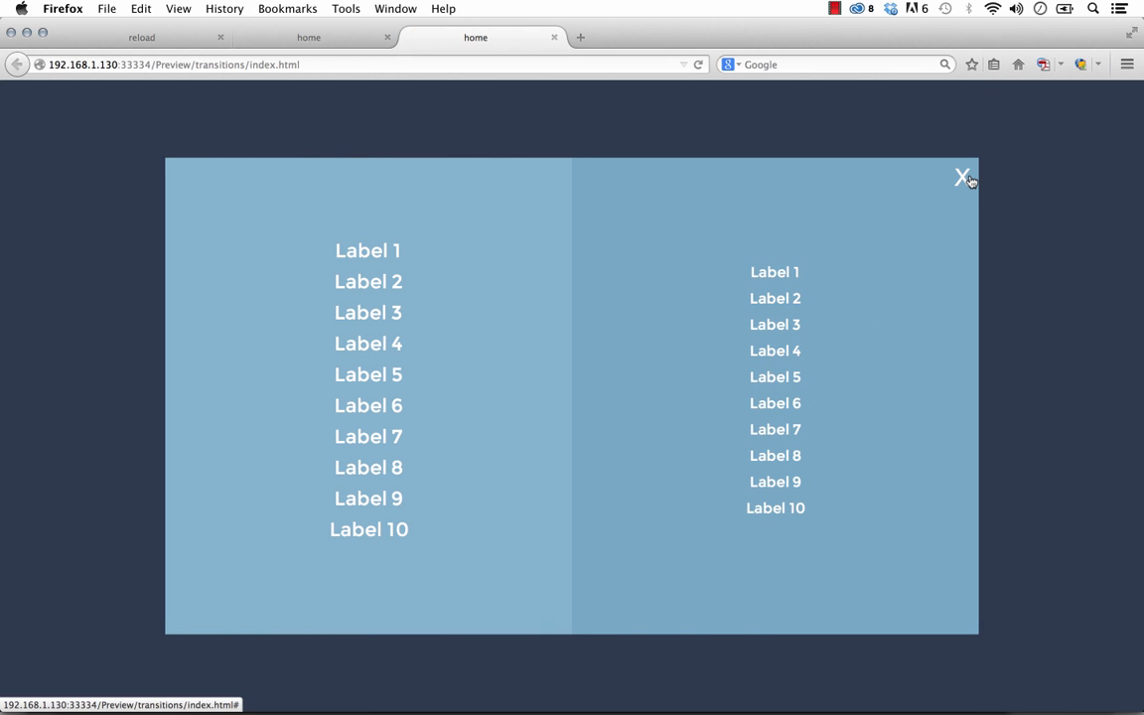
# - Close the Firefox two-column label overlay with the X
pyautogui.click(961, 175)
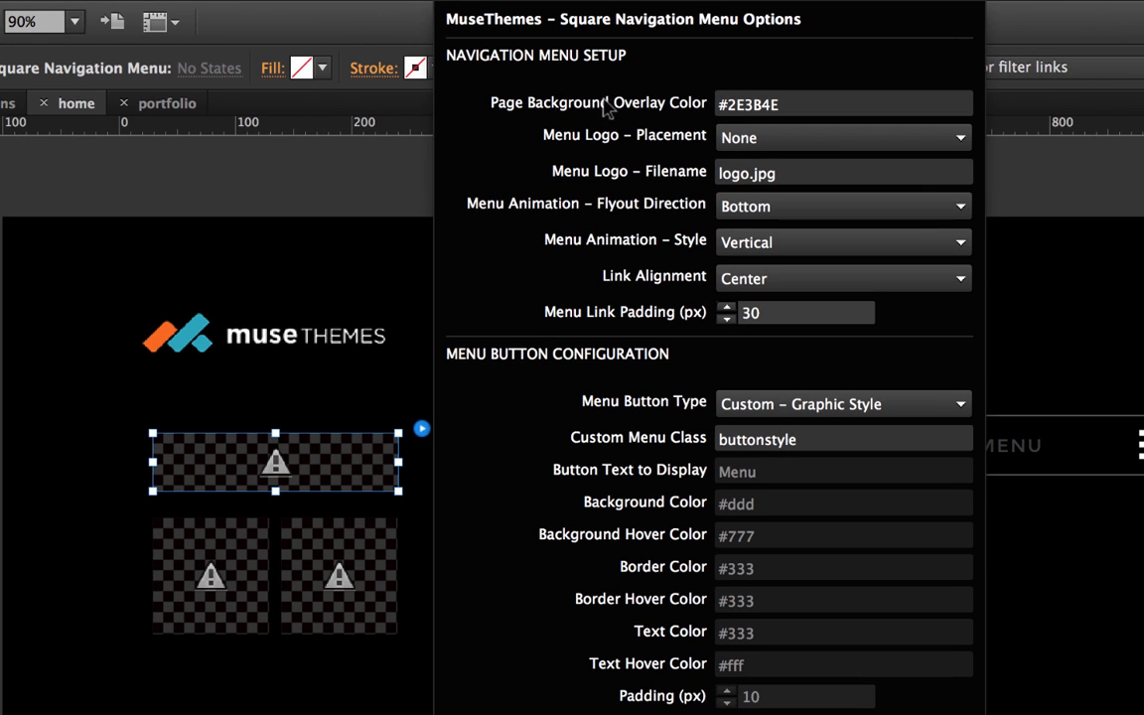
pyautogui.moveTo(695, 112)
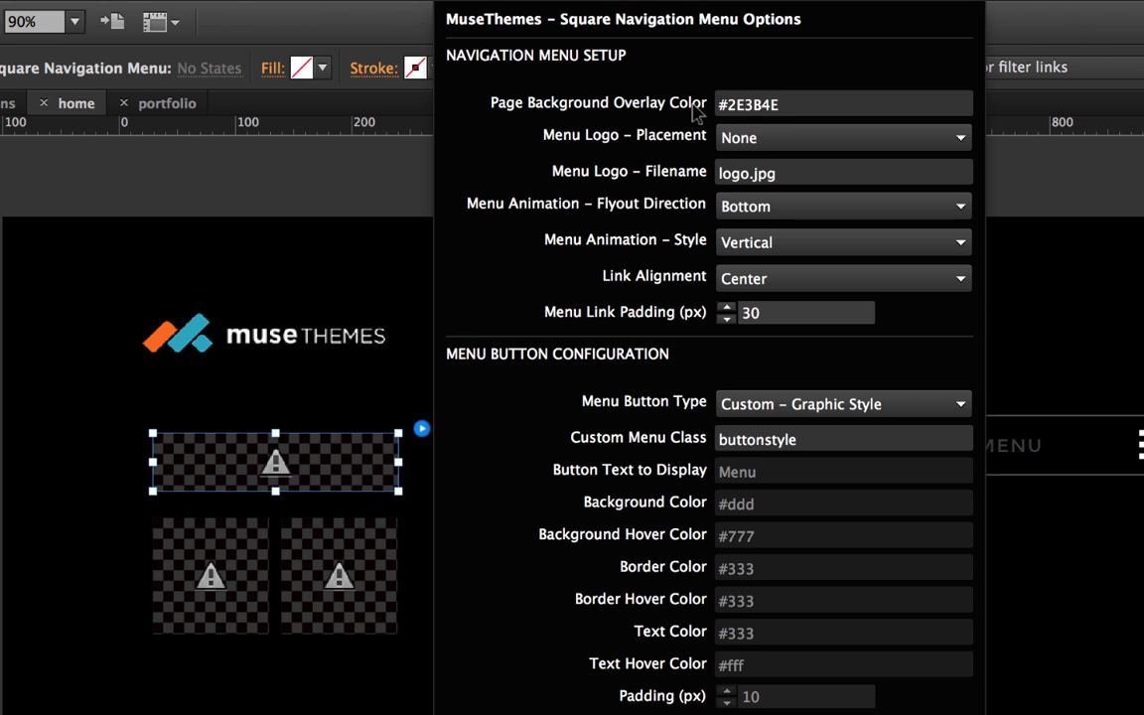
pyautogui.moveTo(638, 129)
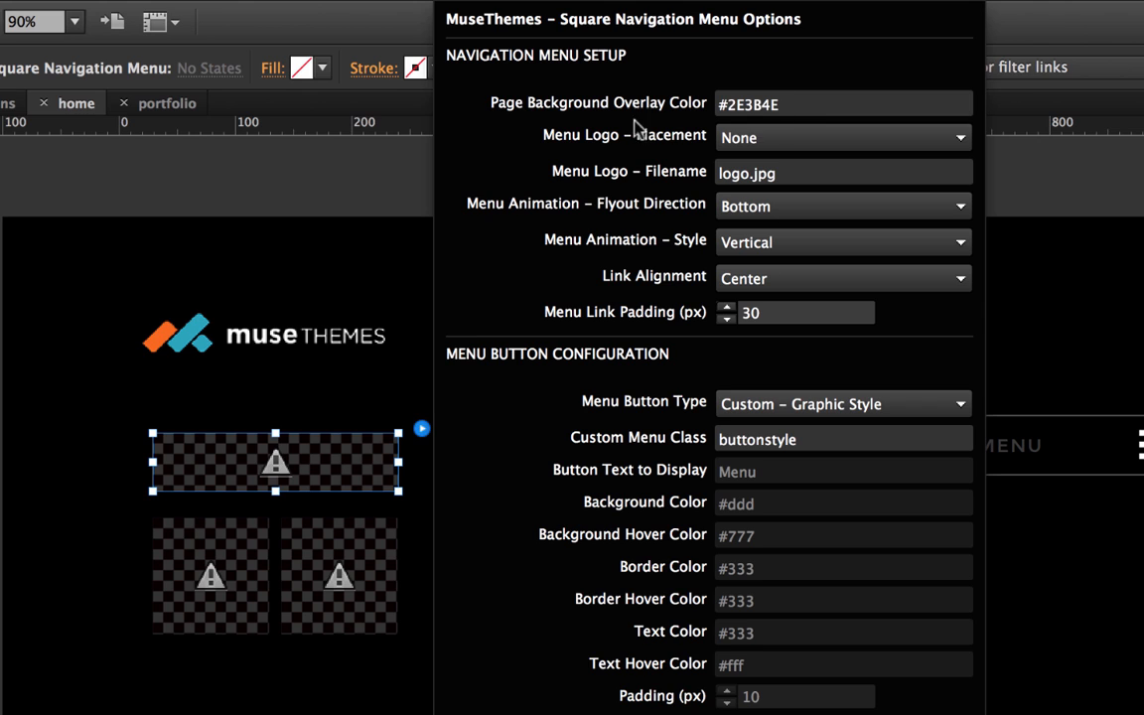
pyautogui.moveTo(568, 149)
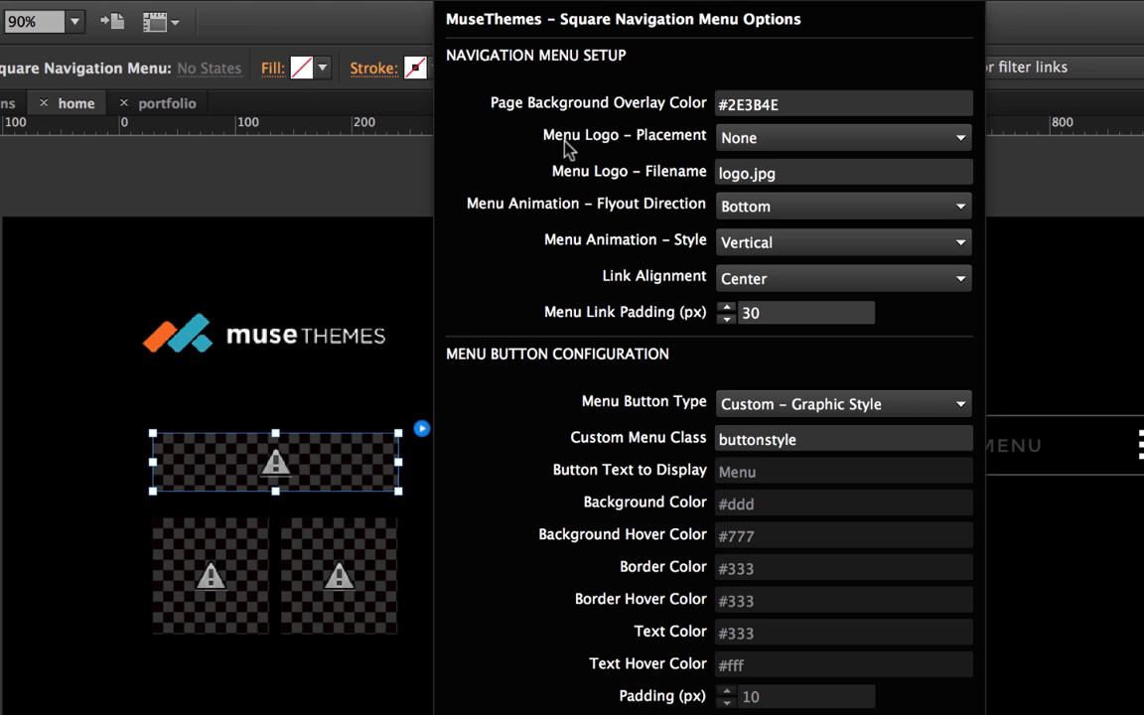
pyautogui.moveTo(680, 148)
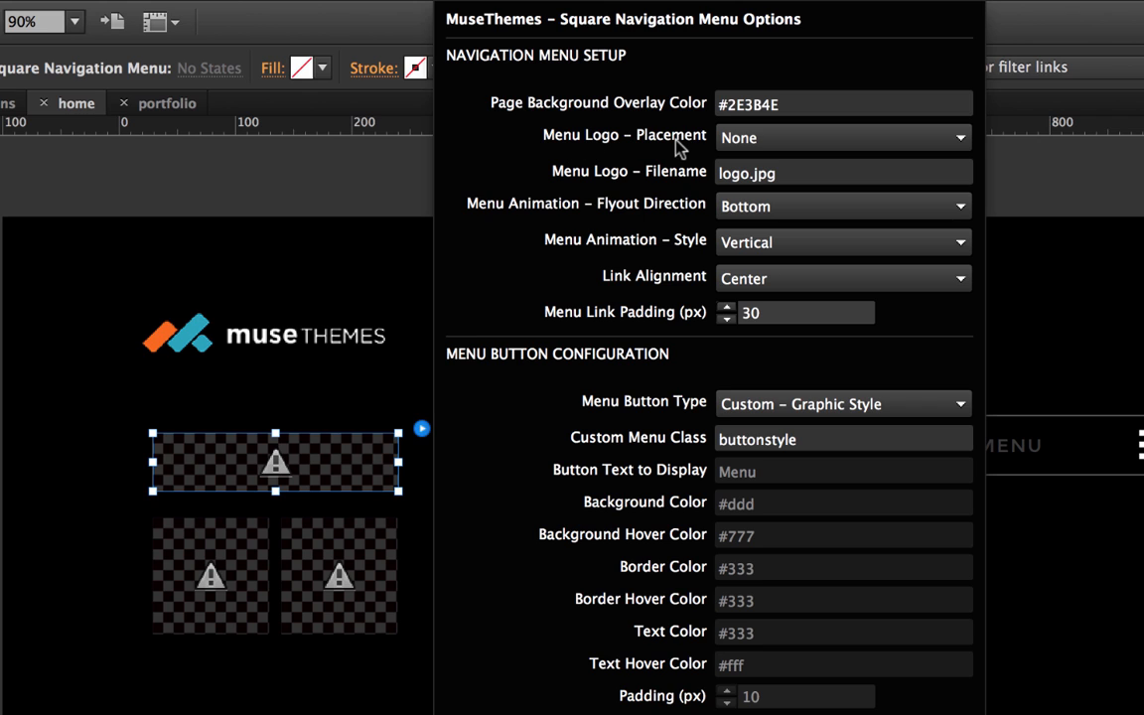
# - Check the Menu Logo – Placement choices and keep it at None
pyautogui.click(842, 137)
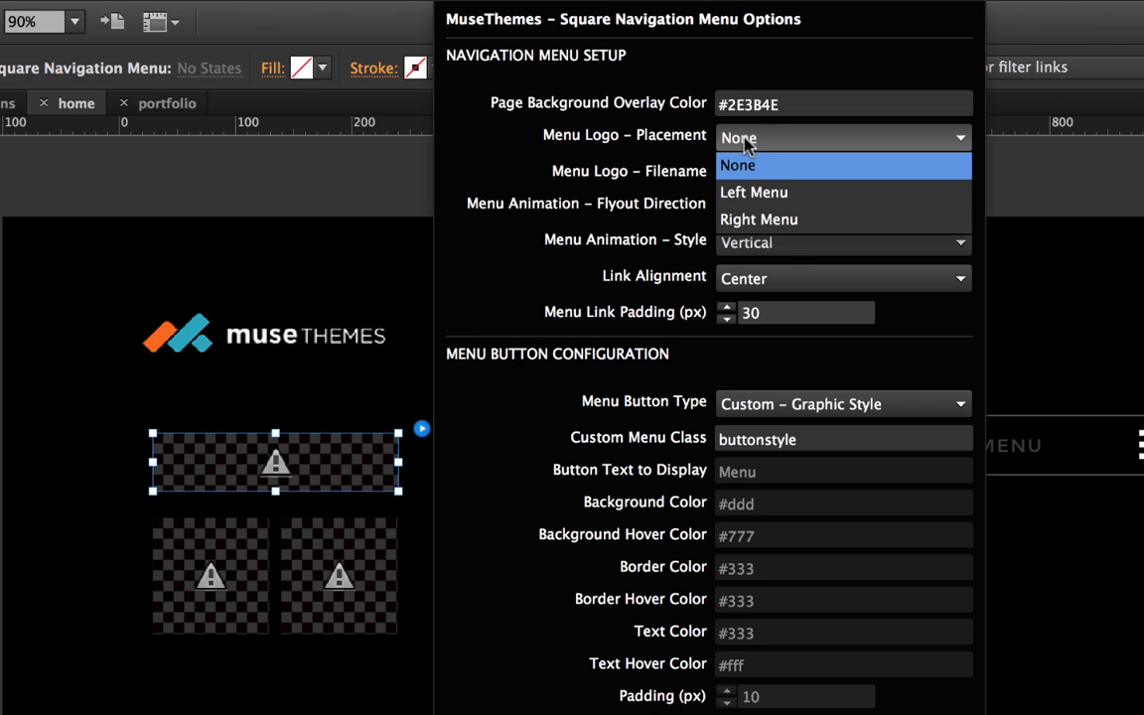
pyautogui.moveTo(785, 154)
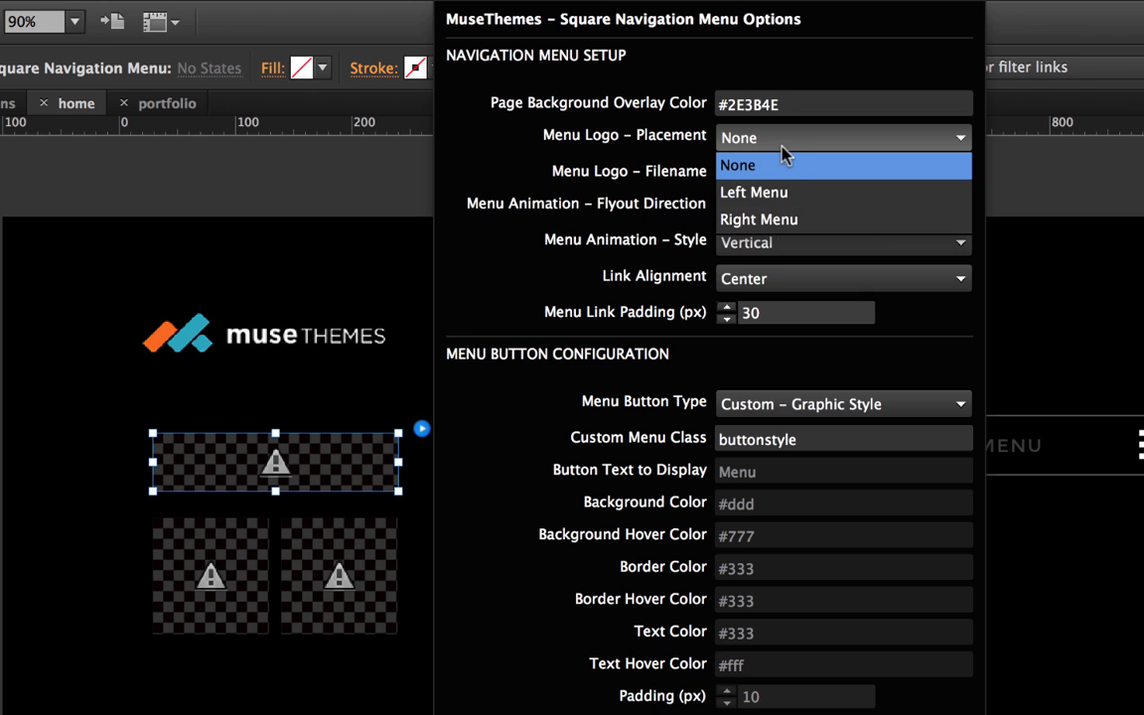
pyautogui.click(738, 165)
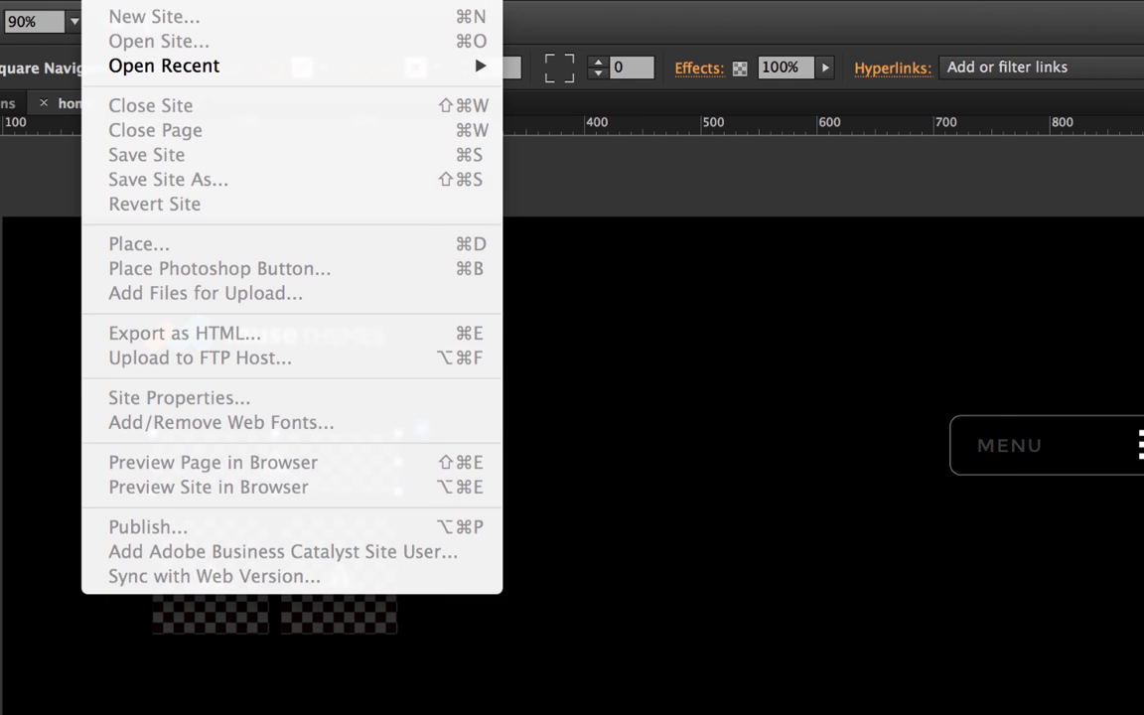
pyautogui.moveTo(155, 130)
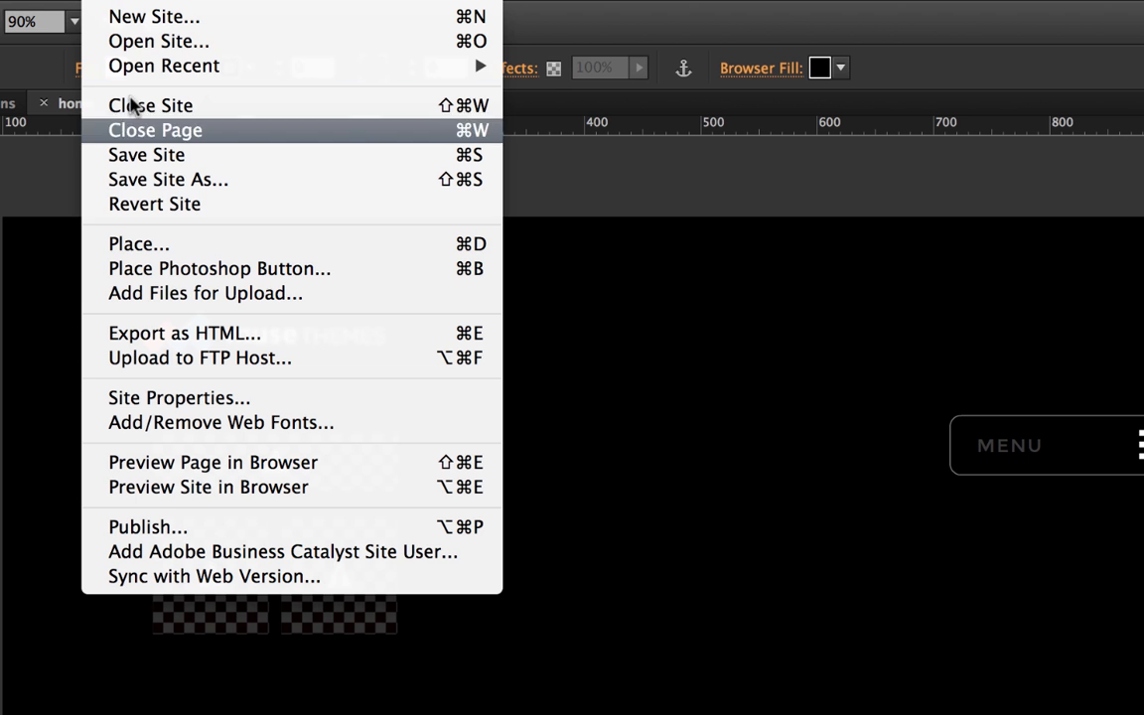
# - Preview icon_black.png from the Affiliate Program files, then return to the site page
pyautogui.click(205, 293)
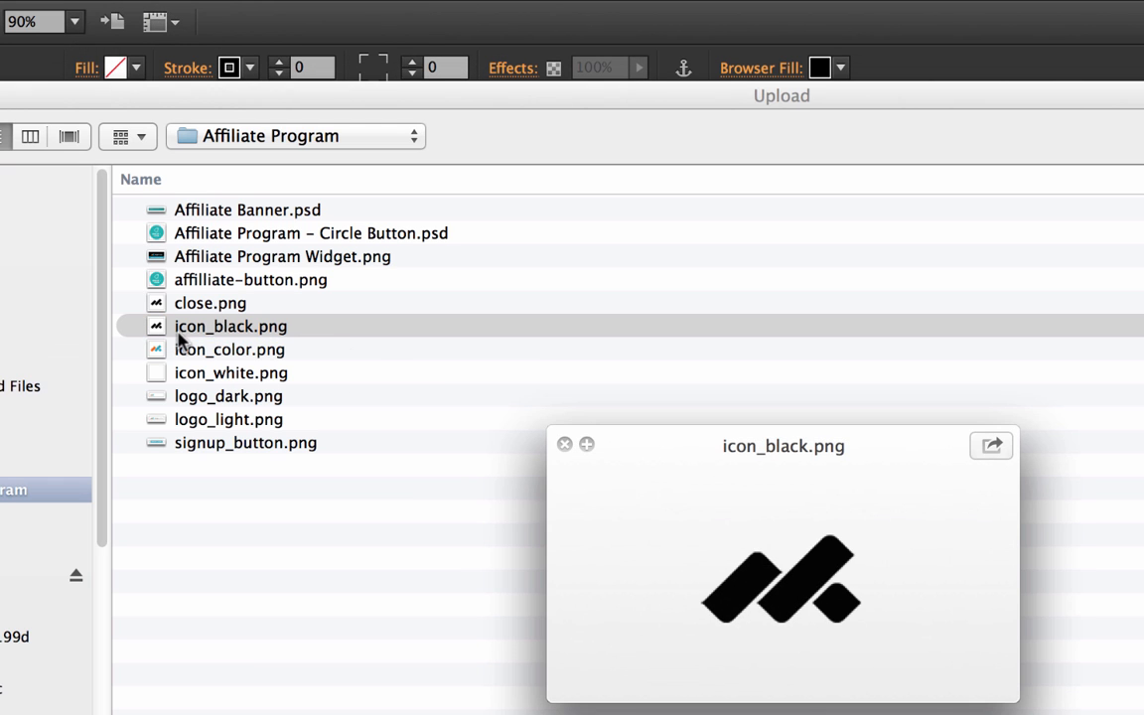
pyautogui.click(230, 325)
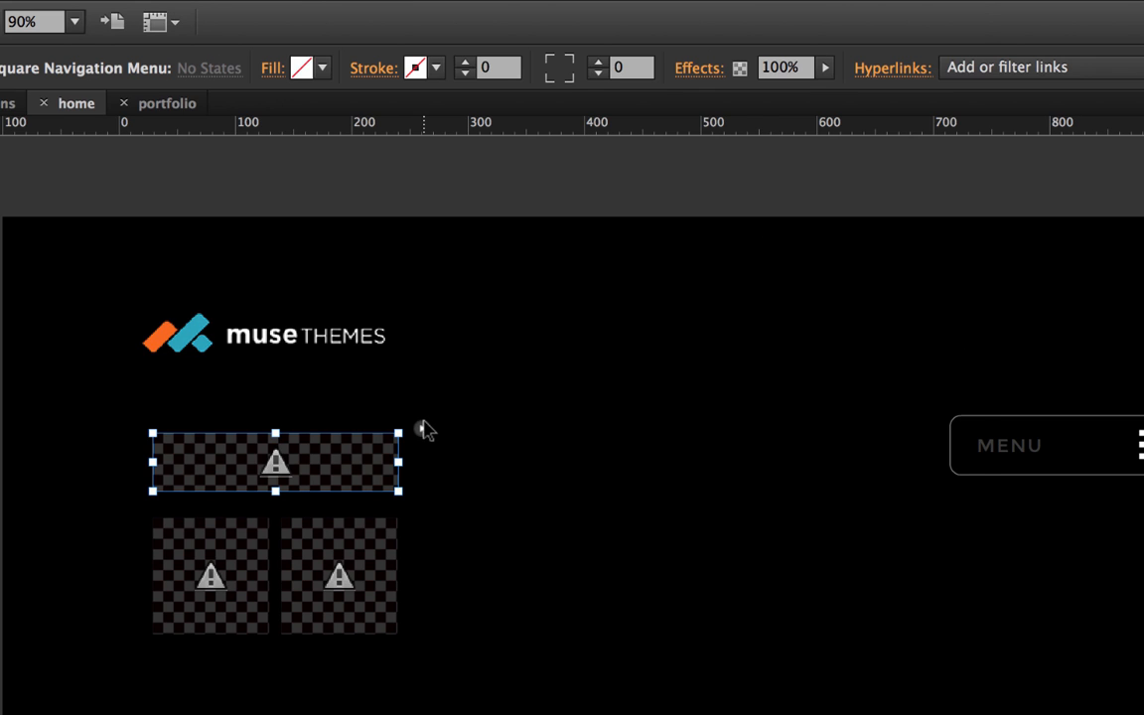
# - Set Menu Logo – Filename to icon_black.png and keep Flyout Direction at Bottom
pyautogui.click(421, 429)
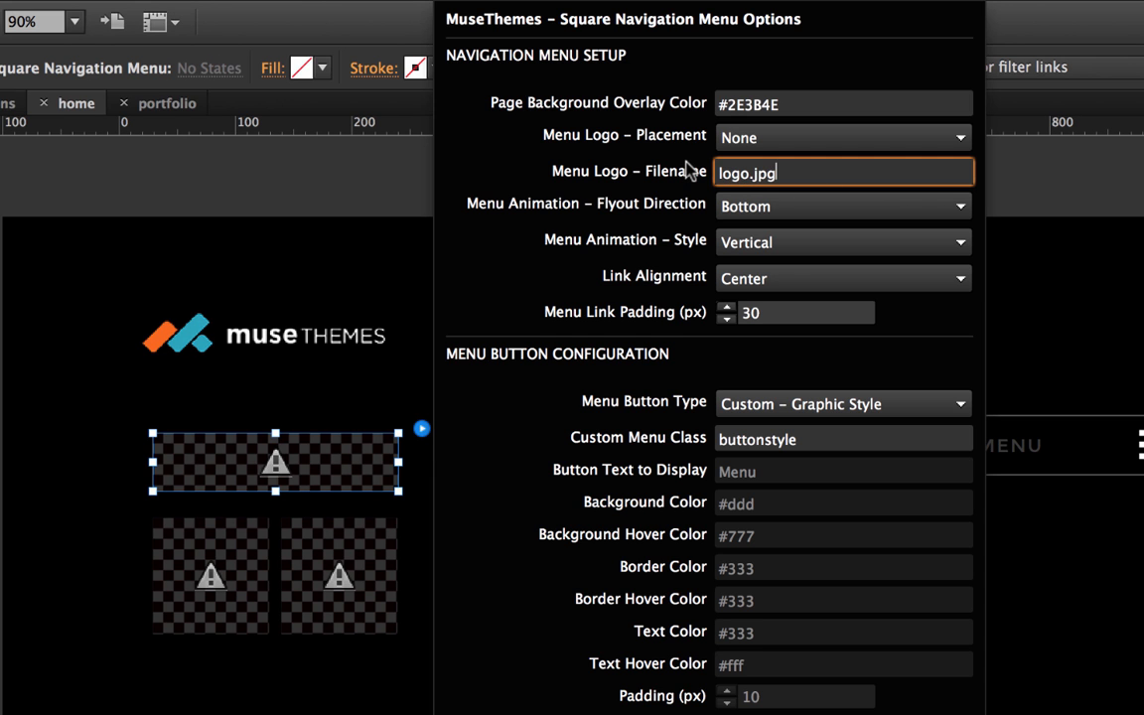
pyautogui.write('icon_black.png')
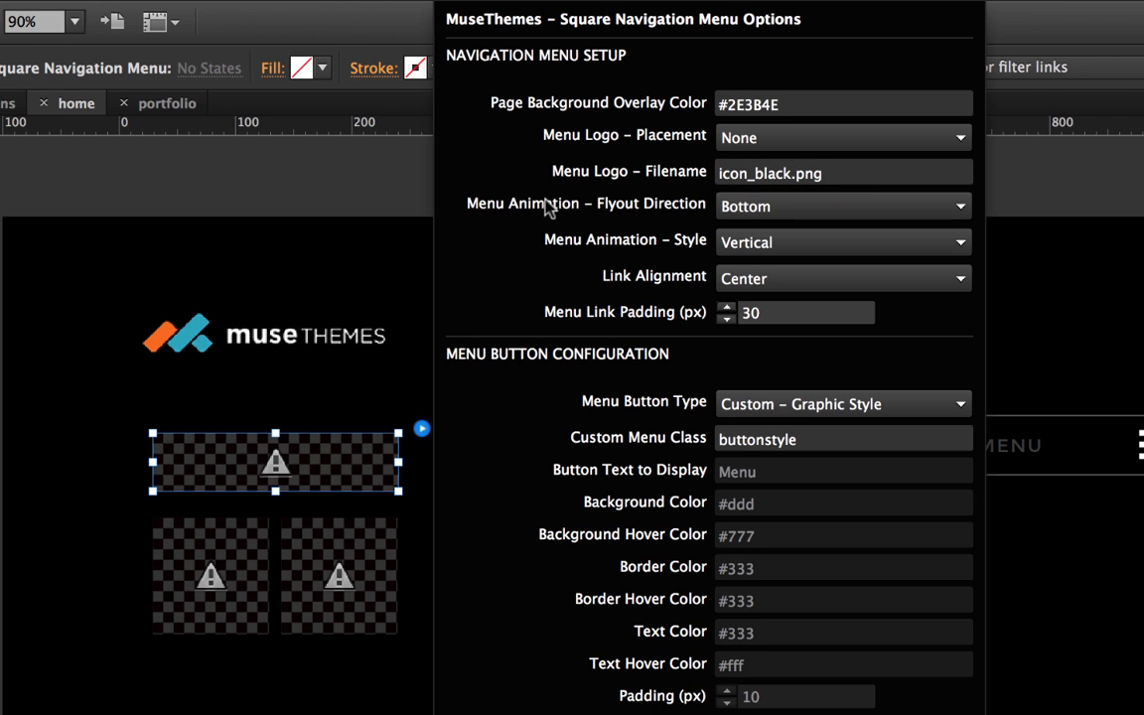
pyautogui.moveTo(663, 209)
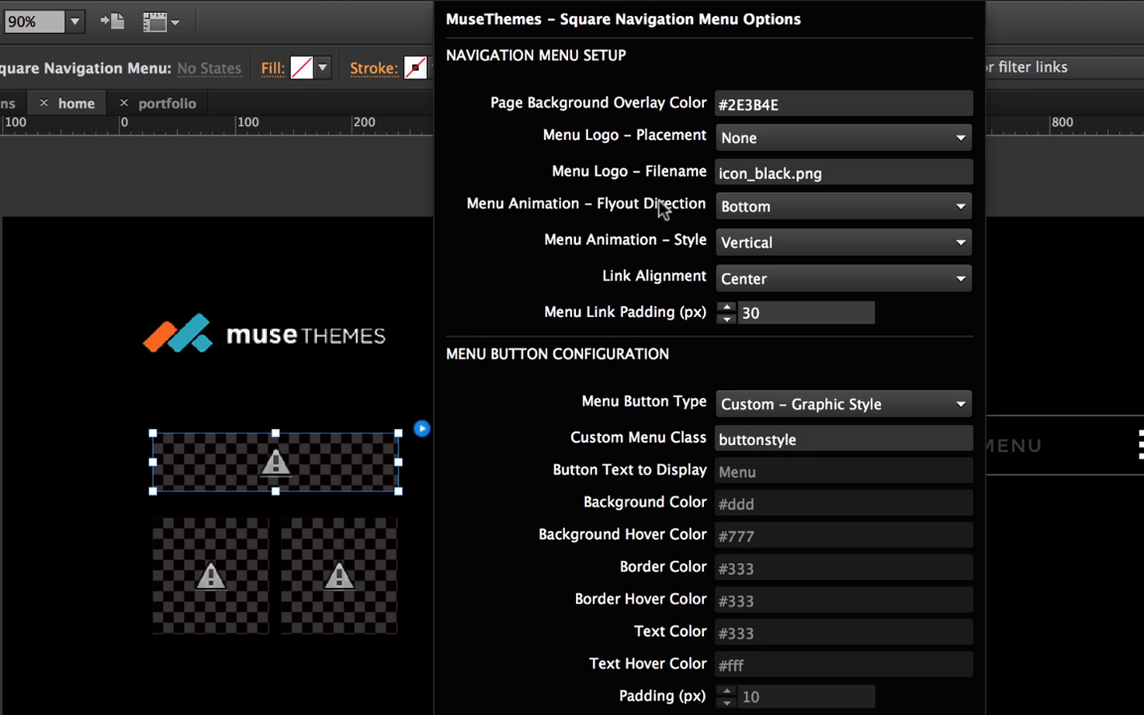
pyautogui.moveTo(671, 209)
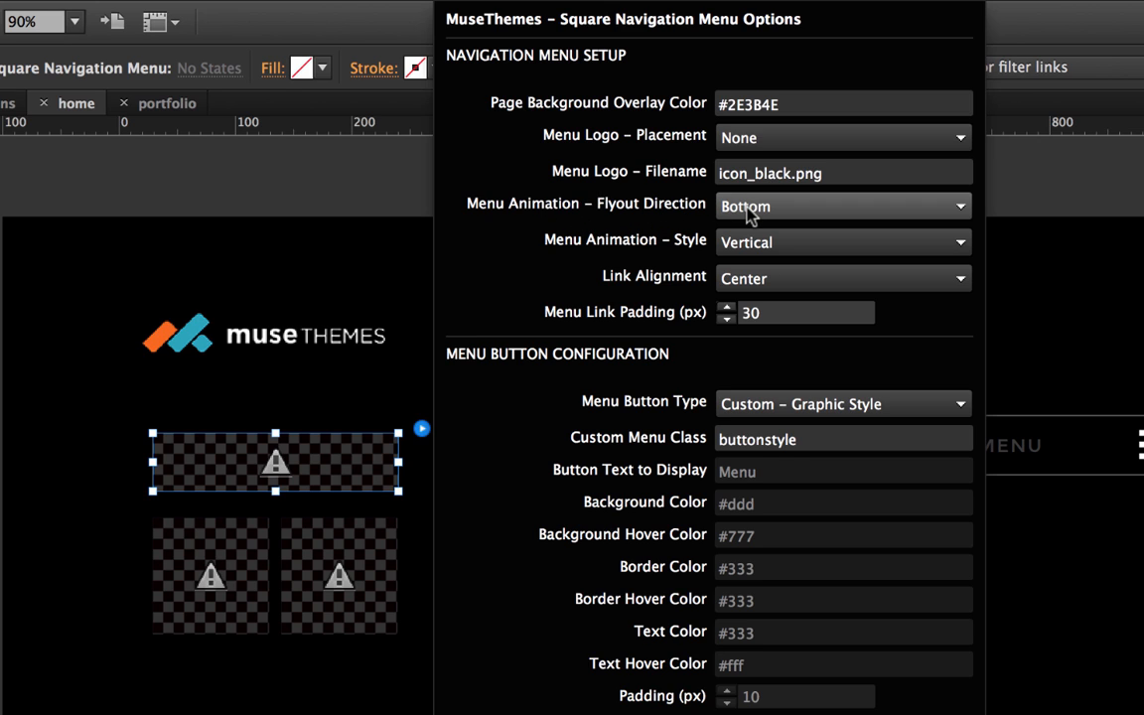
pyautogui.click(843, 205)
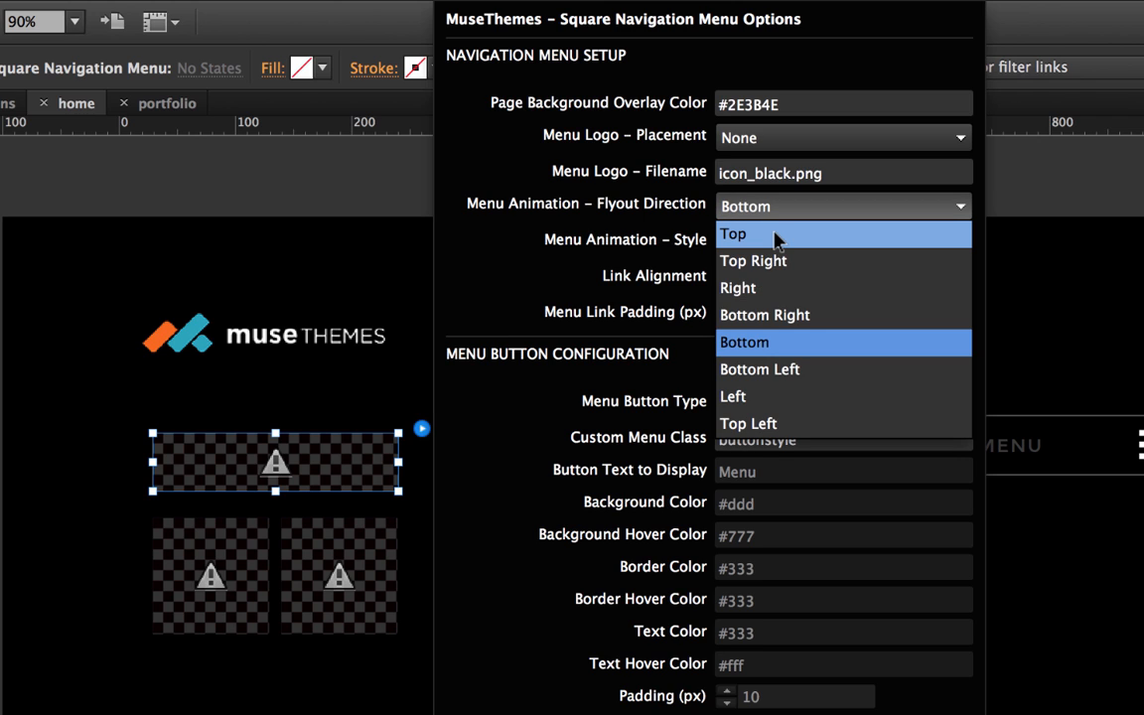
pyautogui.click(732, 233)
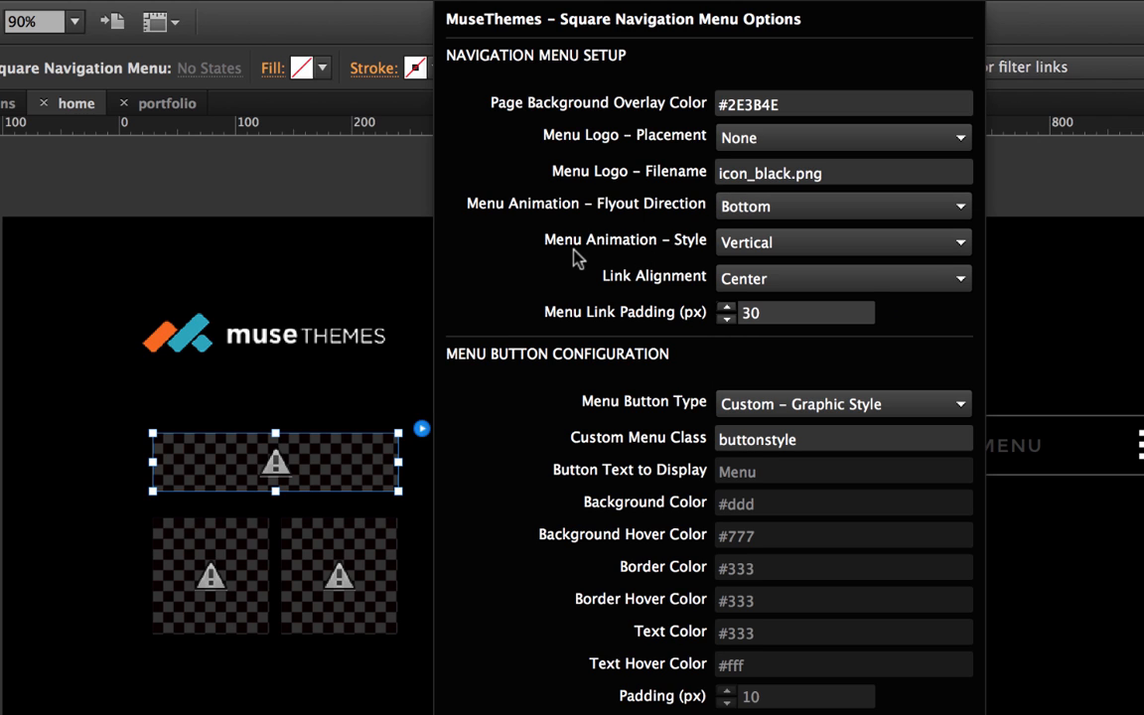
pyautogui.moveTo(599, 252)
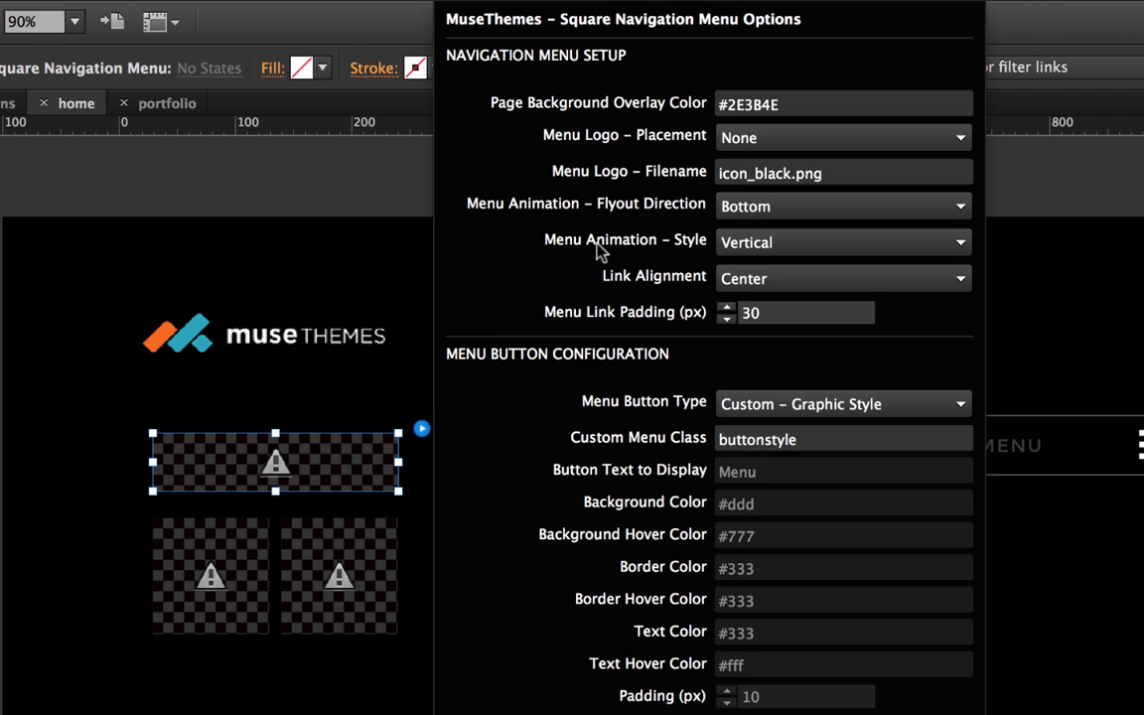
pyautogui.moveTo(789, 242)
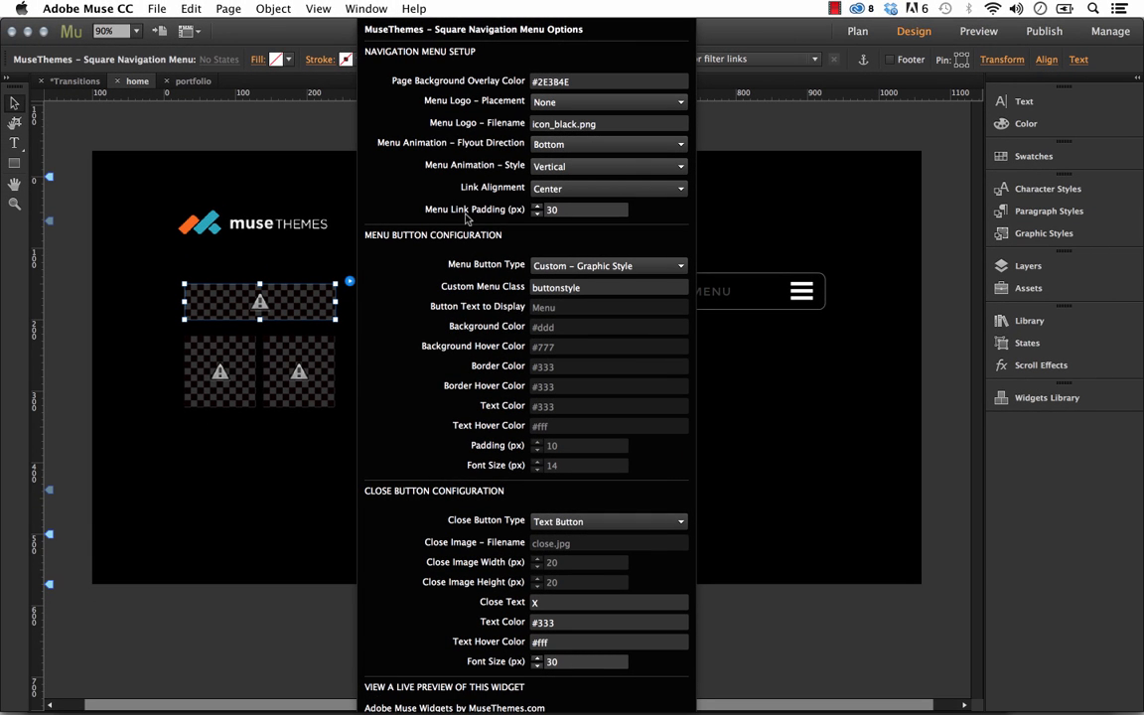
pyautogui.moveTo(483, 193)
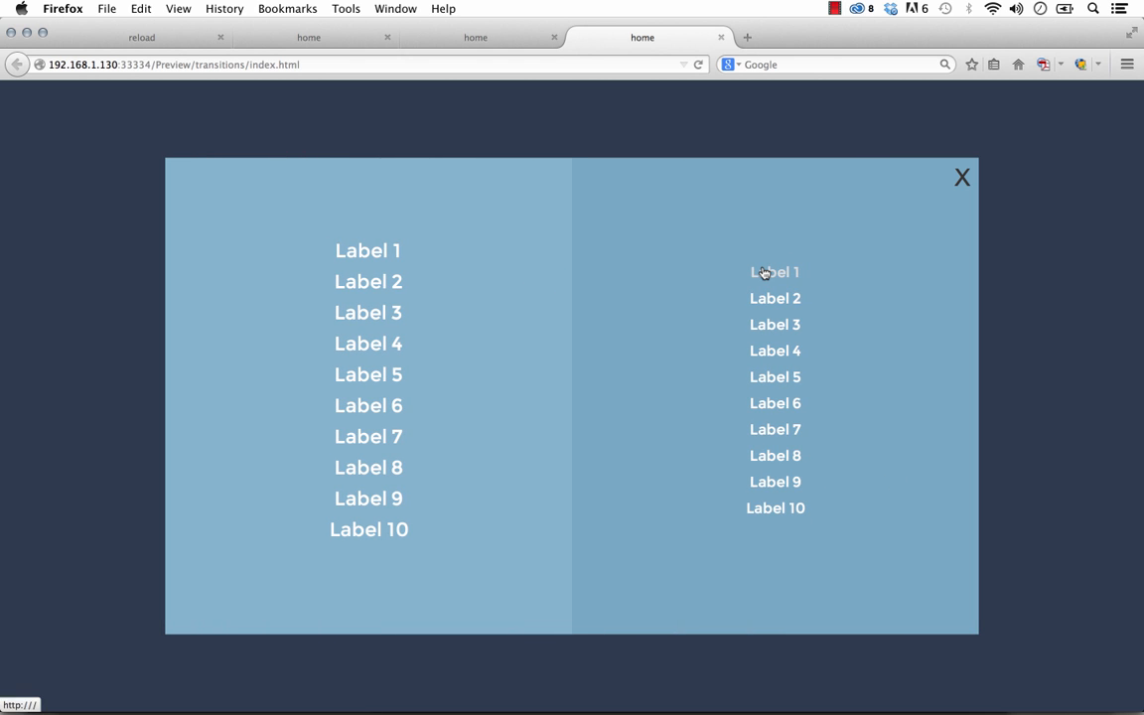
pyautogui.moveTo(774, 278)
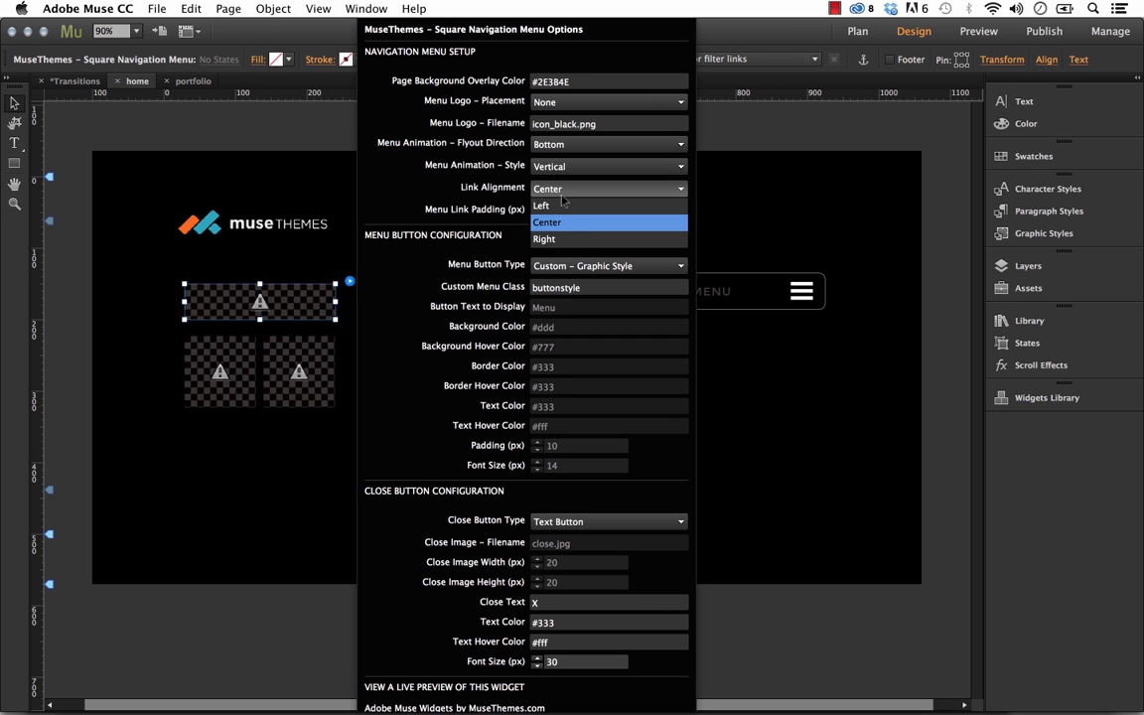
# - Set Link Alignment to Left and preview the page in the browser
pyautogui.click(542, 205)
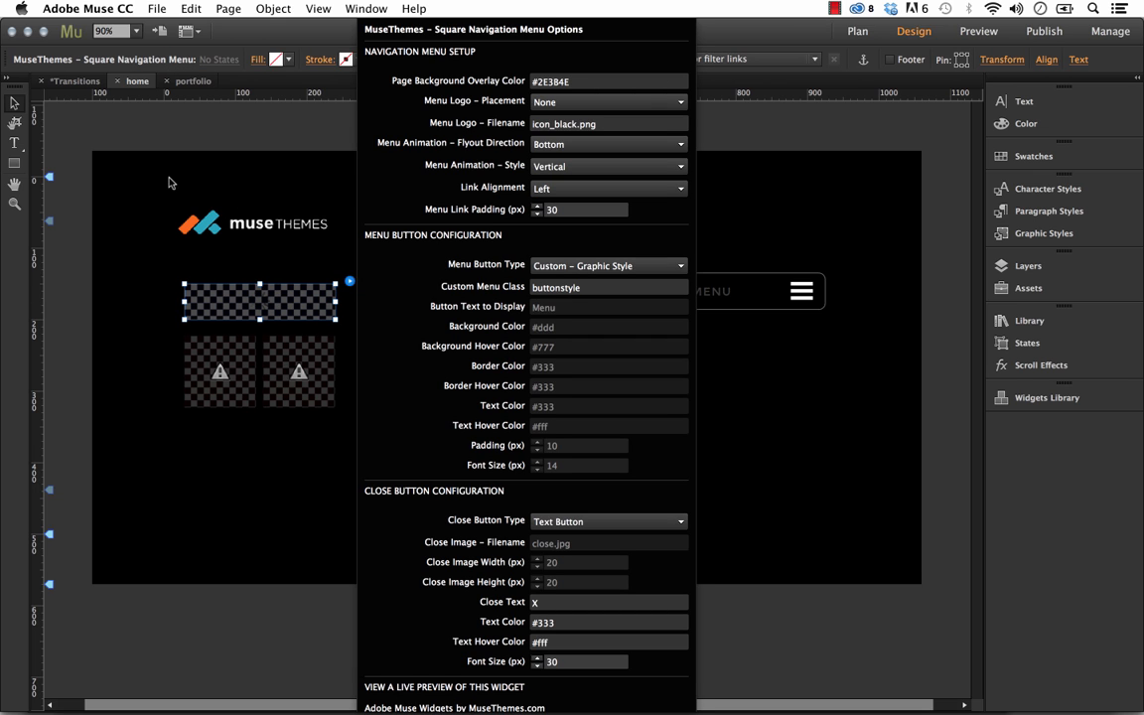
pyautogui.click(156, 8)
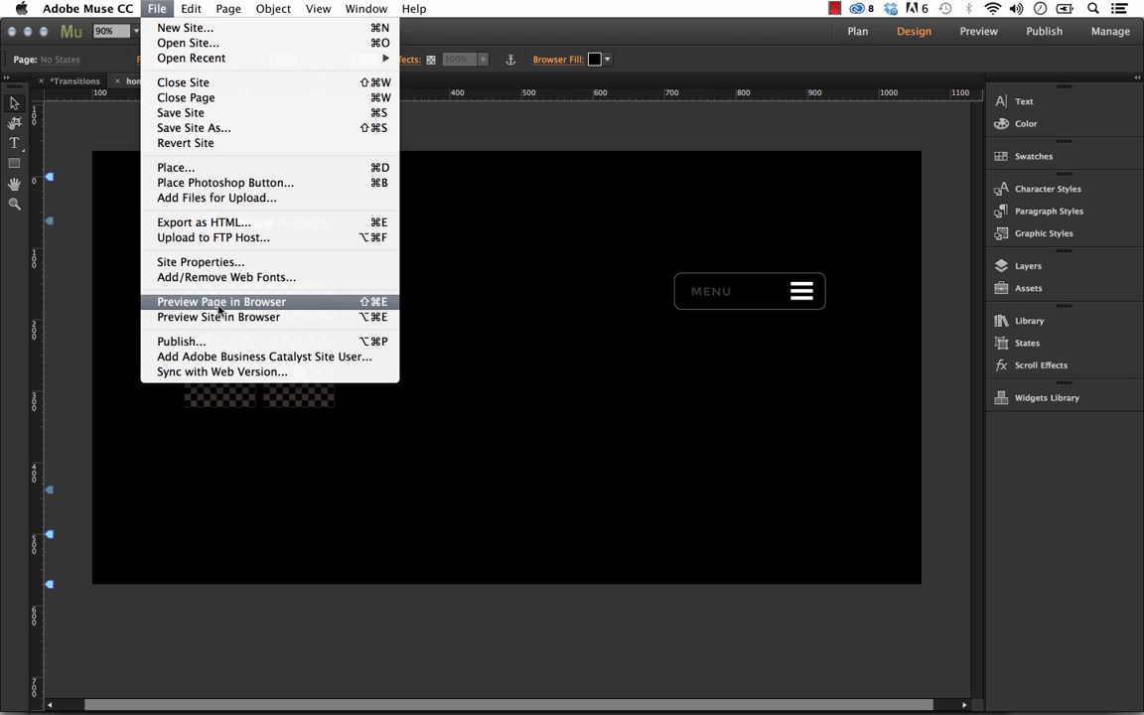
pyautogui.click(221, 301)
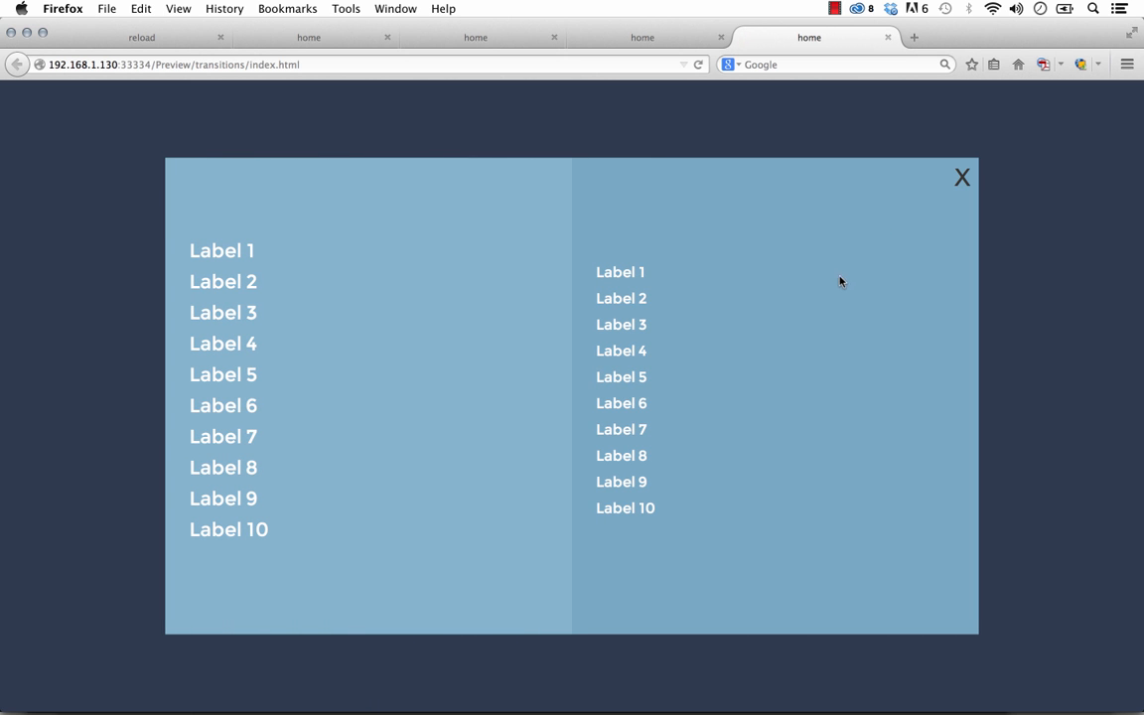
pyautogui.moveTo(658, 520)
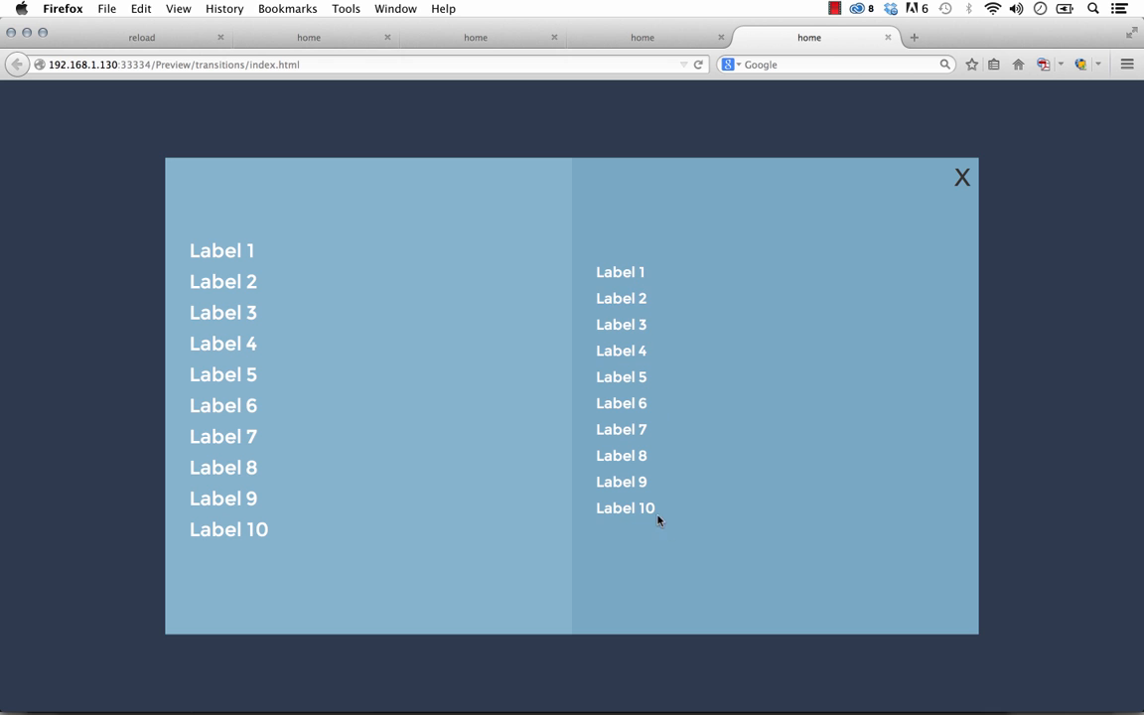
pyautogui.moveTo(275, 577)
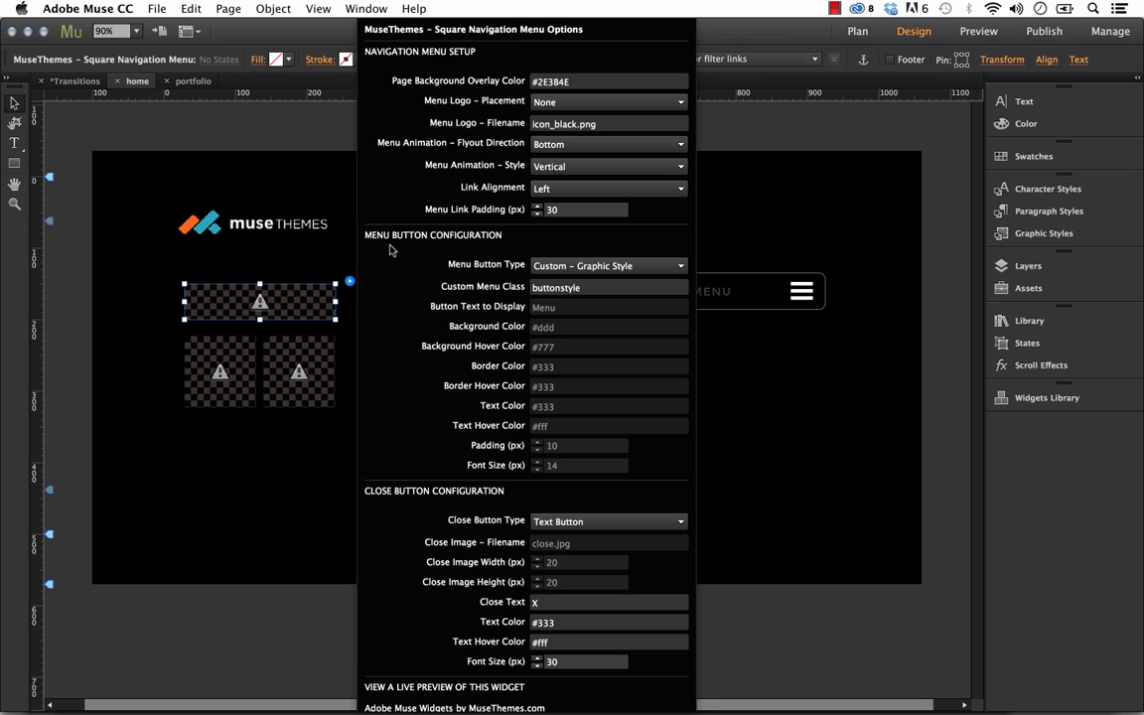
pyautogui.moveTo(395, 485)
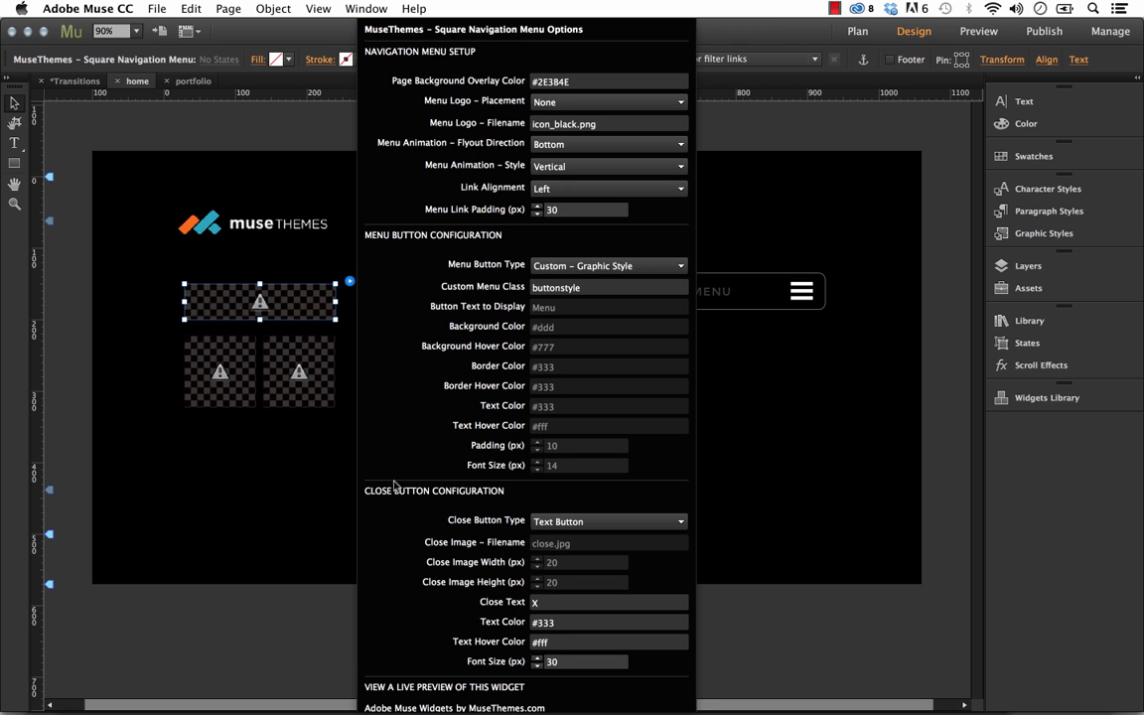
pyautogui.moveTo(431, 238)
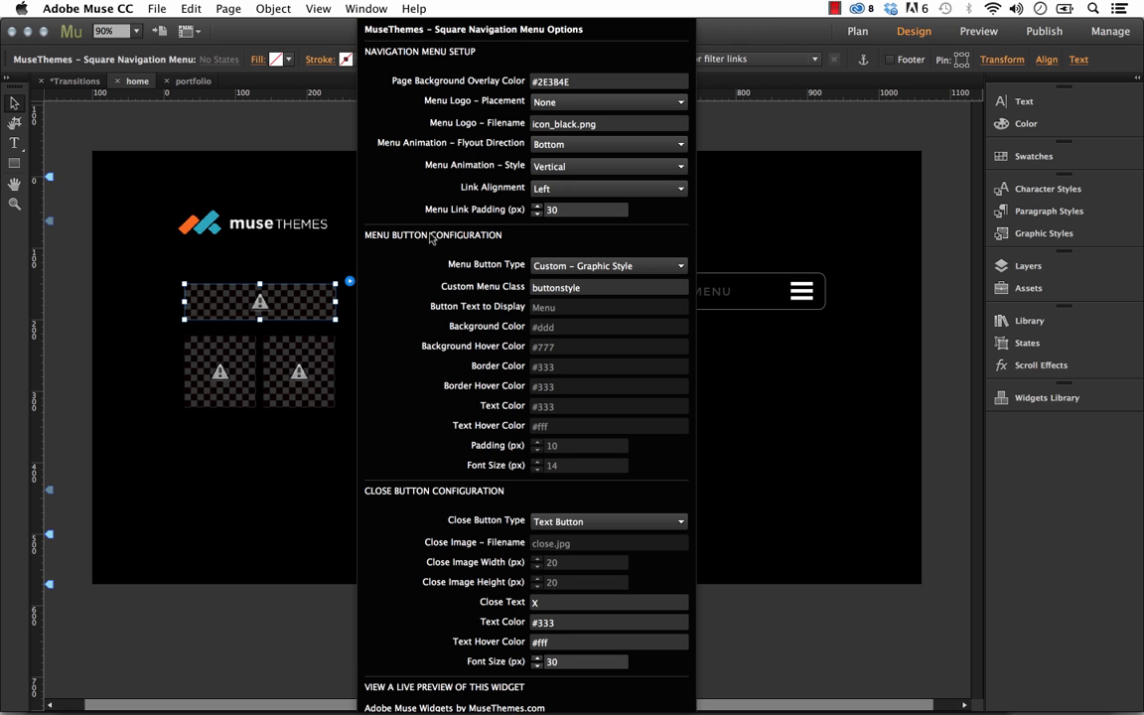
pyautogui.moveTo(629, 454)
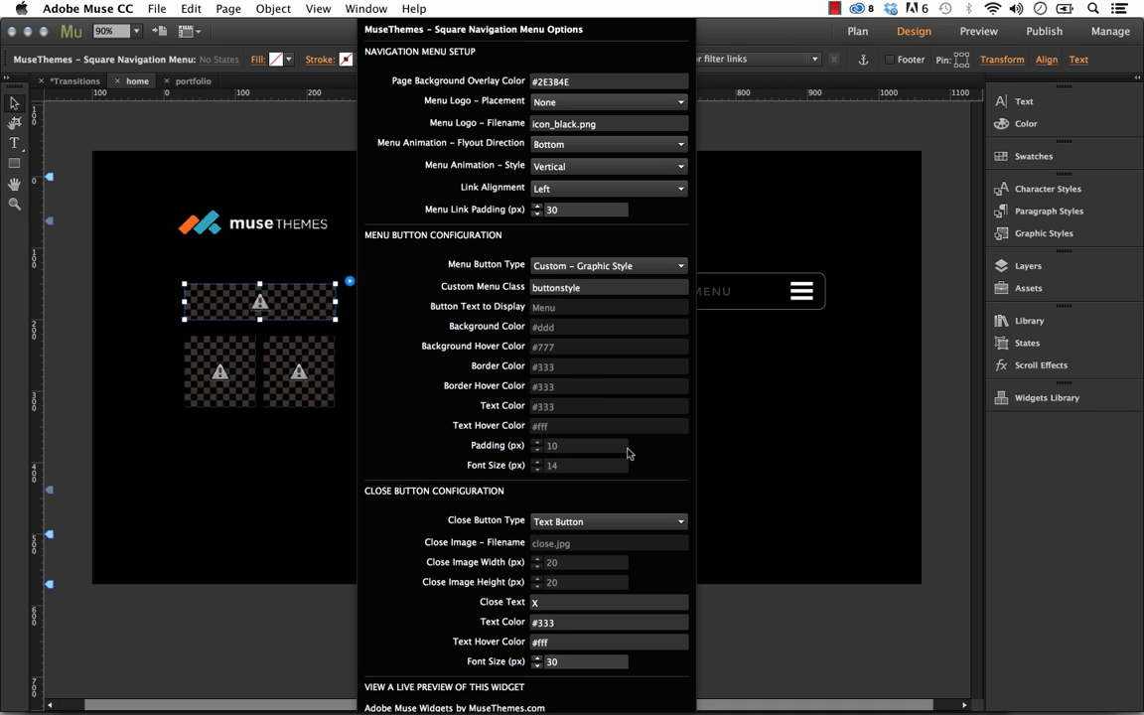
pyautogui.moveTo(558, 455)
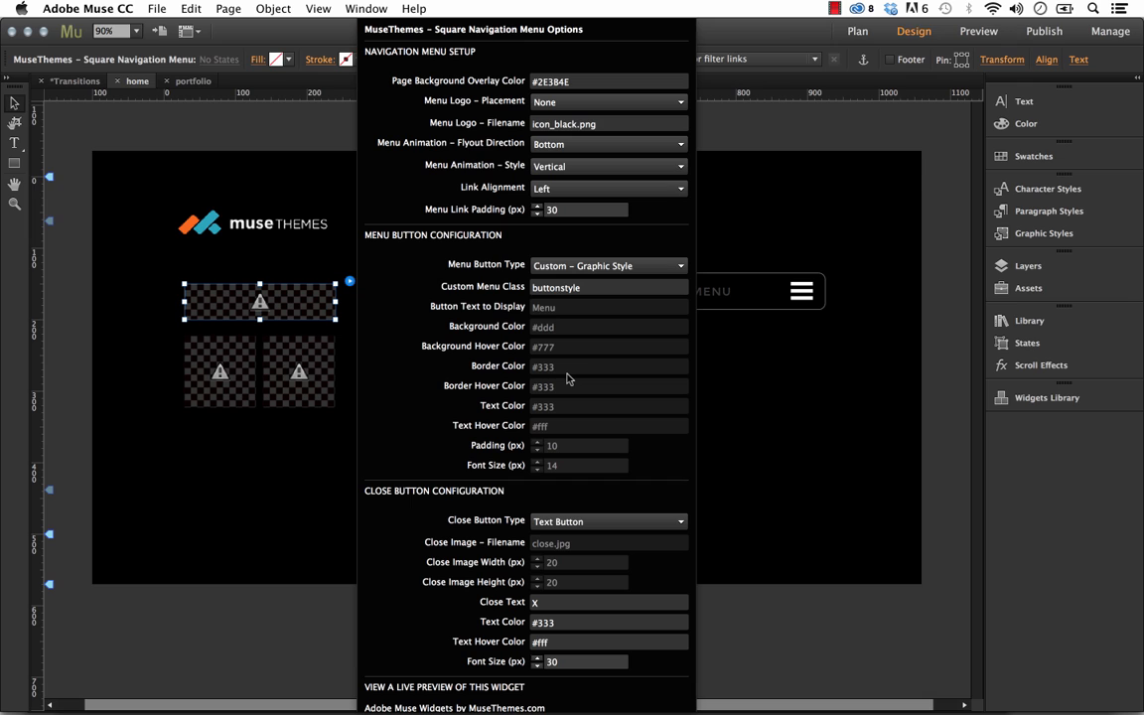
pyautogui.moveTo(470, 260)
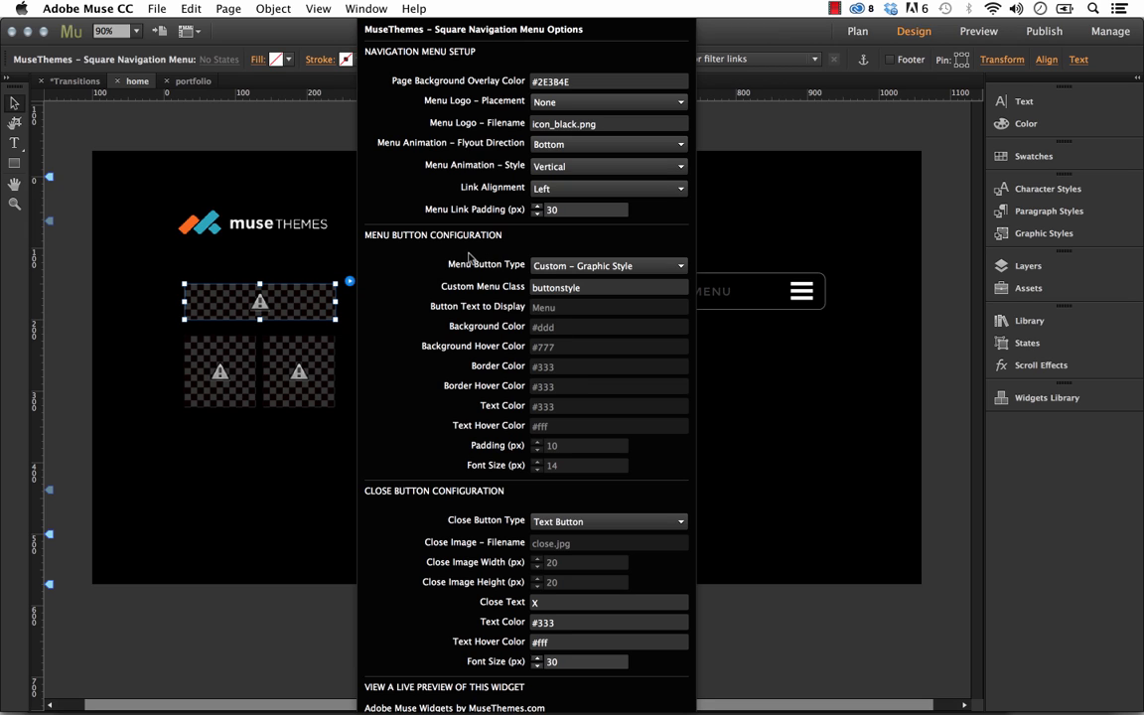
pyautogui.moveTo(464, 275)
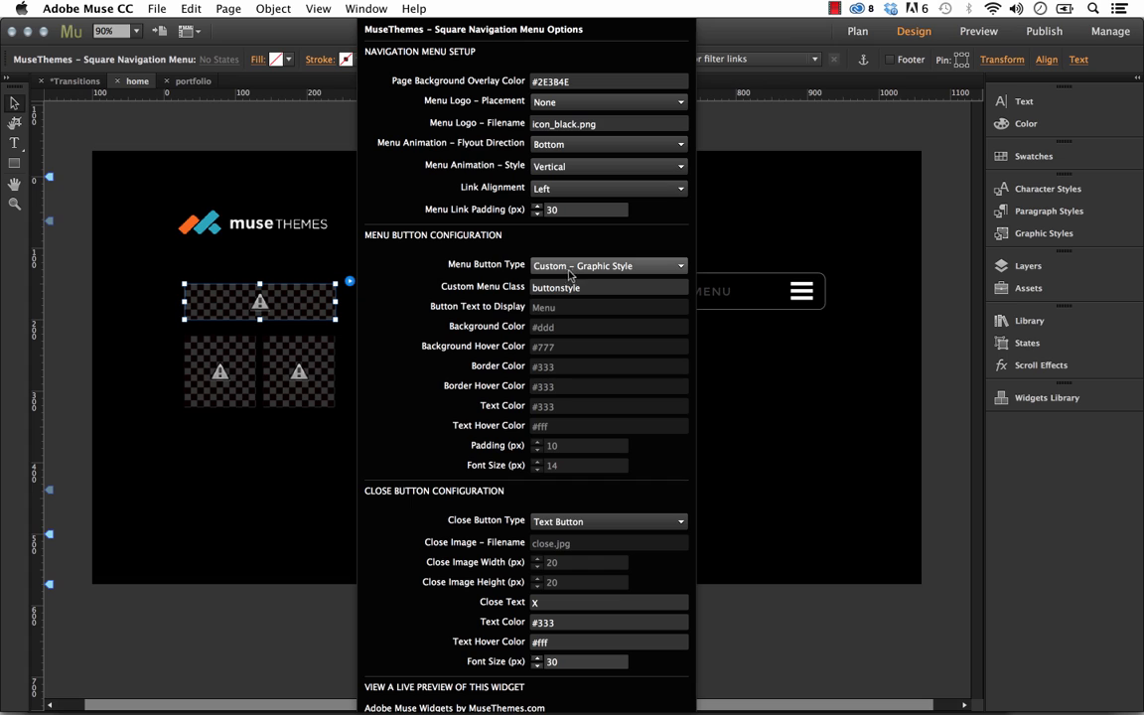
# - Make the menu button a Generated Button with background colour #fa6900
pyautogui.click(608, 265)
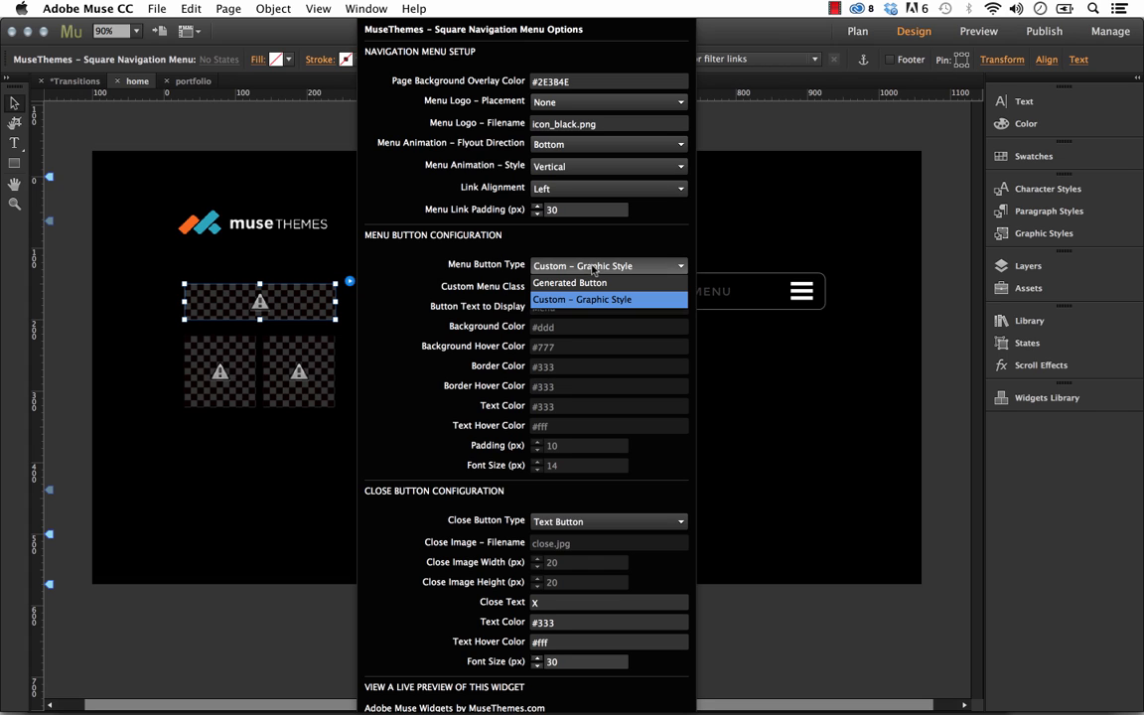
pyautogui.moveTo(569, 283)
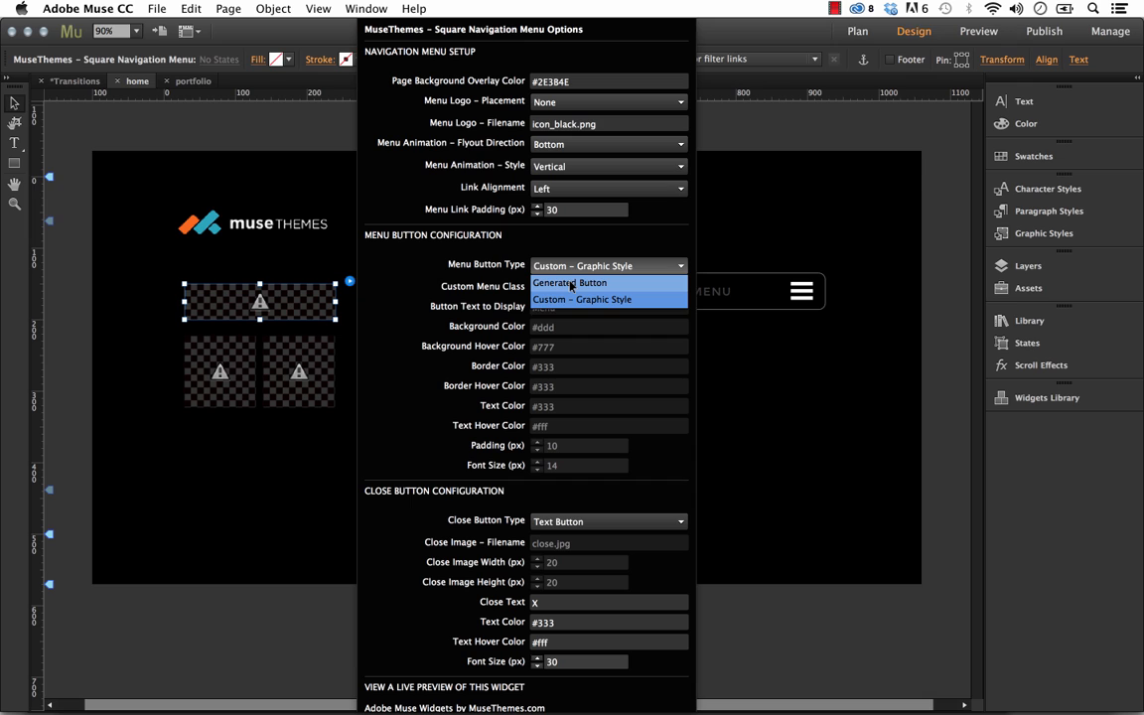
pyautogui.click(569, 282)
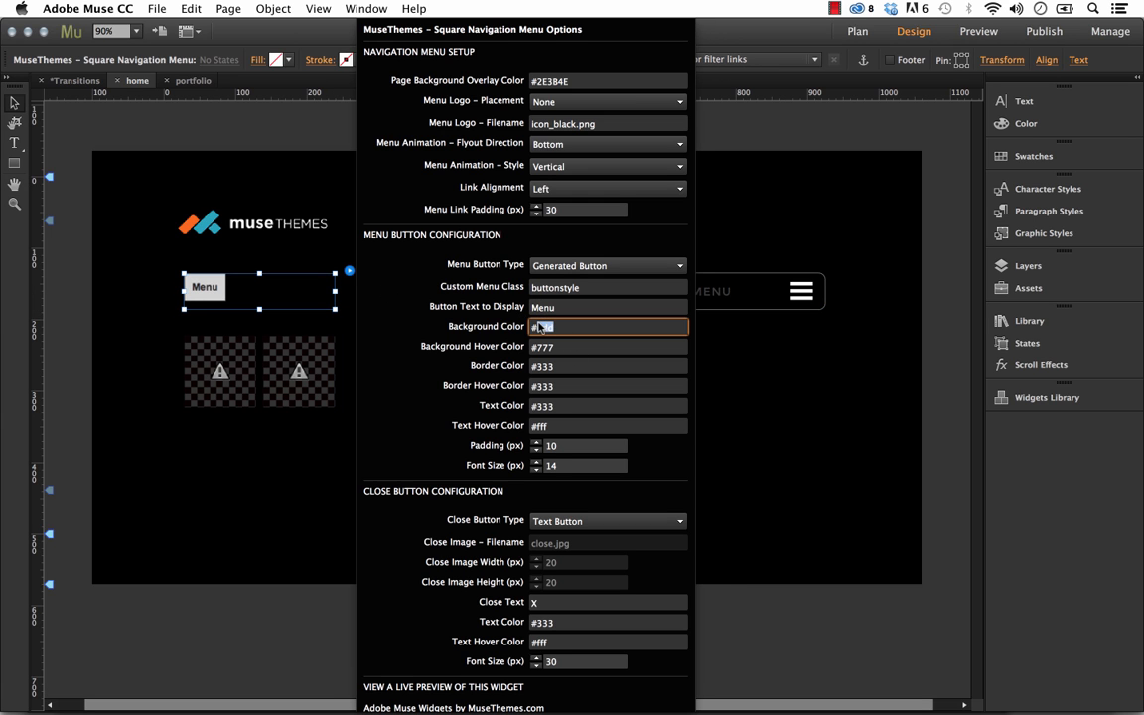
pyautogui.write('#a6900')
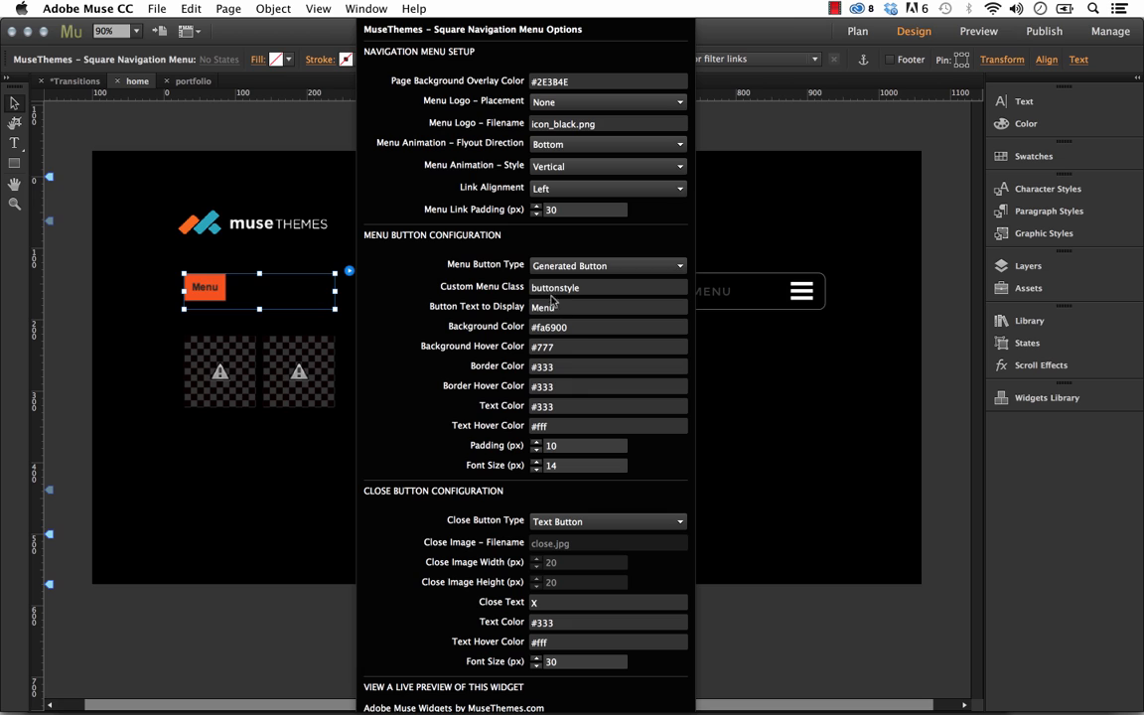
# - Set the menu button type back to Custom – Graphic Style
pyautogui.click(608, 266)
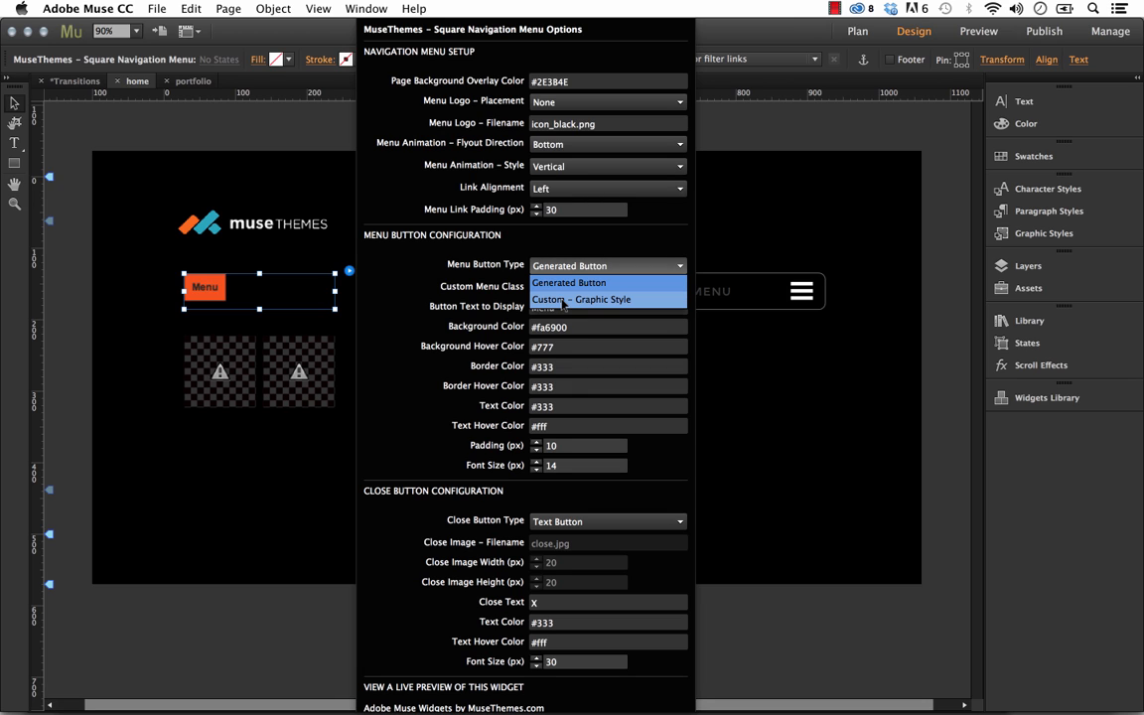
pyautogui.click(581, 299)
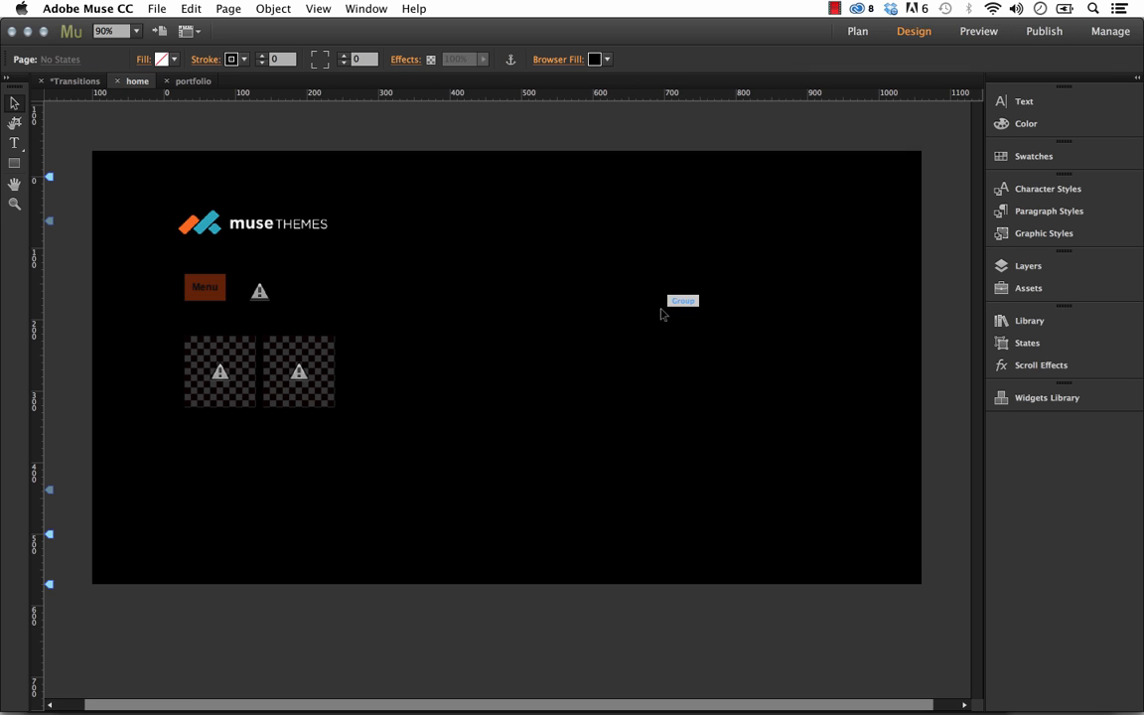
pyautogui.moveTo(1048, 299)
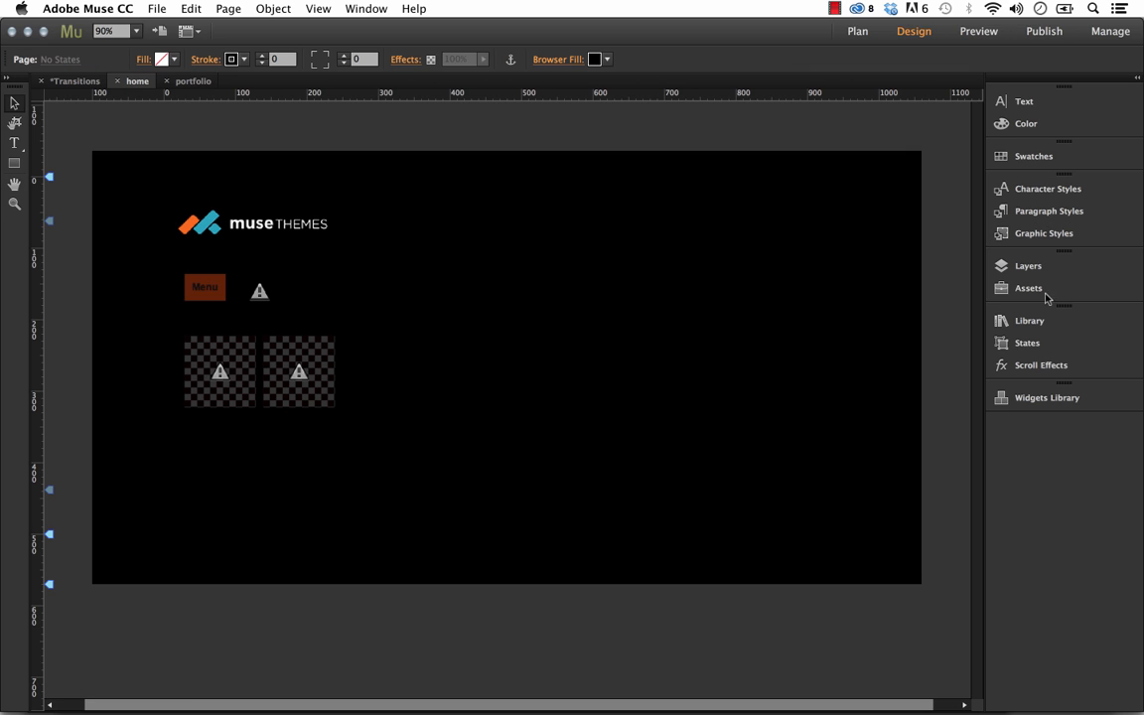
pyautogui.click(1031, 320)
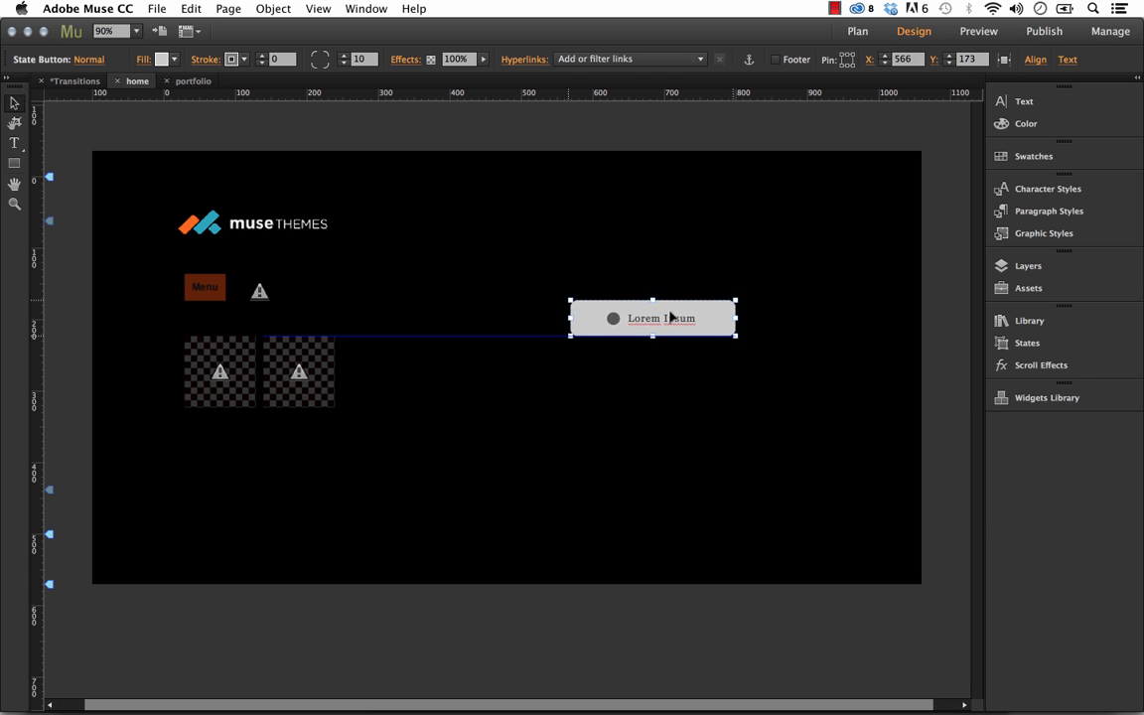
# - Nudge the grey Lorem Ipsum button right and save its look as graphic style 'test'
pyautogui.moveTo(652, 318); pyautogui.dragTo(659, 318)
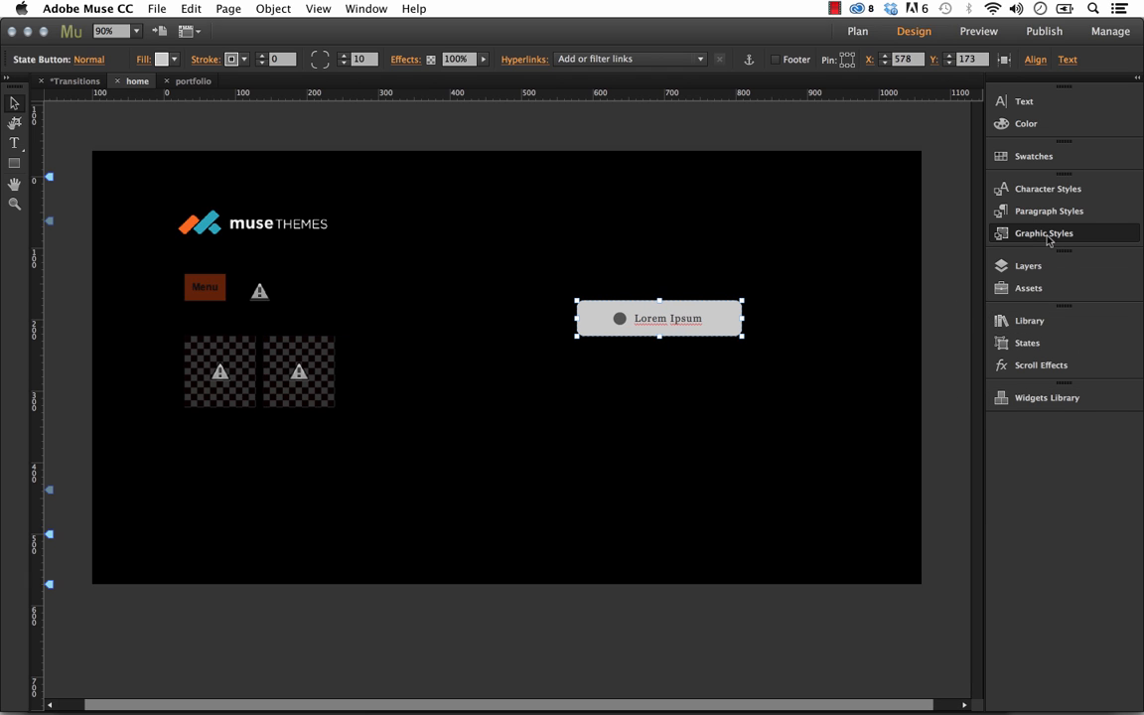
pyautogui.click(1044, 233)
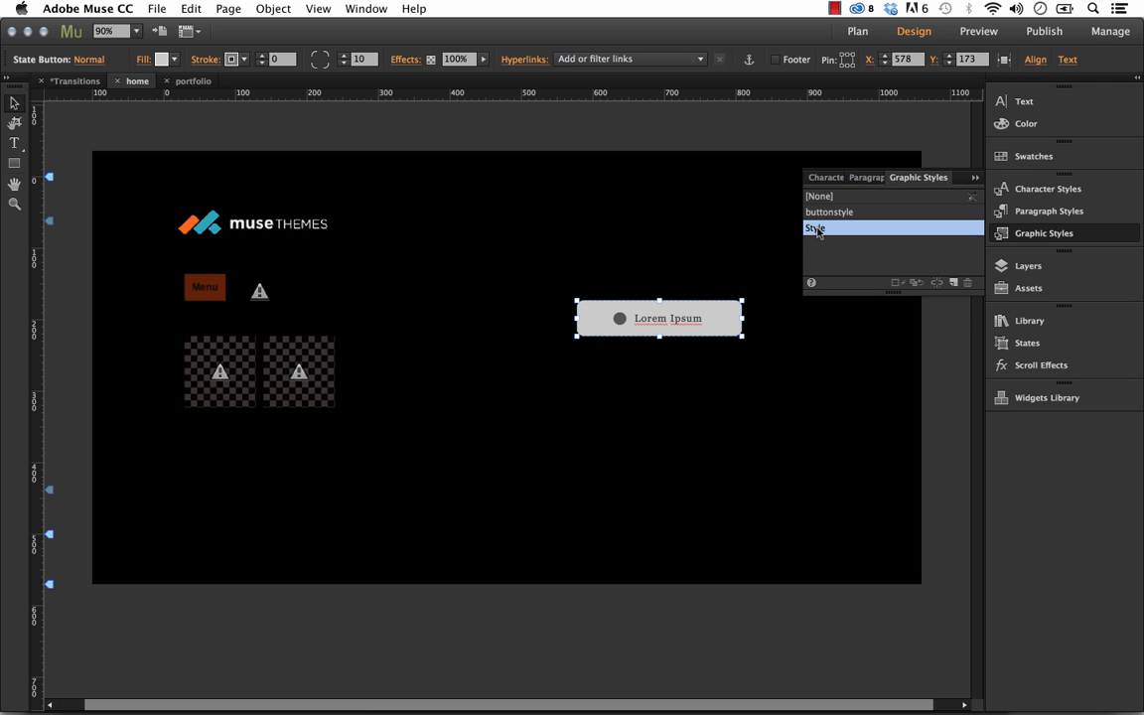
pyautogui.doubleClick(814, 228)
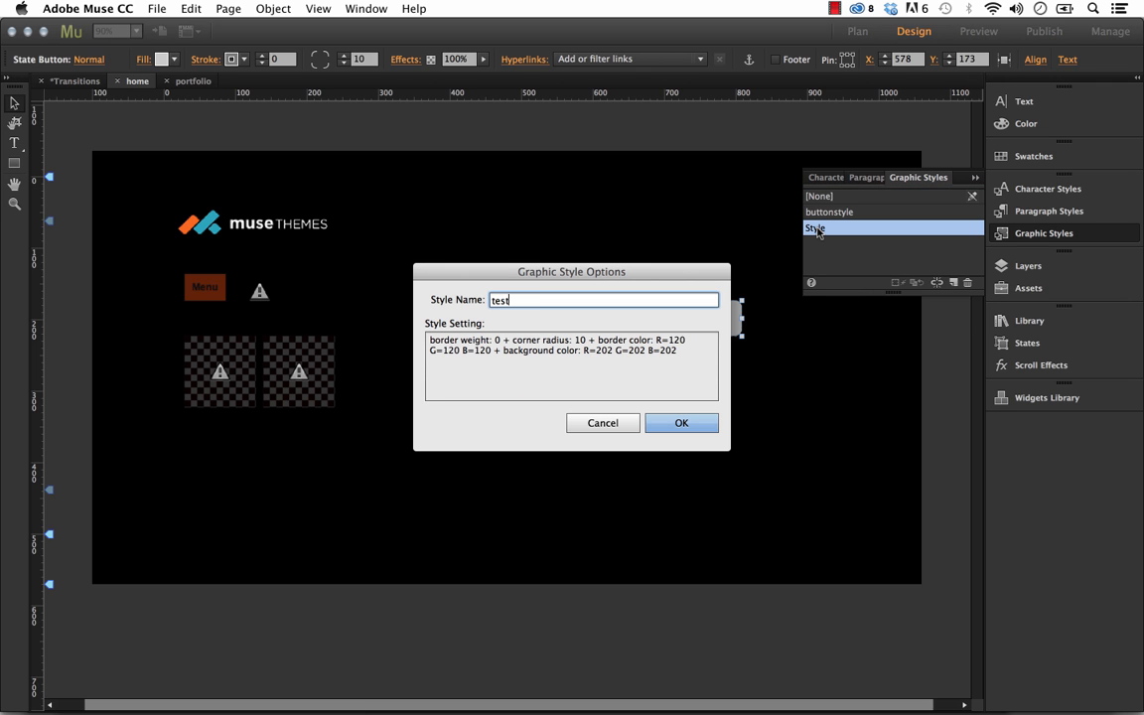
pyautogui.click(682, 422)
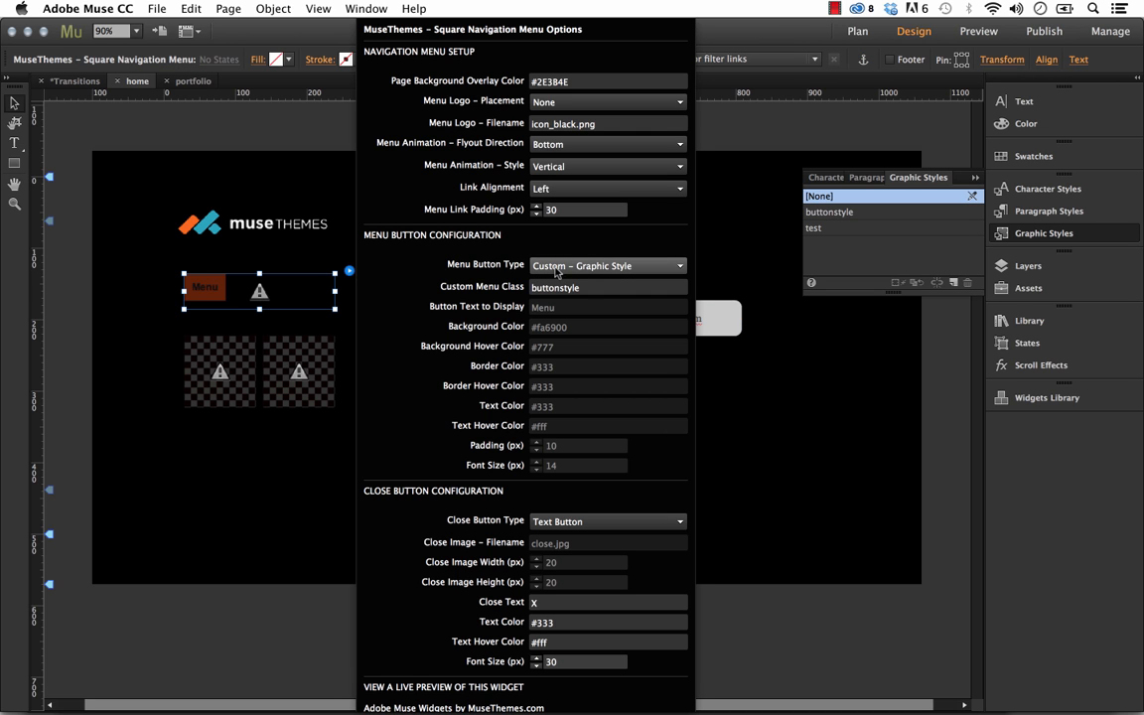
# - Set Custom Menu Class to 'test' and confirm the menu opens and closes in Firefox preview
pyautogui.click(608, 287)
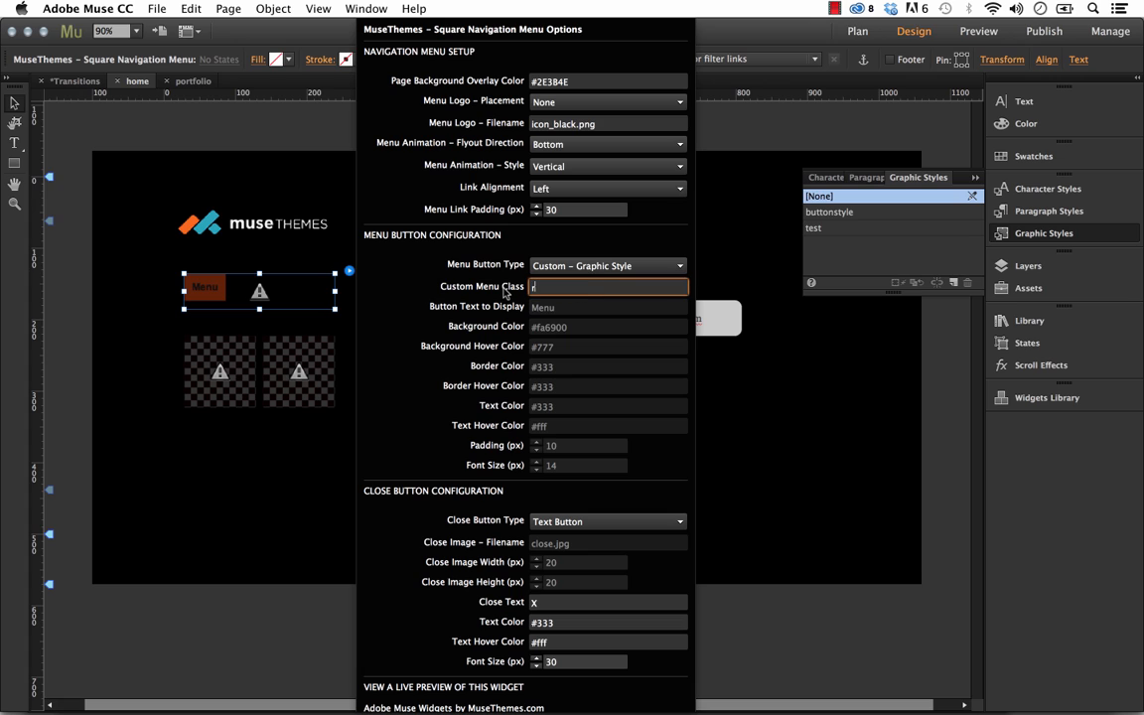
pyautogui.write('test')
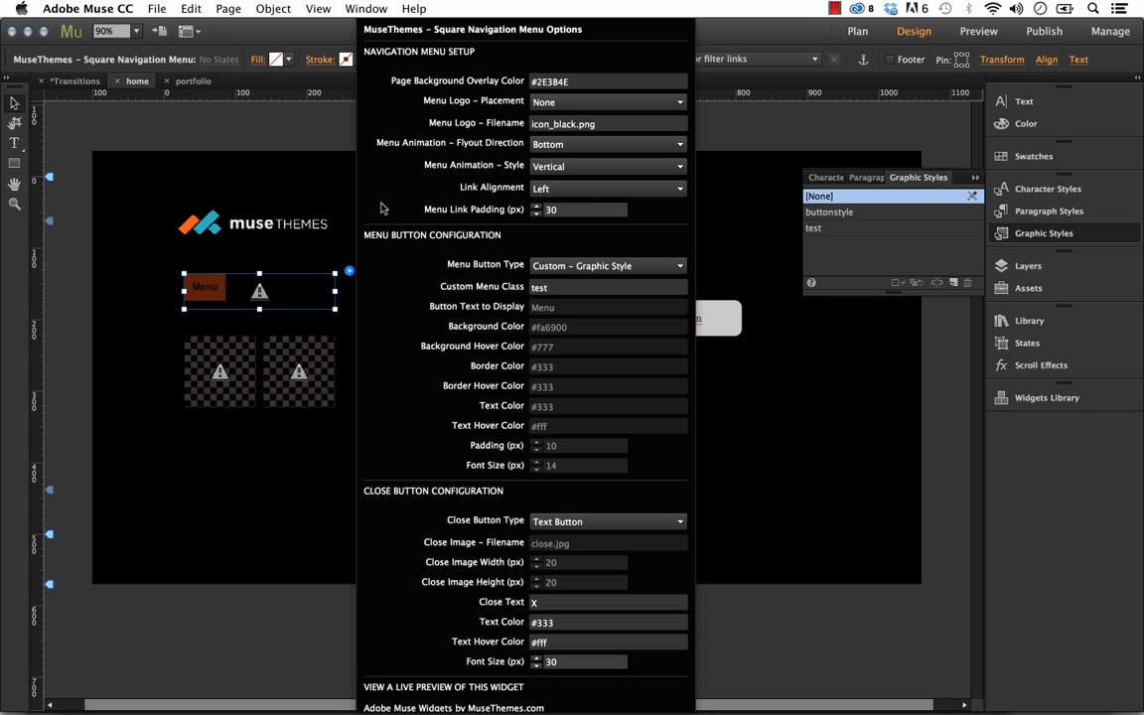
pyautogui.click(156, 8)
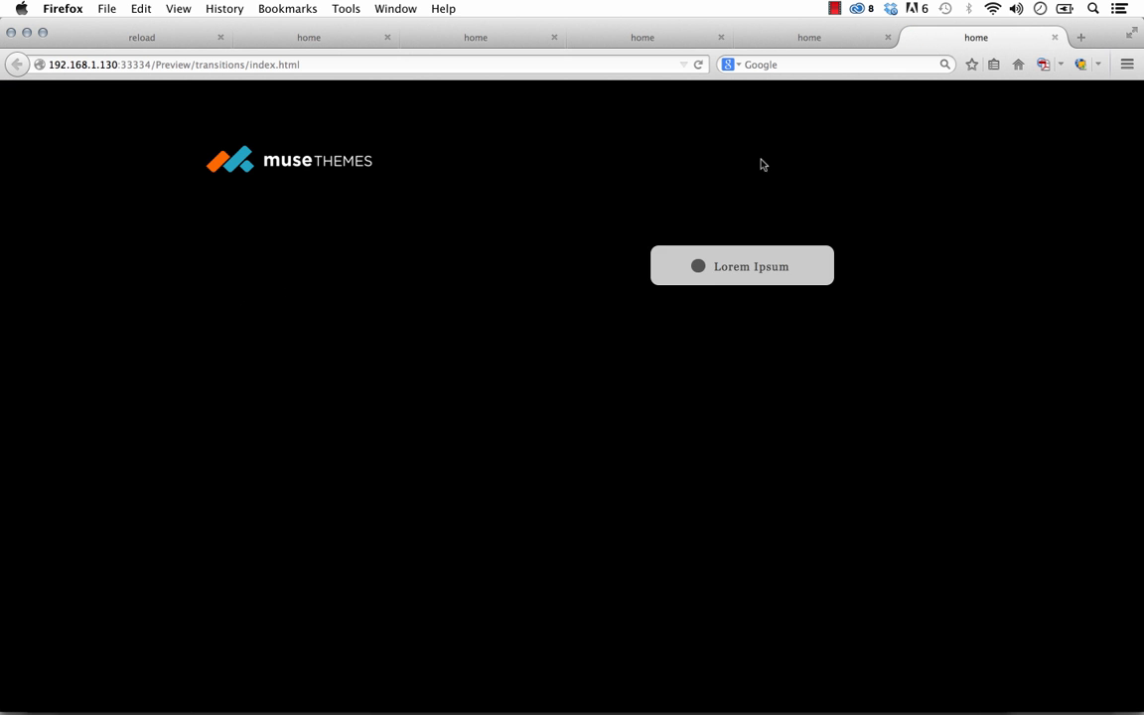
pyautogui.click(741, 265)
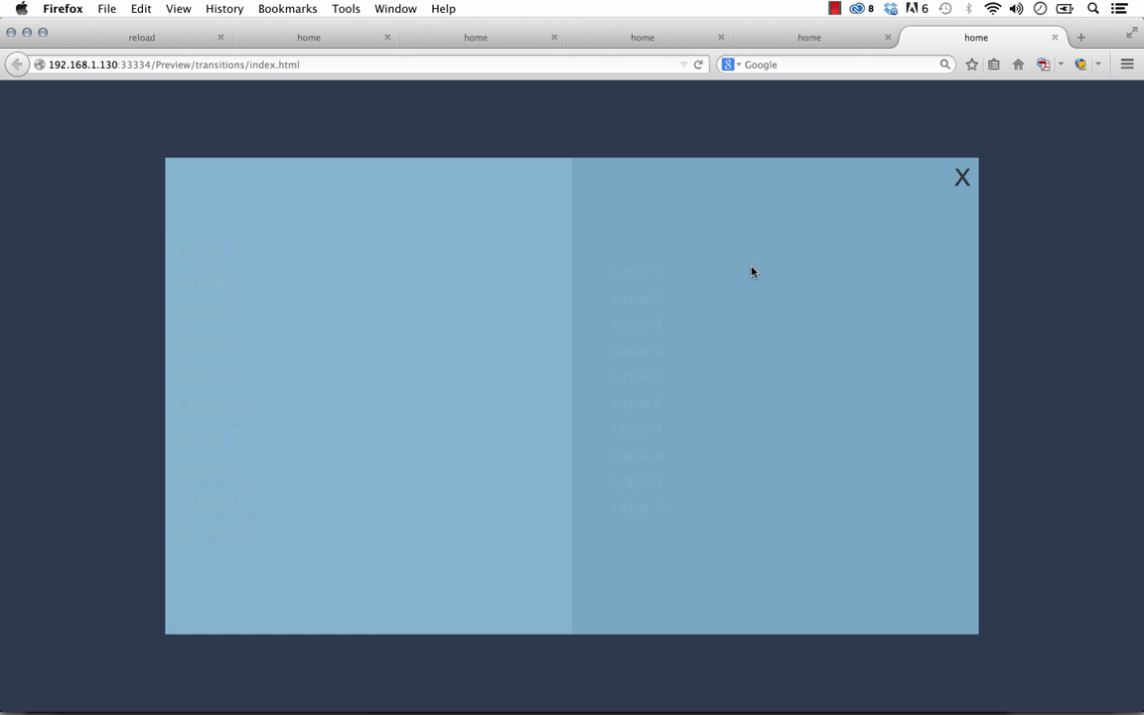
pyautogui.click(962, 177)
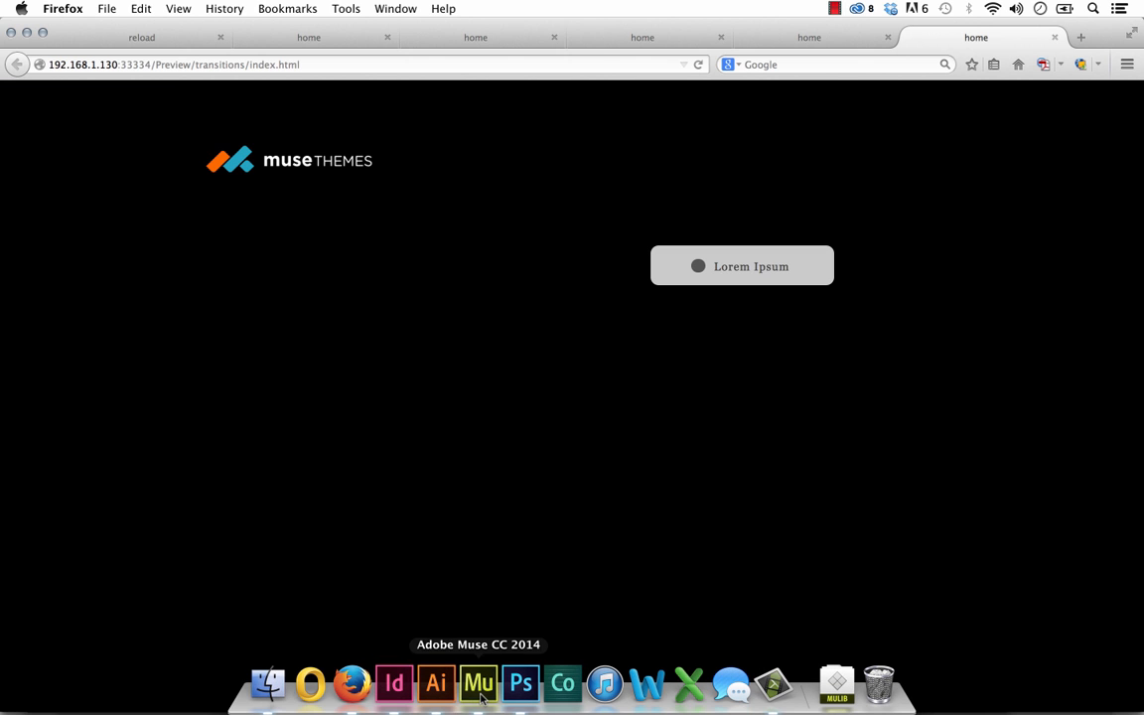
pyautogui.click(478, 684)
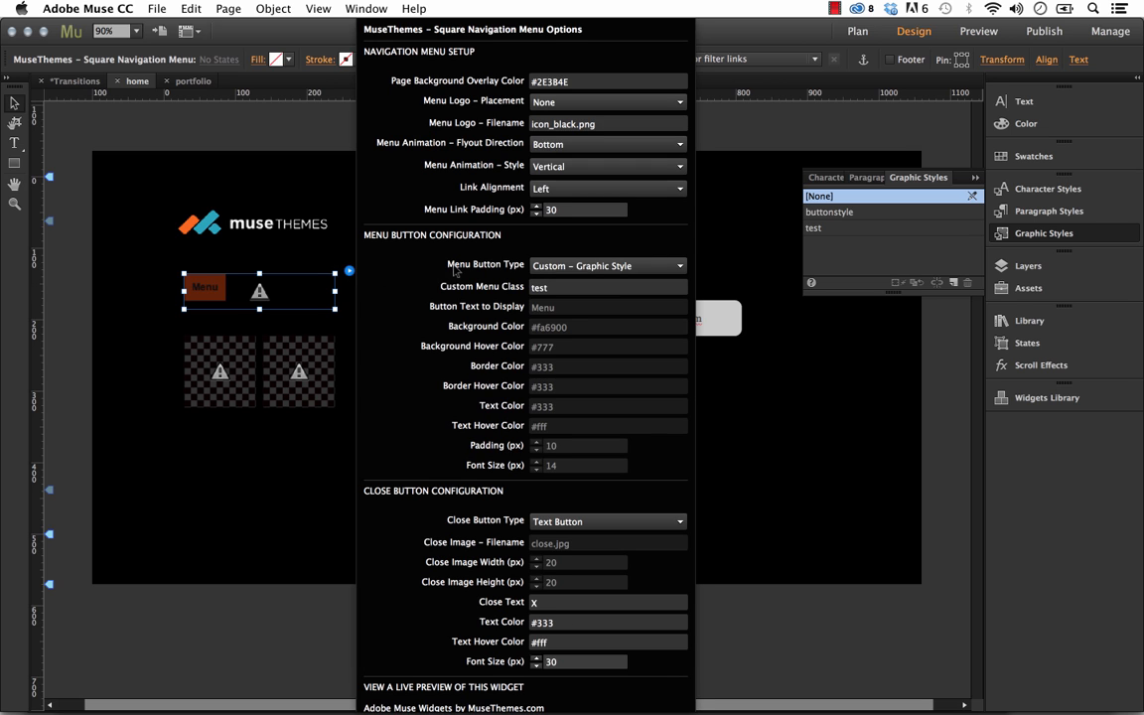
pyautogui.moveTo(611, 457)
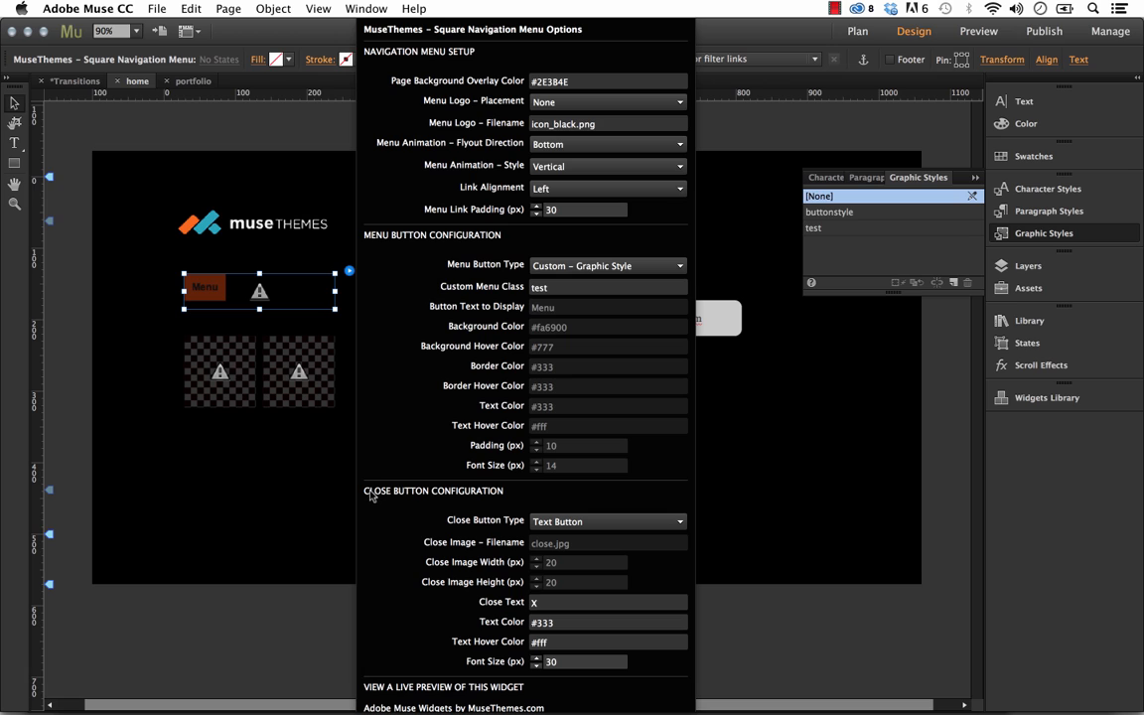
pyautogui.moveTo(488, 500)
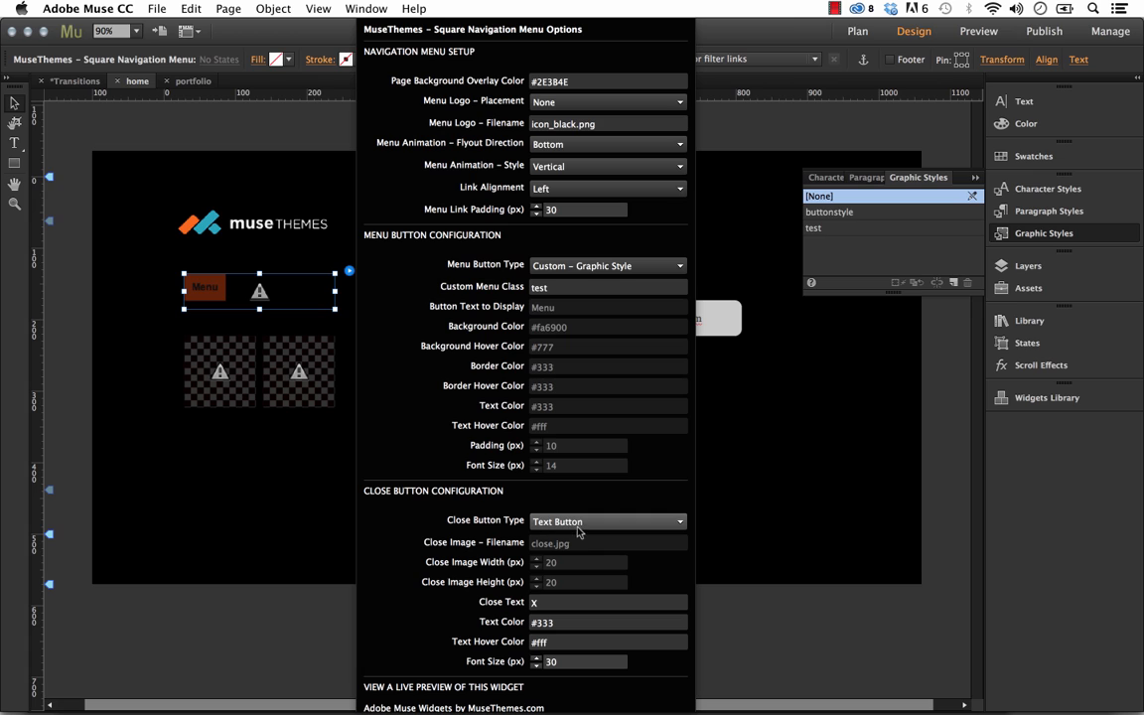
# - Make the close button an image button using icon_black.png with a larger close image width
pyautogui.click(608, 602)
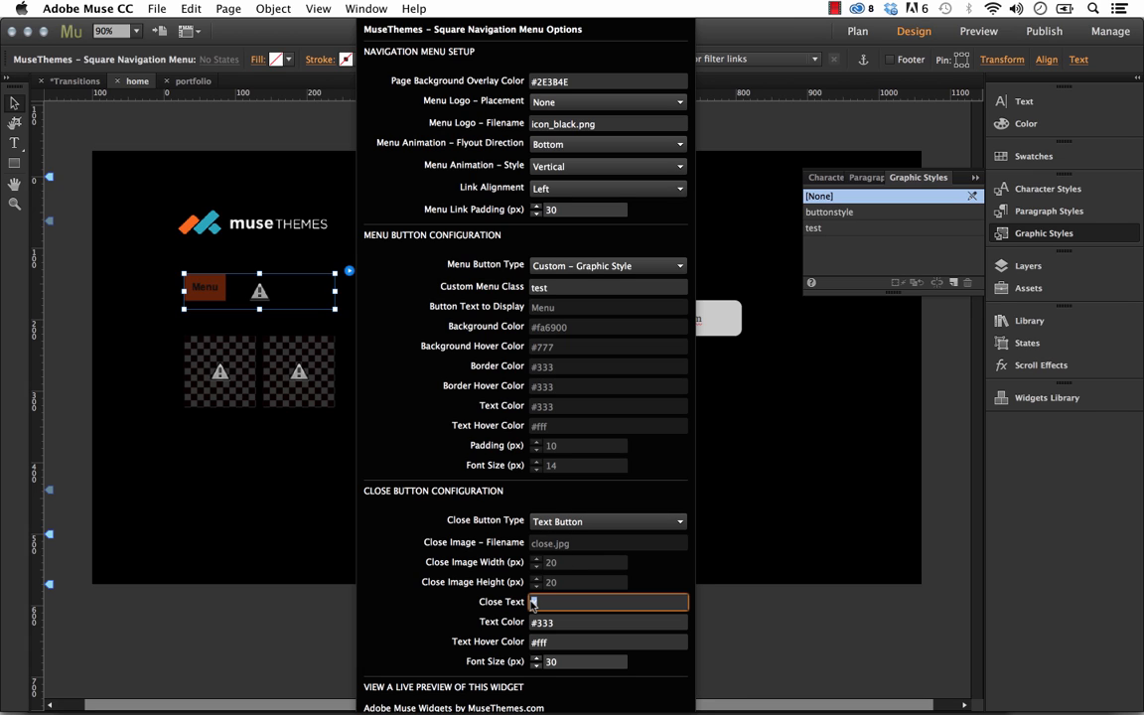
pyautogui.click(607, 522)
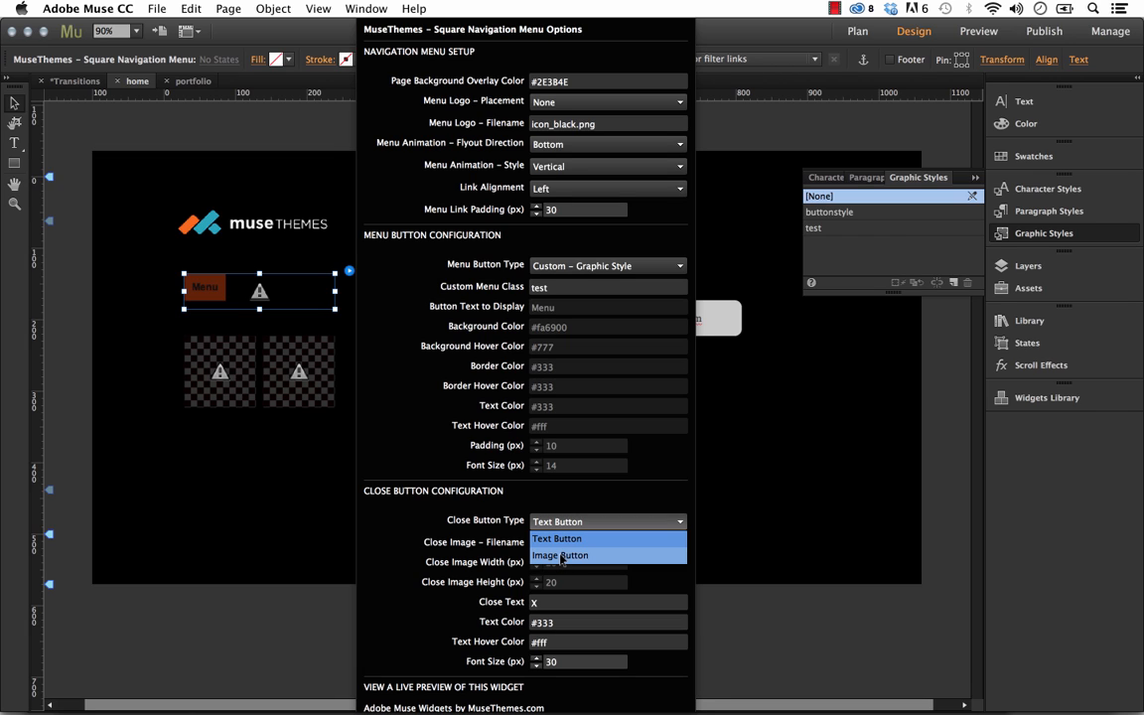
pyautogui.click(559, 555)
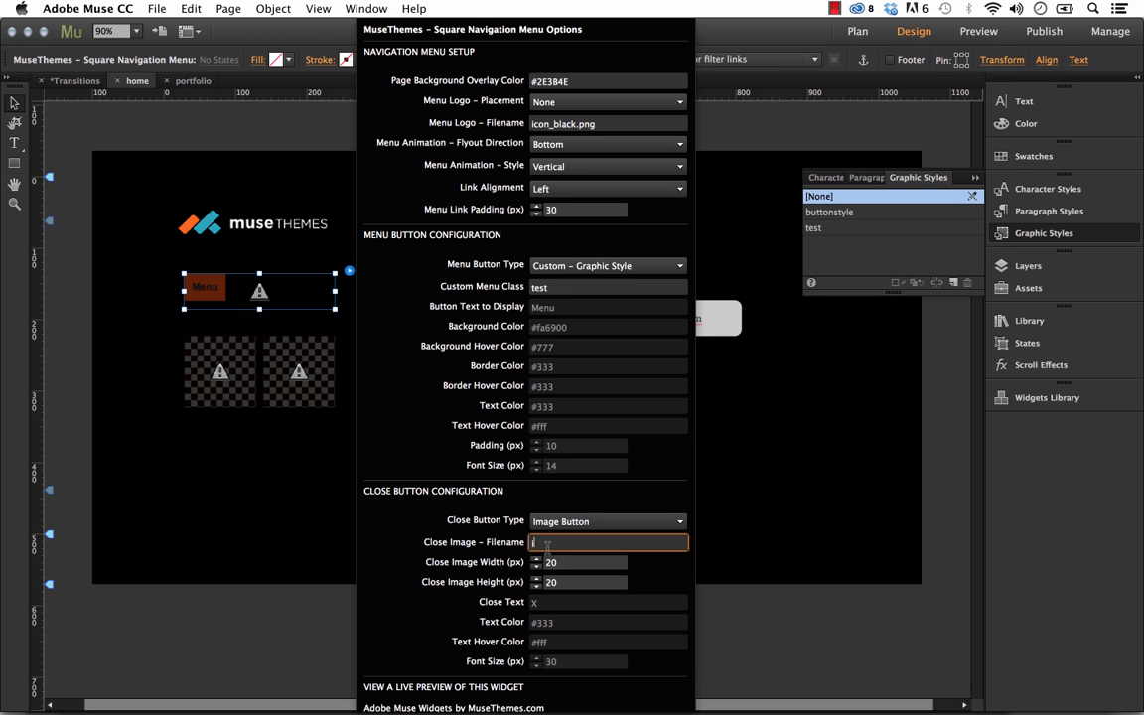
pyautogui.write('icon_black.png')
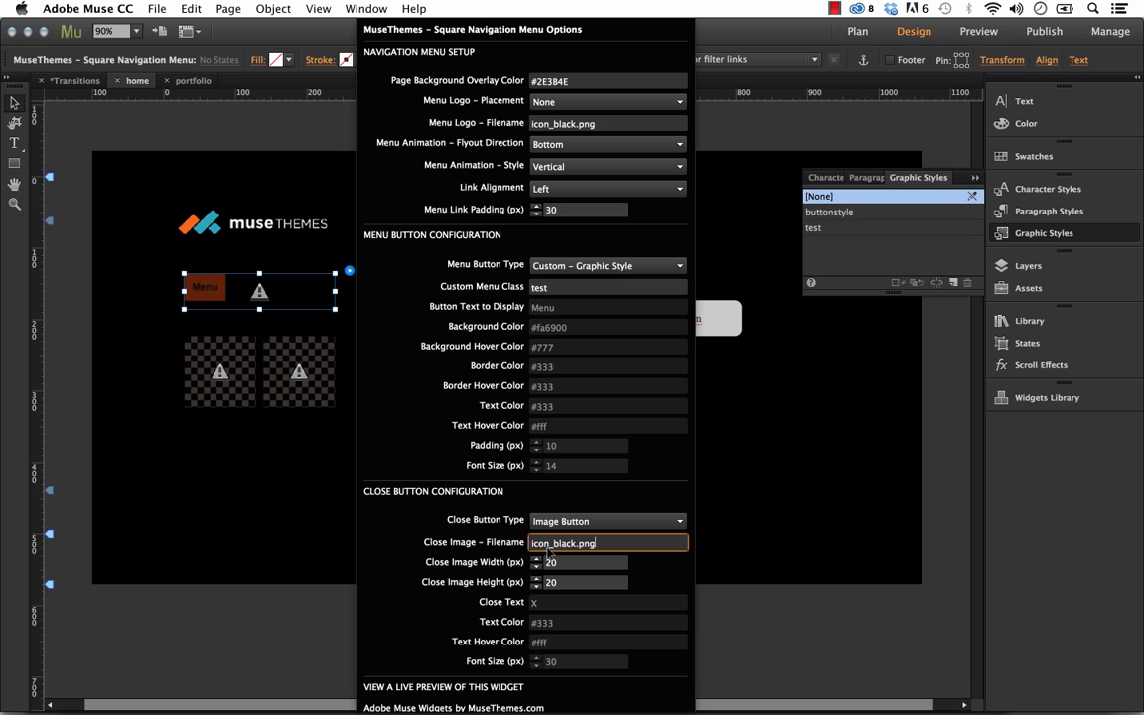
pyautogui.click(584, 561)
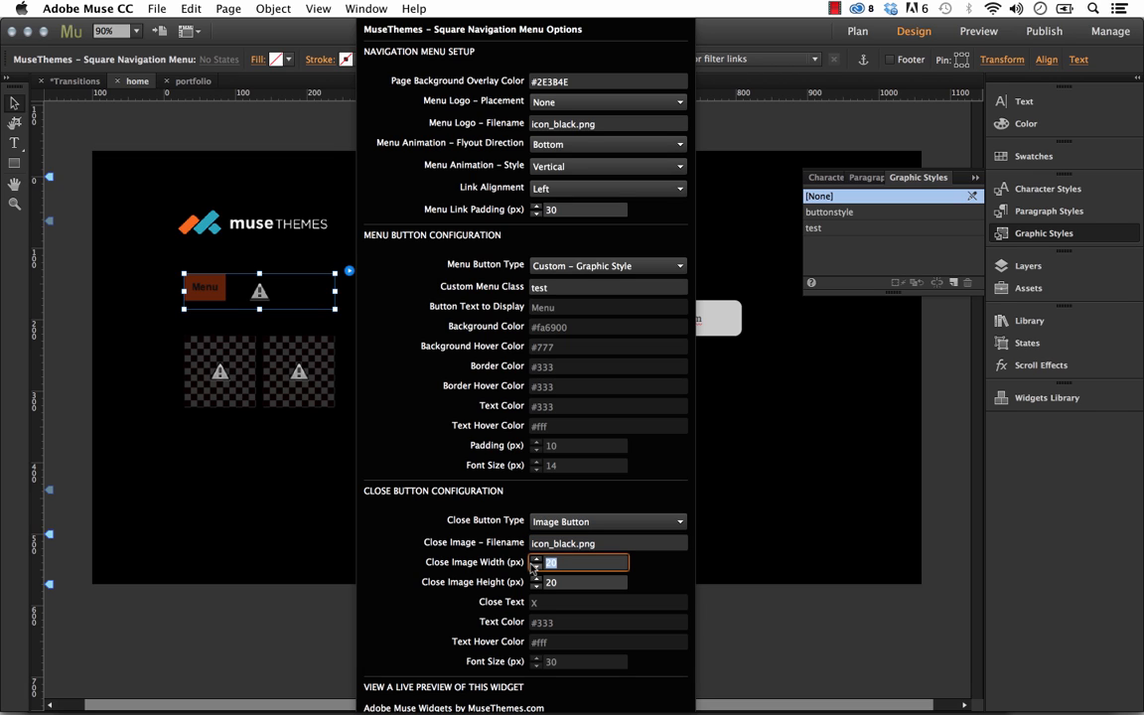
pyautogui.write('5')
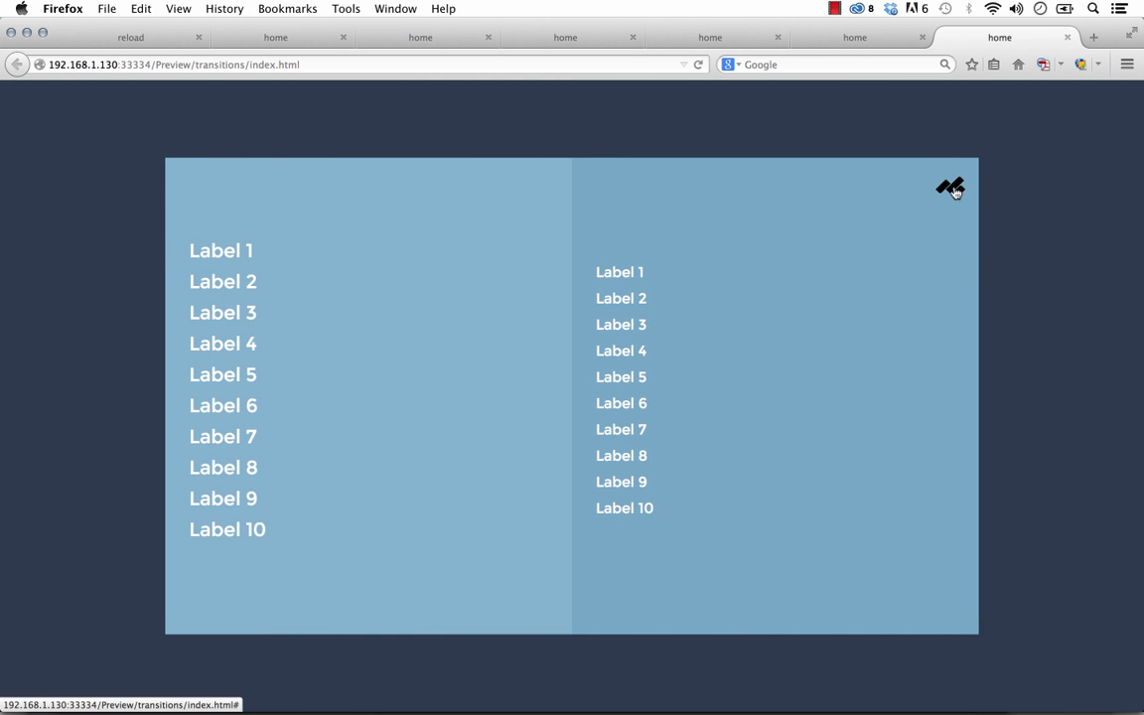
pyautogui.moveTo(955, 199)
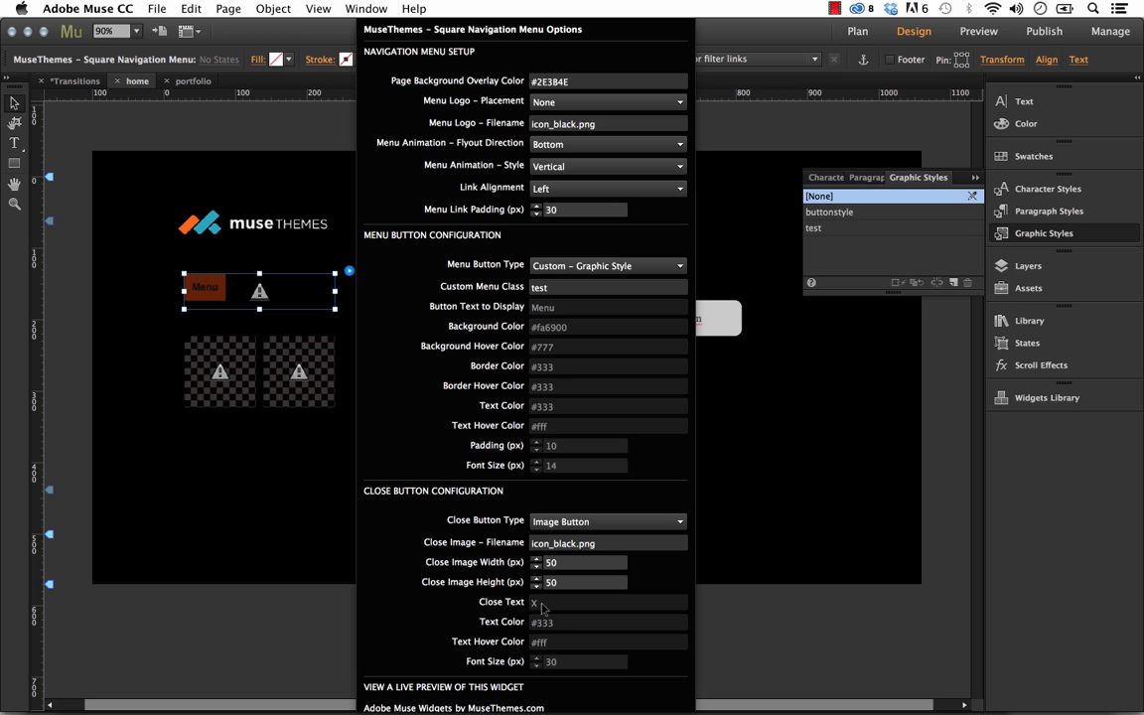
pyautogui.moveTo(484, 440)
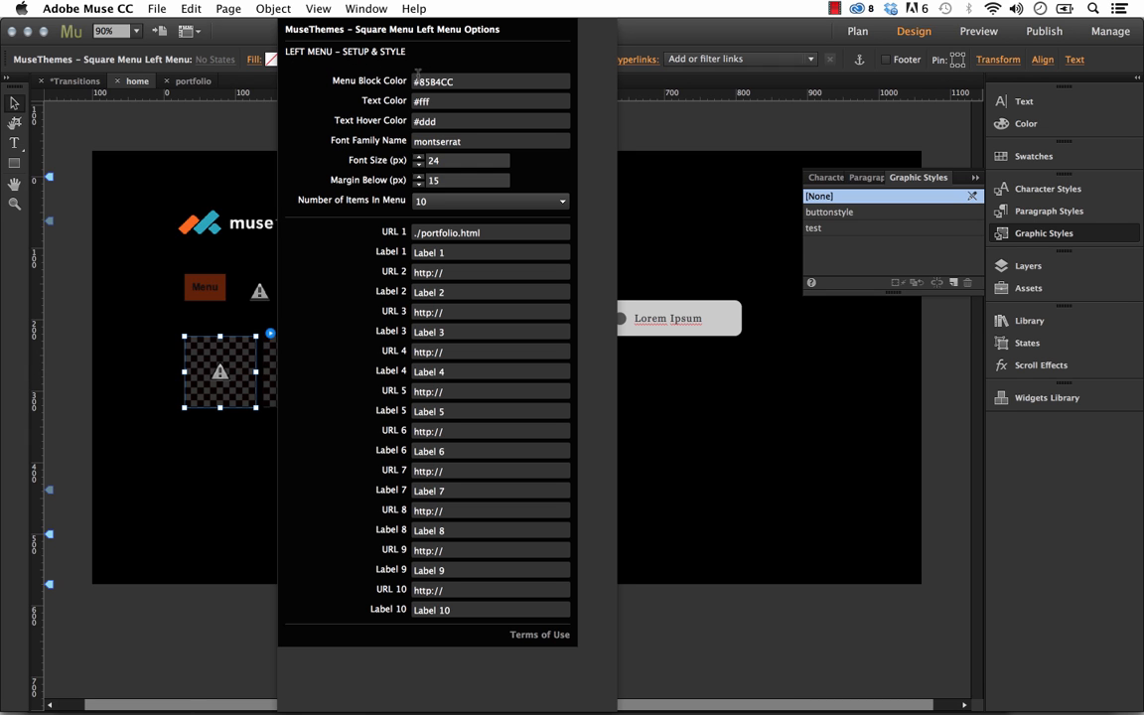
# - Set the left Menu Block Color to black (#000000)
pyautogui.click(490, 81)
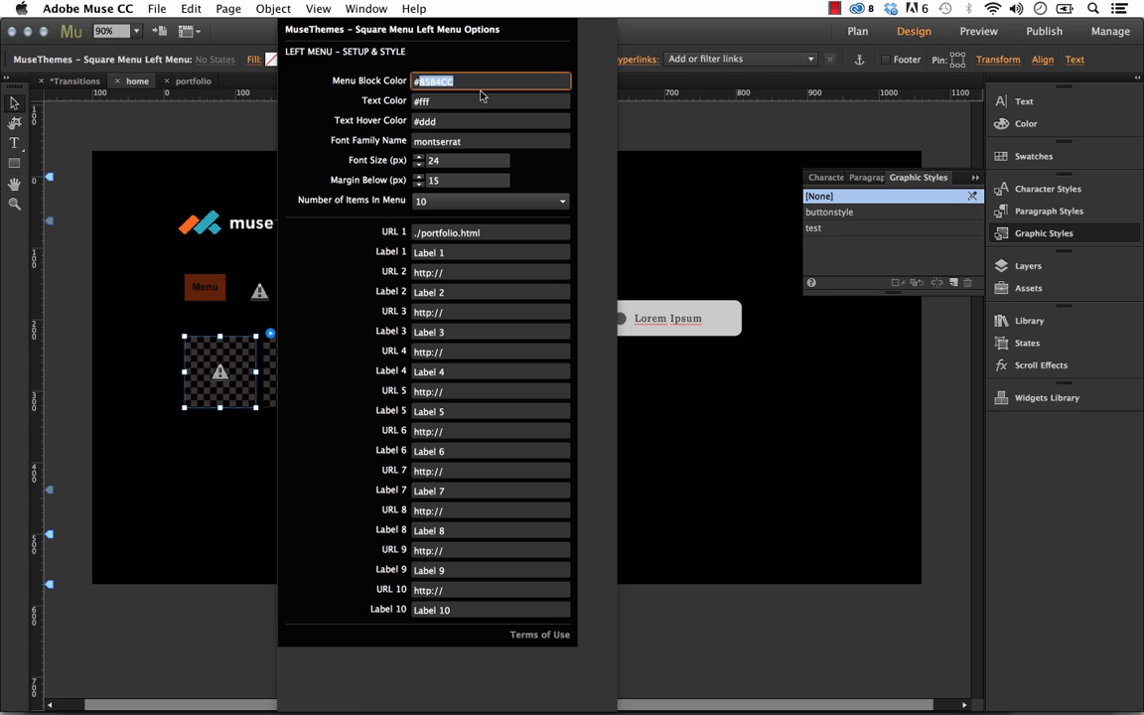
pyautogui.write('#000000')
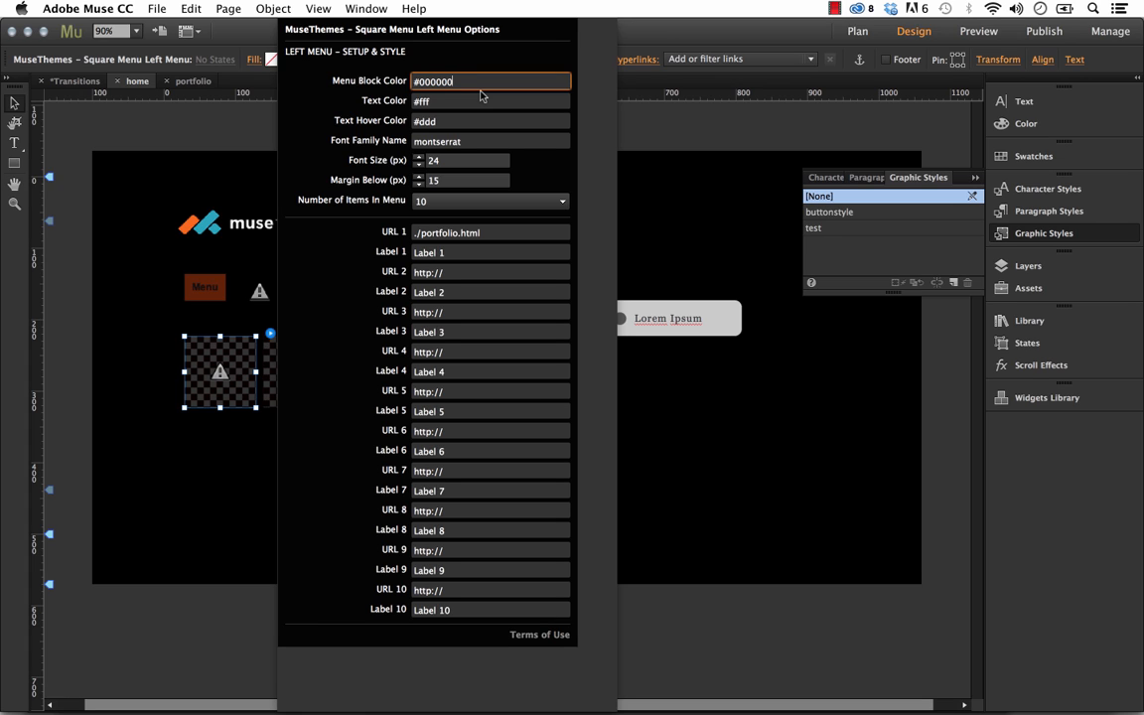
pyautogui.moveTo(386, 91)
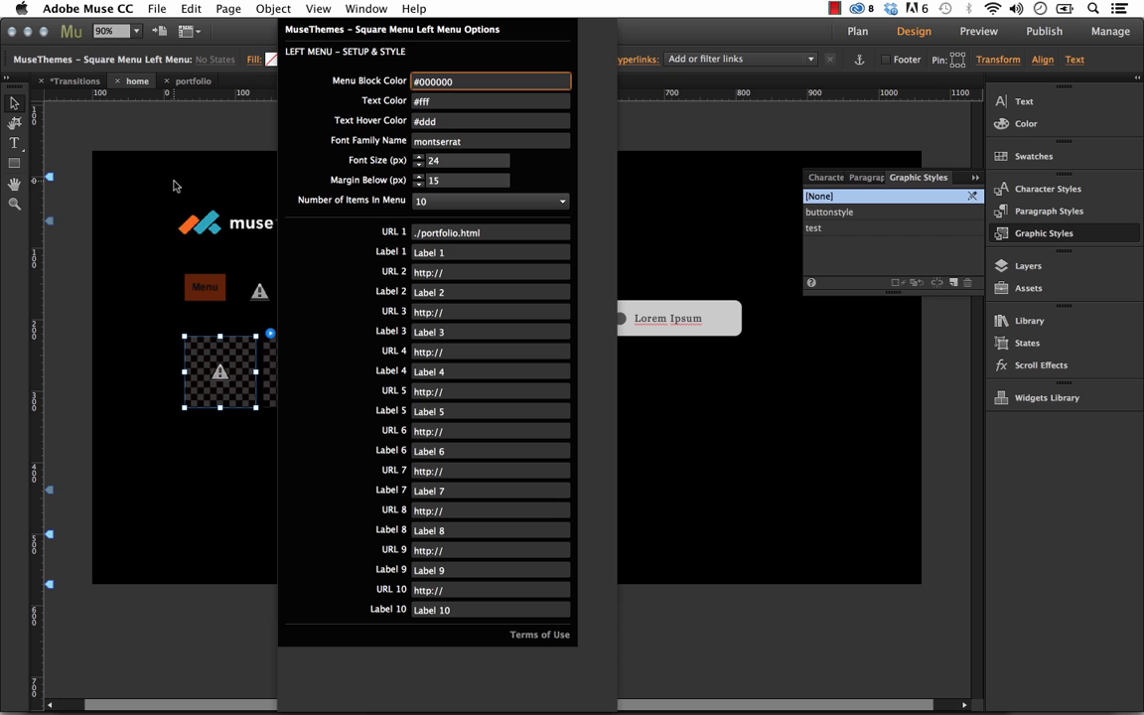
pyautogui.click(156, 8)
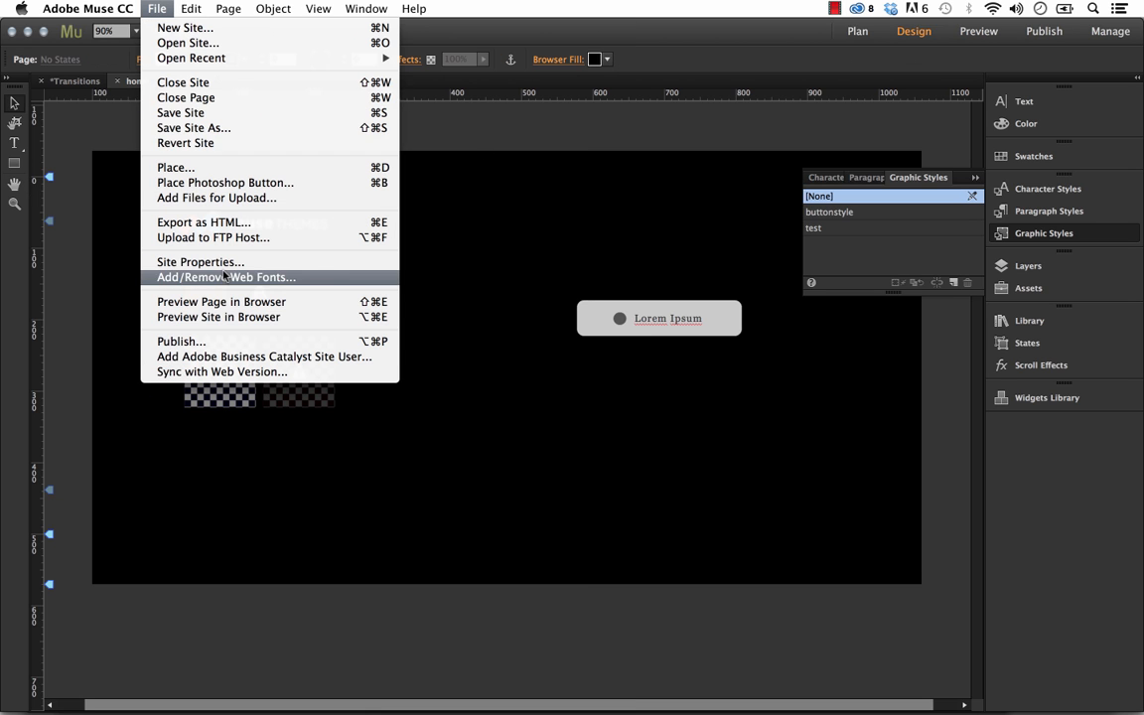
# - Preview the site in Firefox to check the black left menu block
pyautogui.click(220, 301)
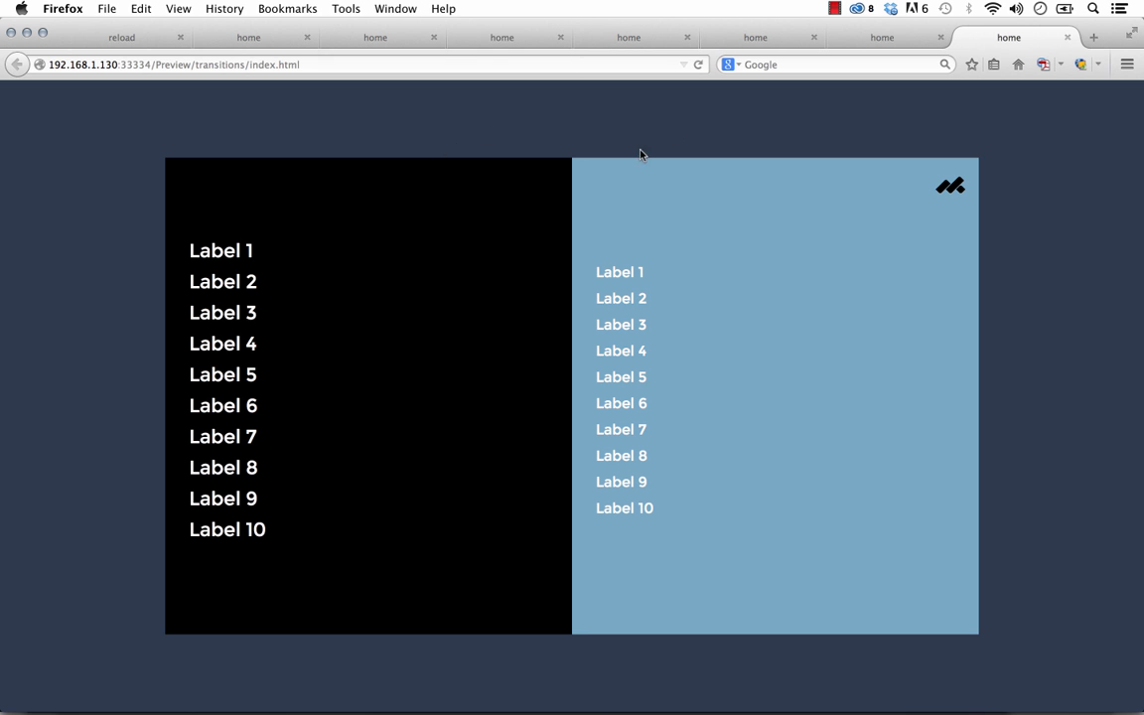
pyautogui.moveTo(573, 210)
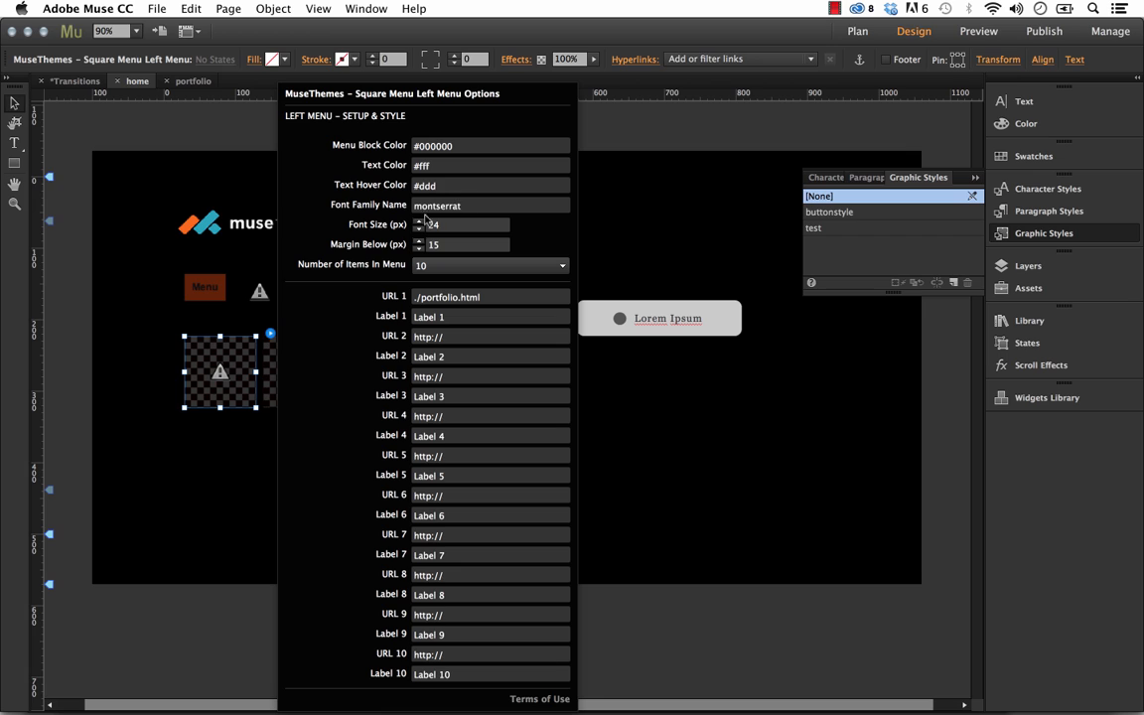
pyautogui.moveTo(437, 209)
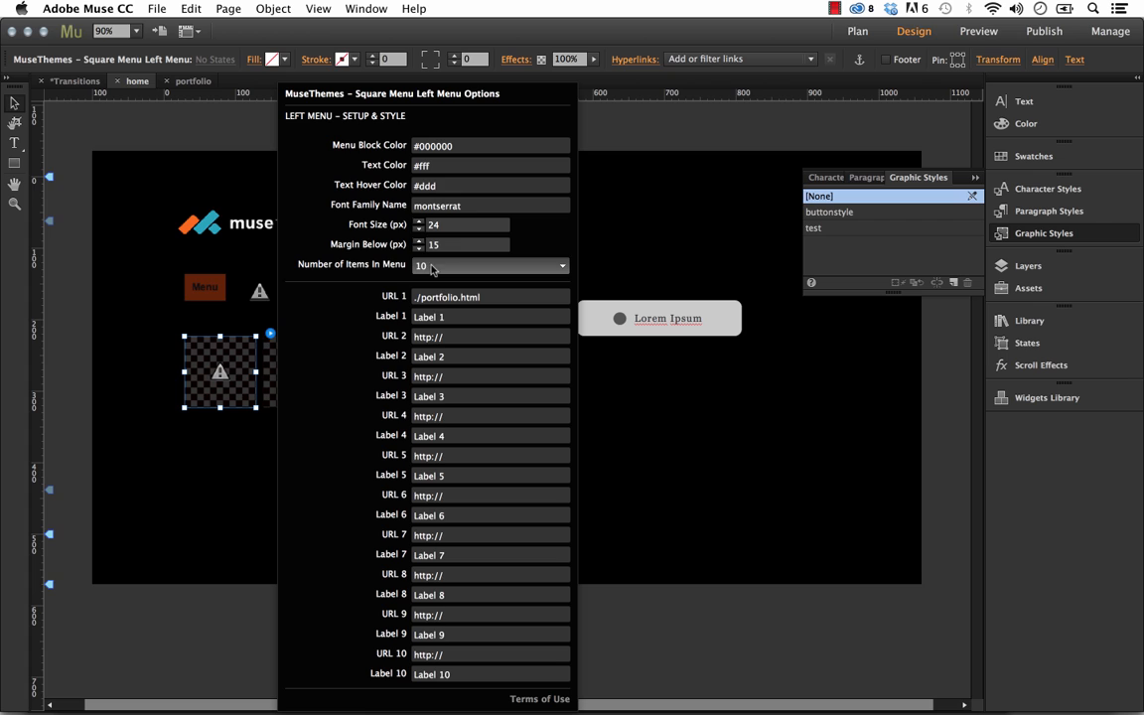
pyautogui.click(562, 264)
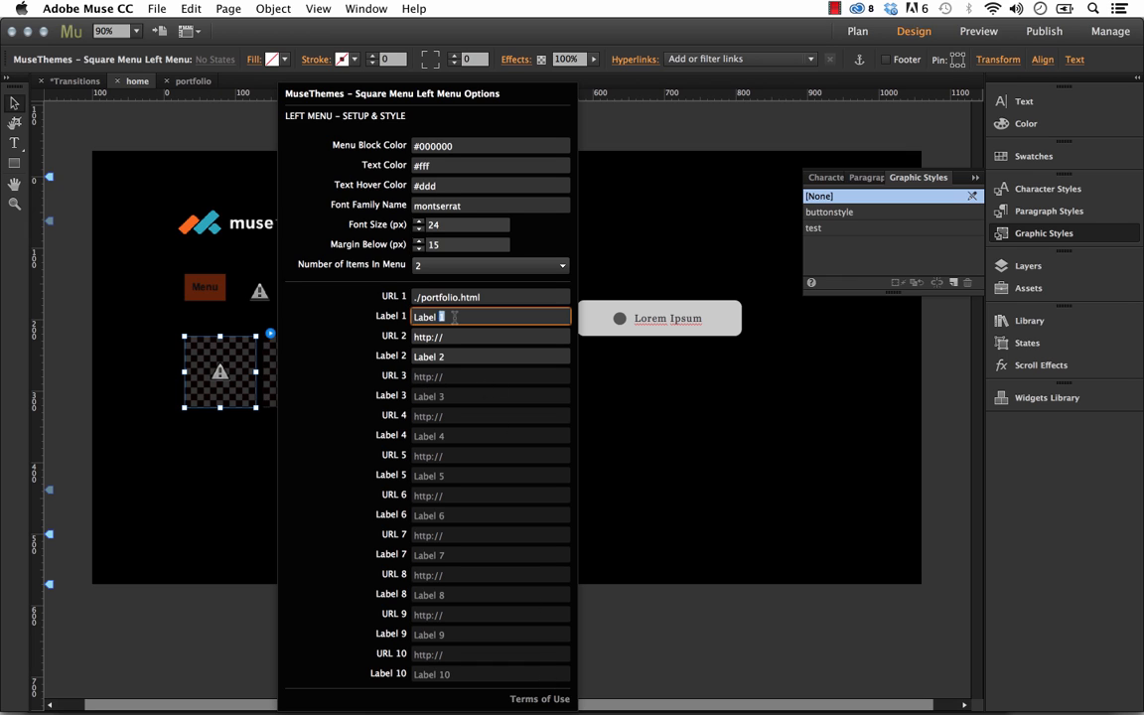
pyautogui.write('Portfolio')
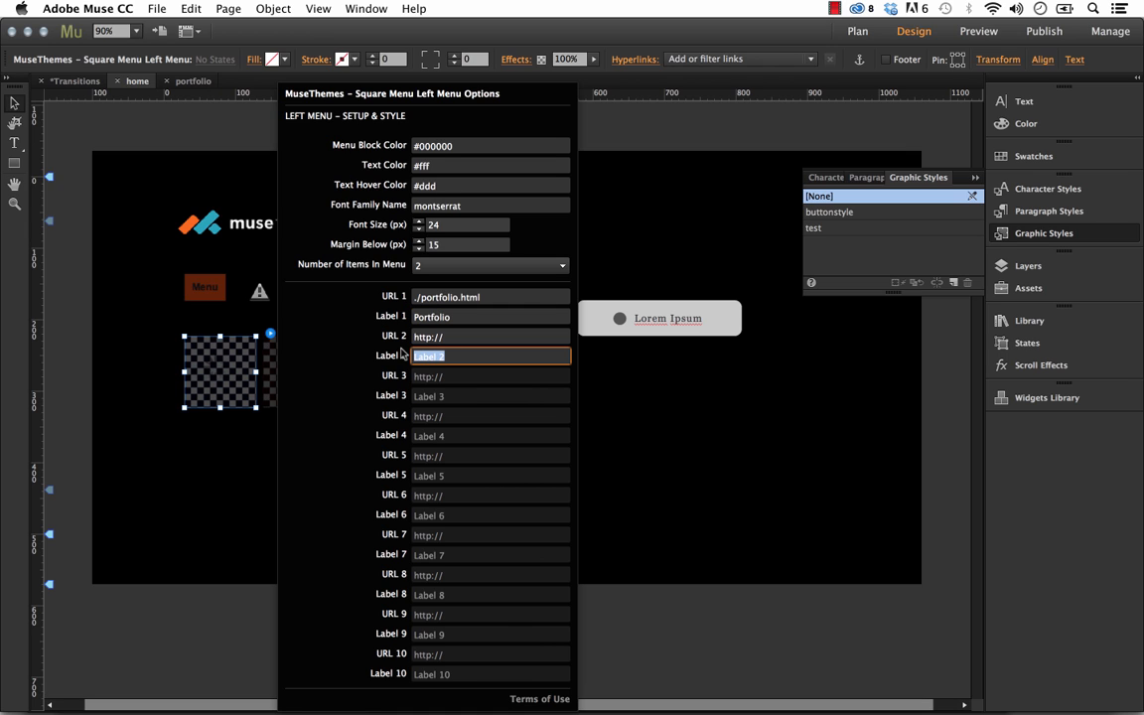
pyautogui.write('Contact Us')
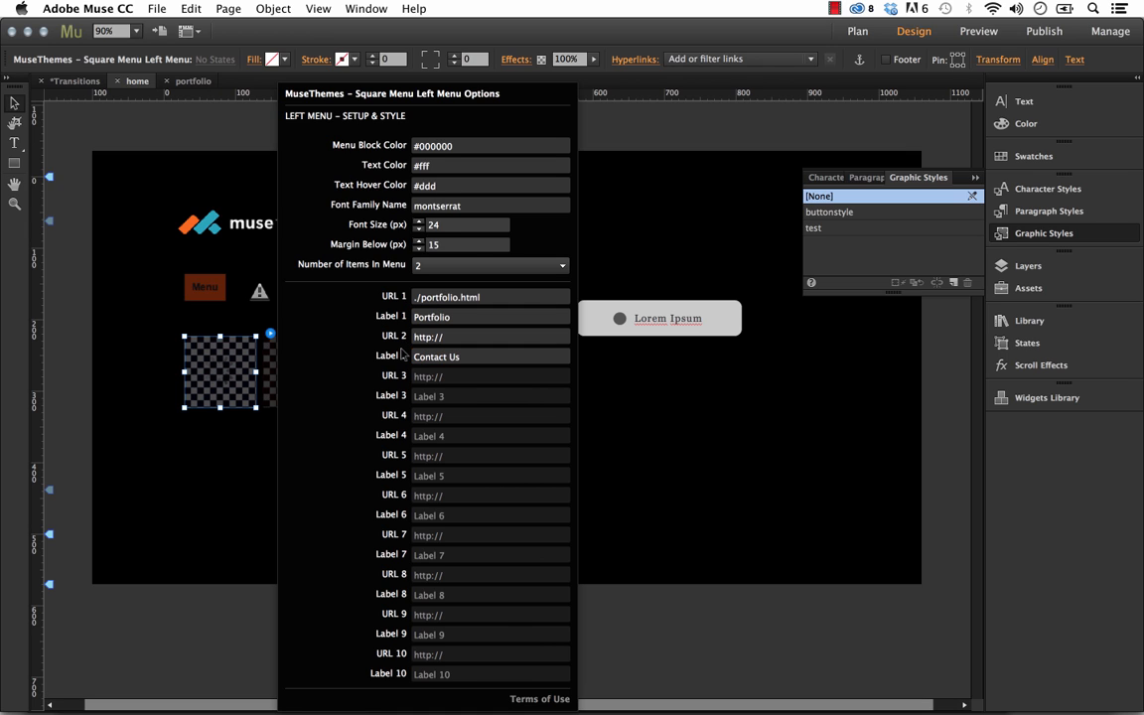
pyautogui.click(487, 336)
pyautogui.write('www.muse-themes.com')
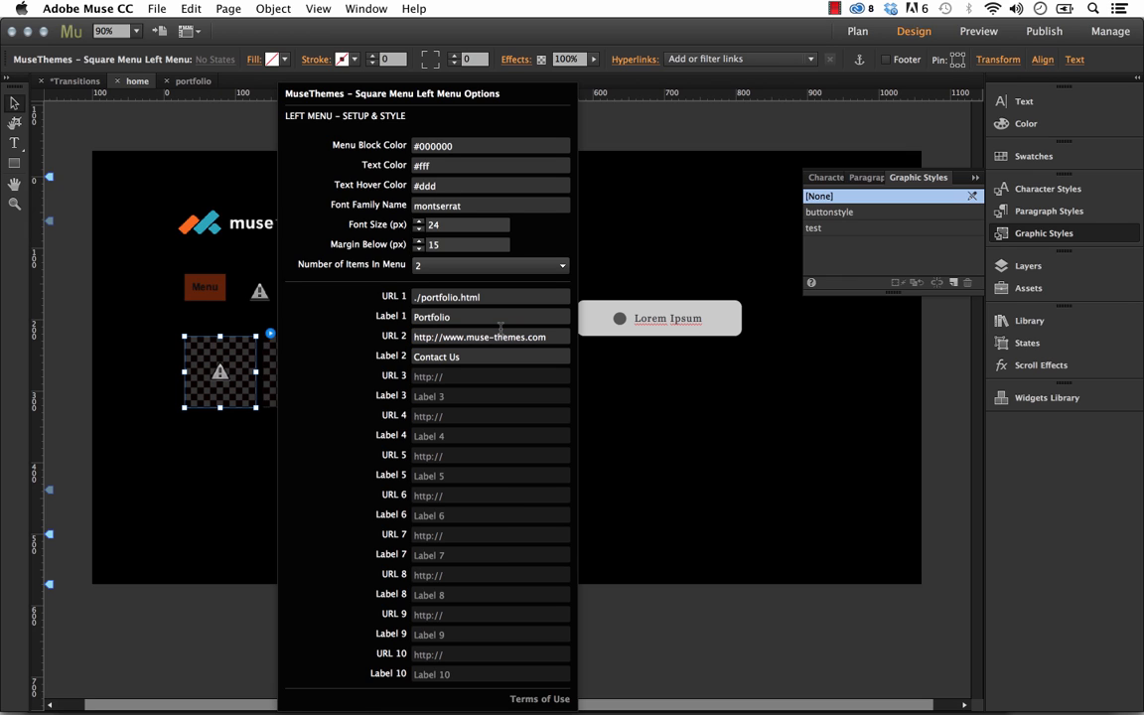
pyautogui.click(488, 296)
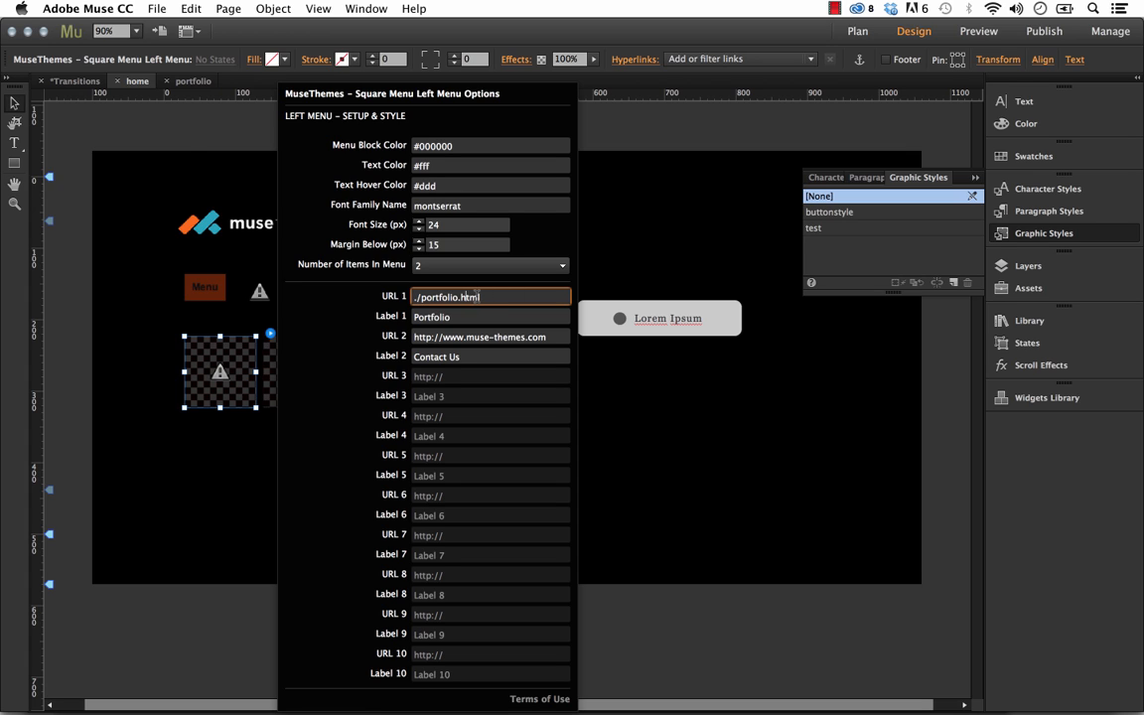
# - Open the portfolio page from Plan view, close it, and return to the home page
pyautogui.click(75, 80)
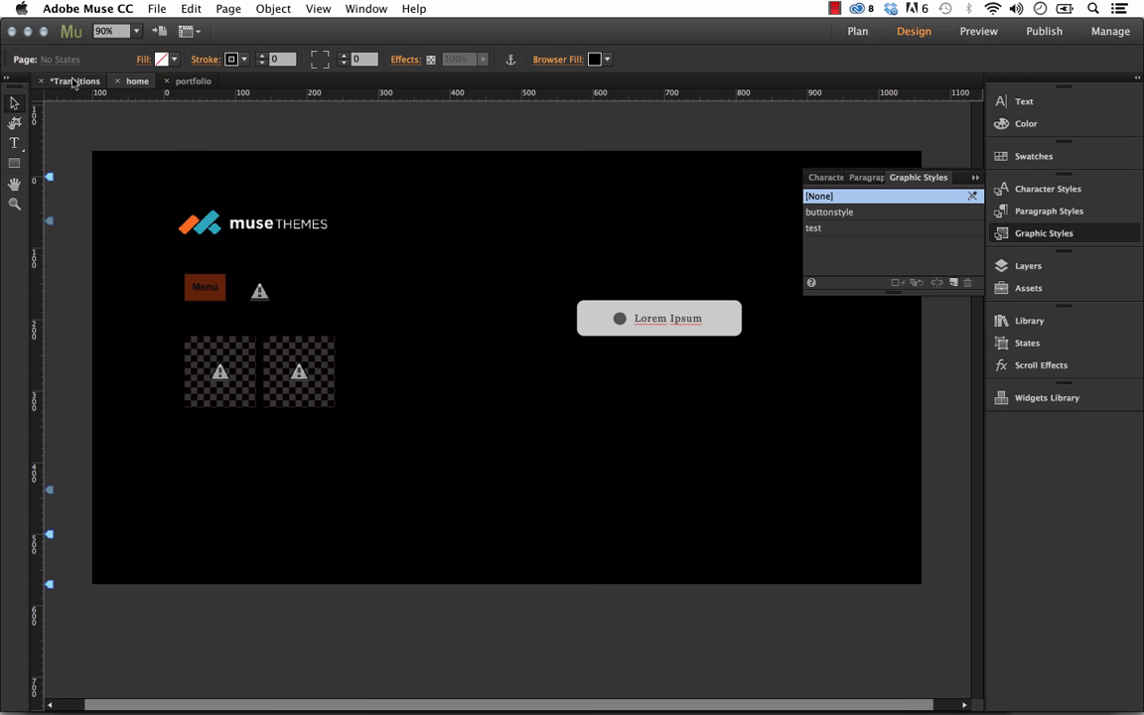
pyautogui.click(857, 31)
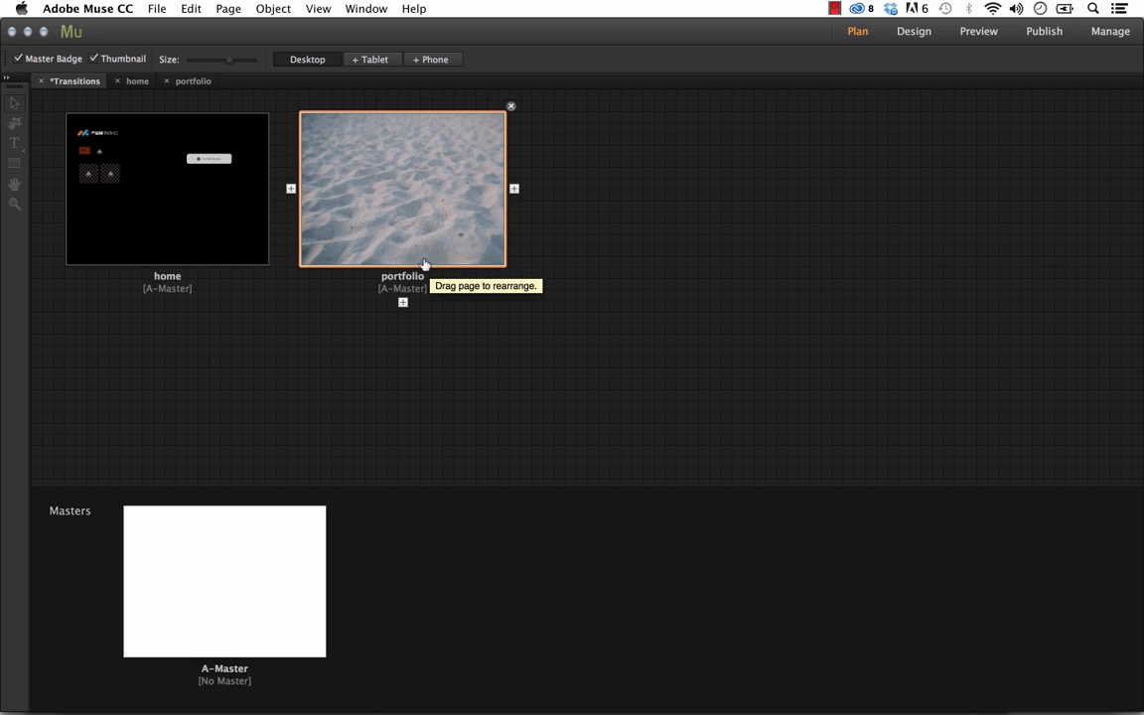
pyautogui.doubleClick(402, 189)
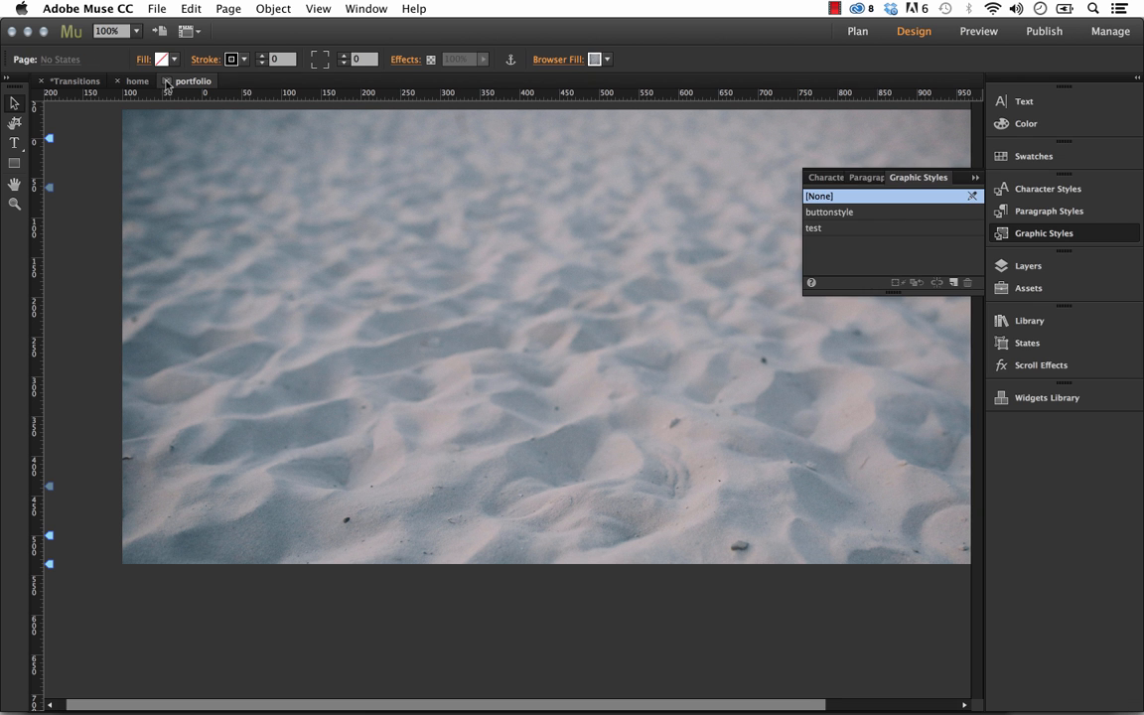
pyautogui.click(857, 31)
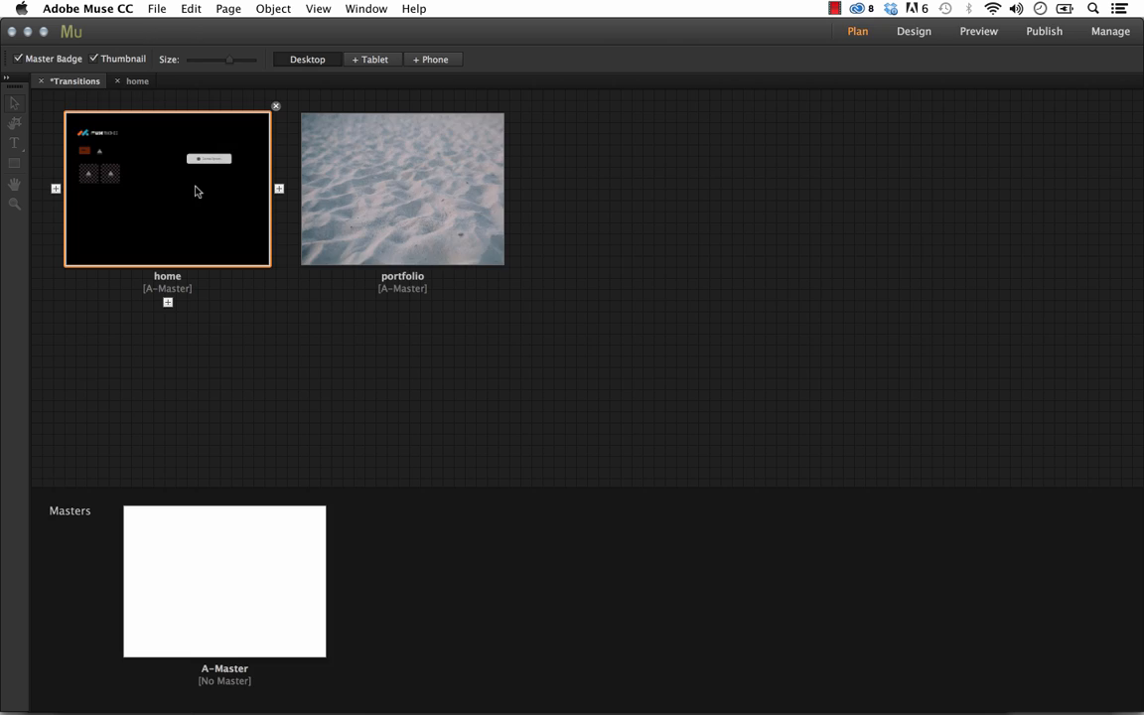
pyautogui.click(913, 31)
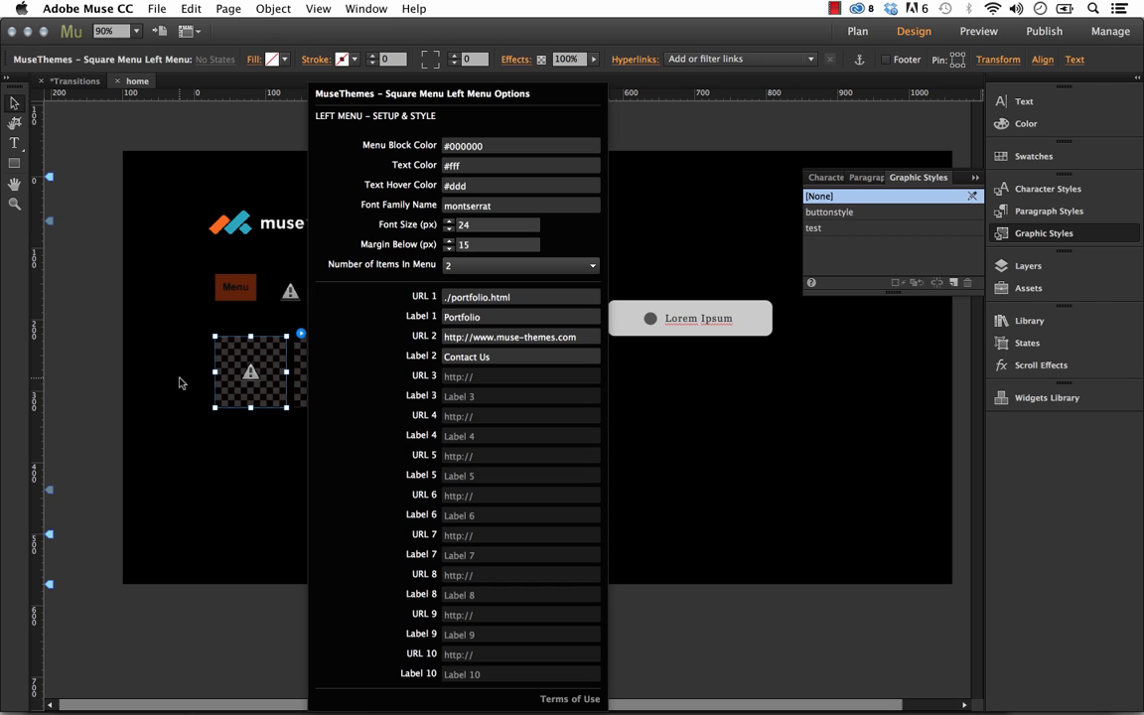
pyautogui.click(156, 8)
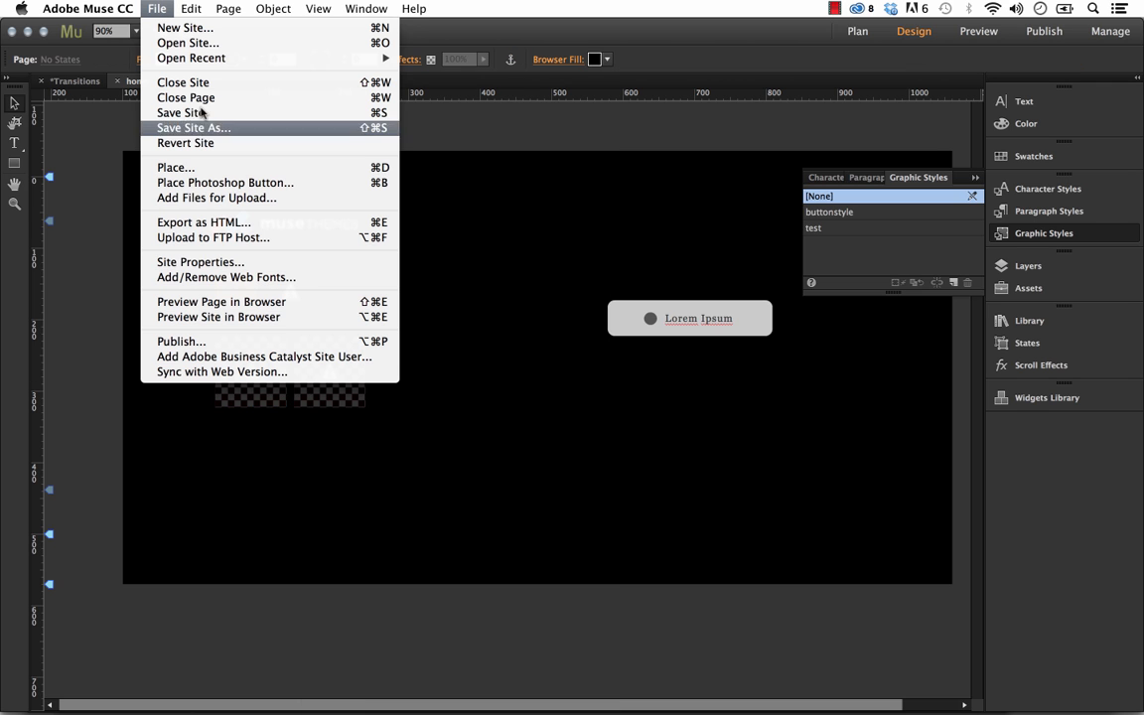
pyautogui.moveTo(219, 317)
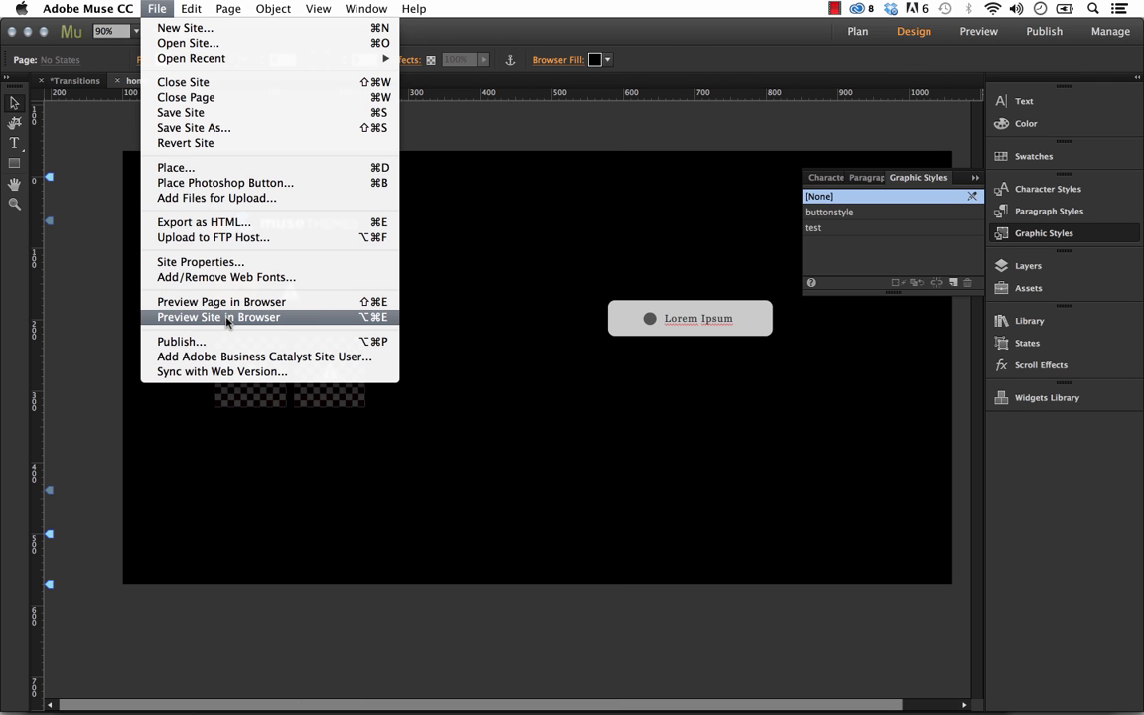
pyautogui.click(218, 316)
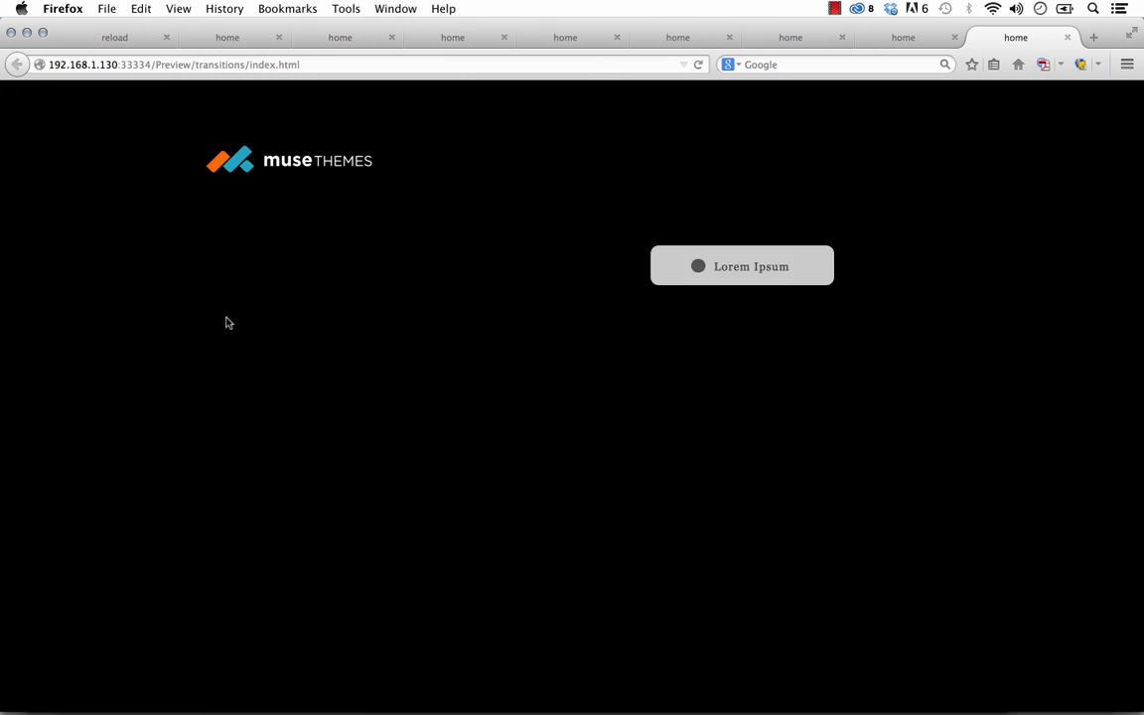
pyautogui.click(742, 266)
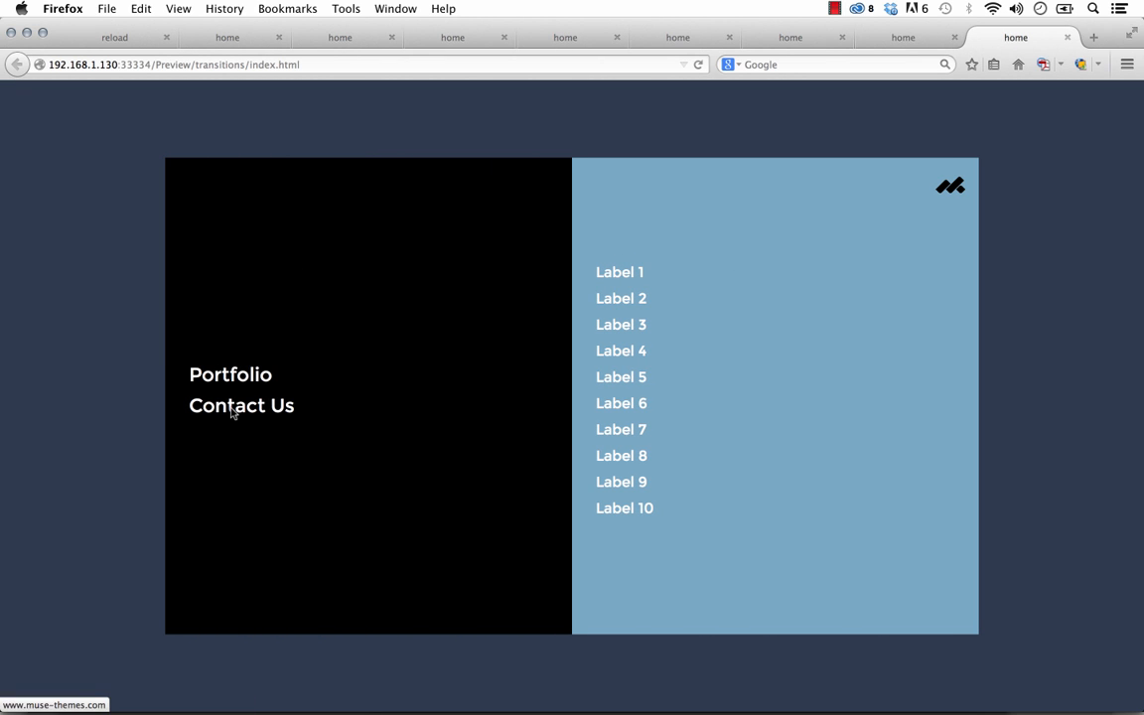
pyautogui.moveTo(230, 374)
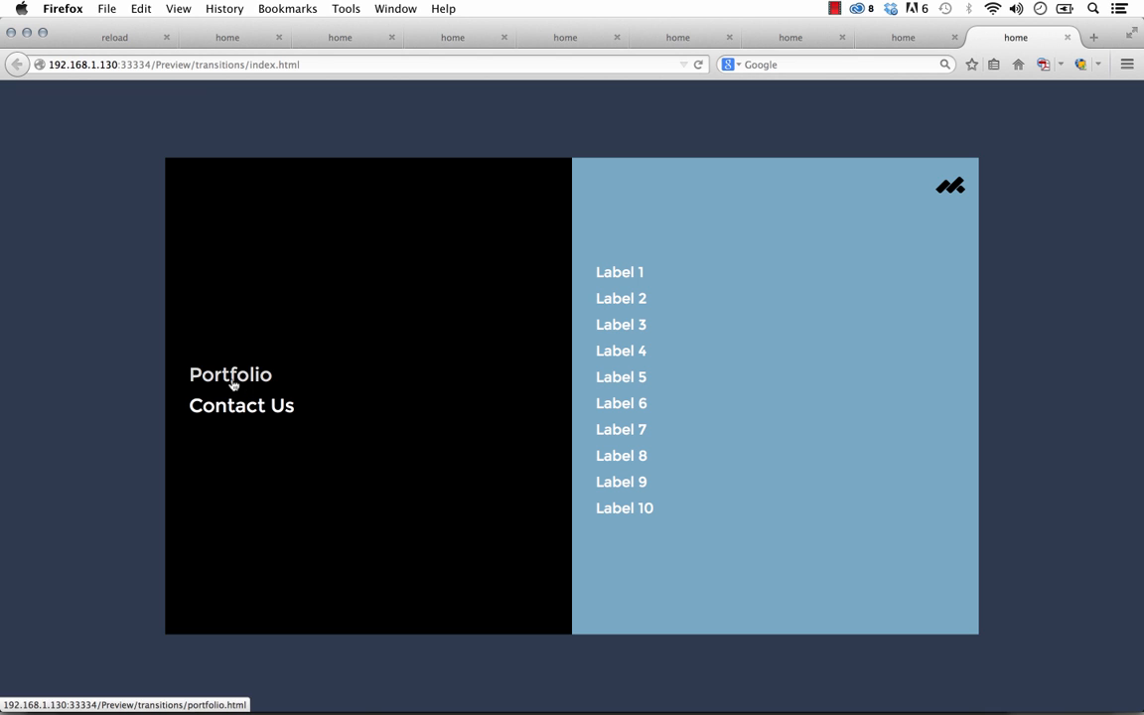
pyautogui.click(230, 375)
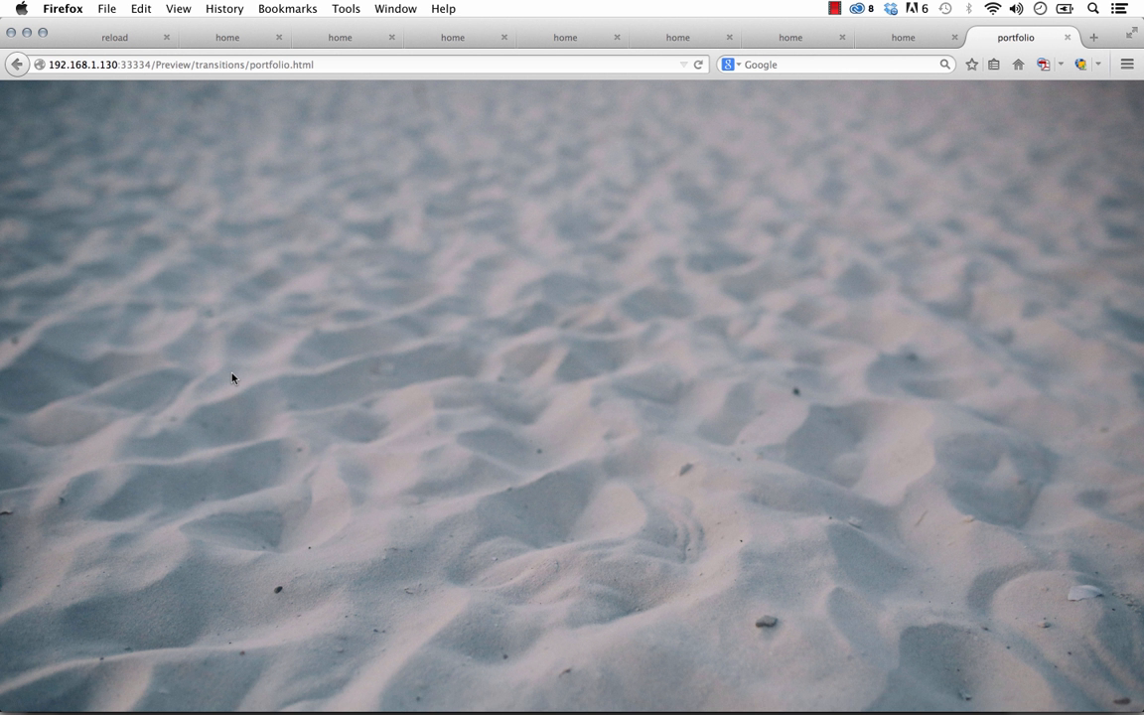
pyautogui.click(17, 63)
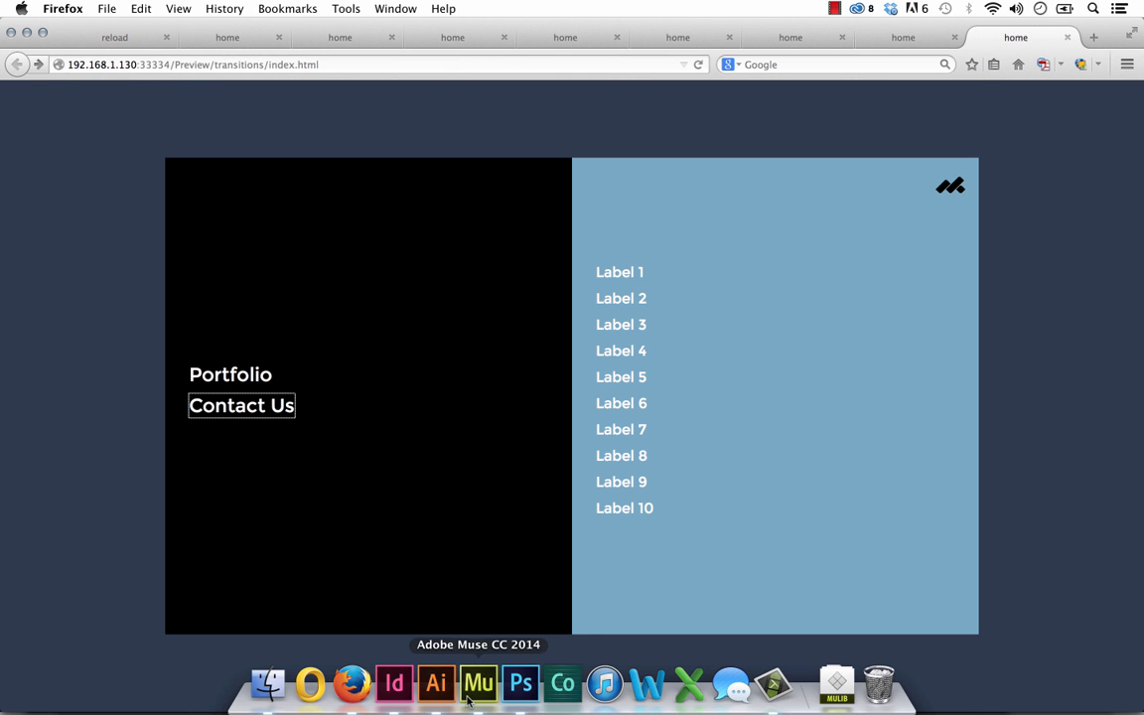
pyautogui.click(478, 684)
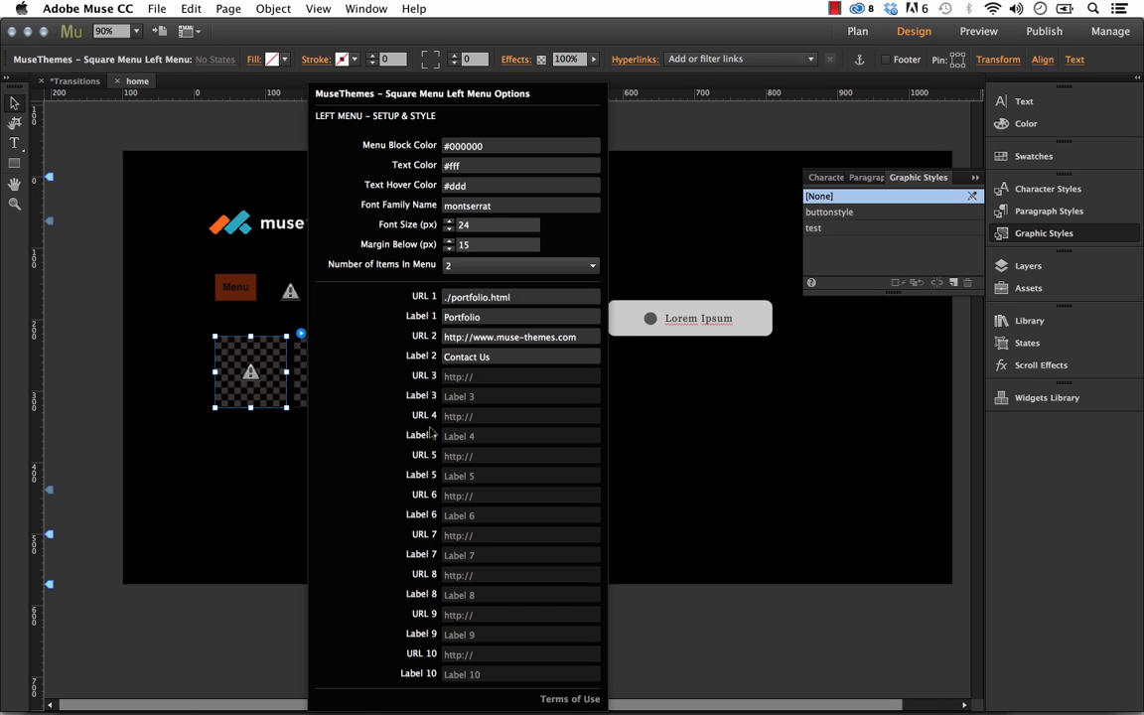
pyautogui.moveTo(252, 373)
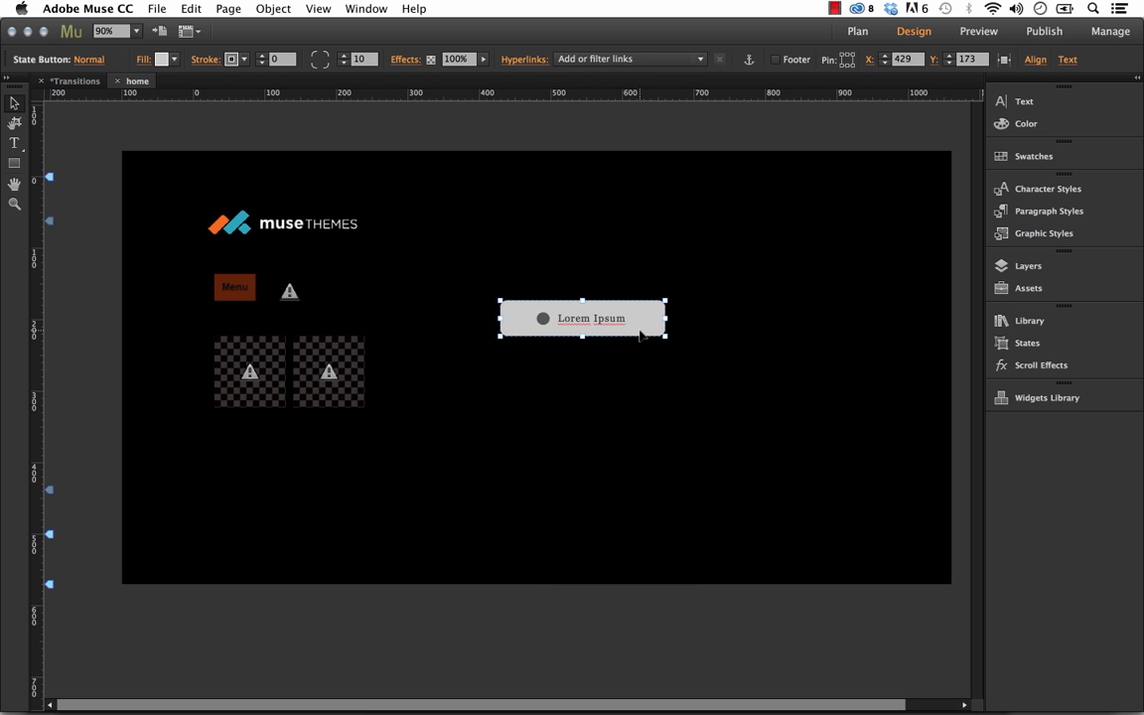
pyautogui.moveTo(596, 326)
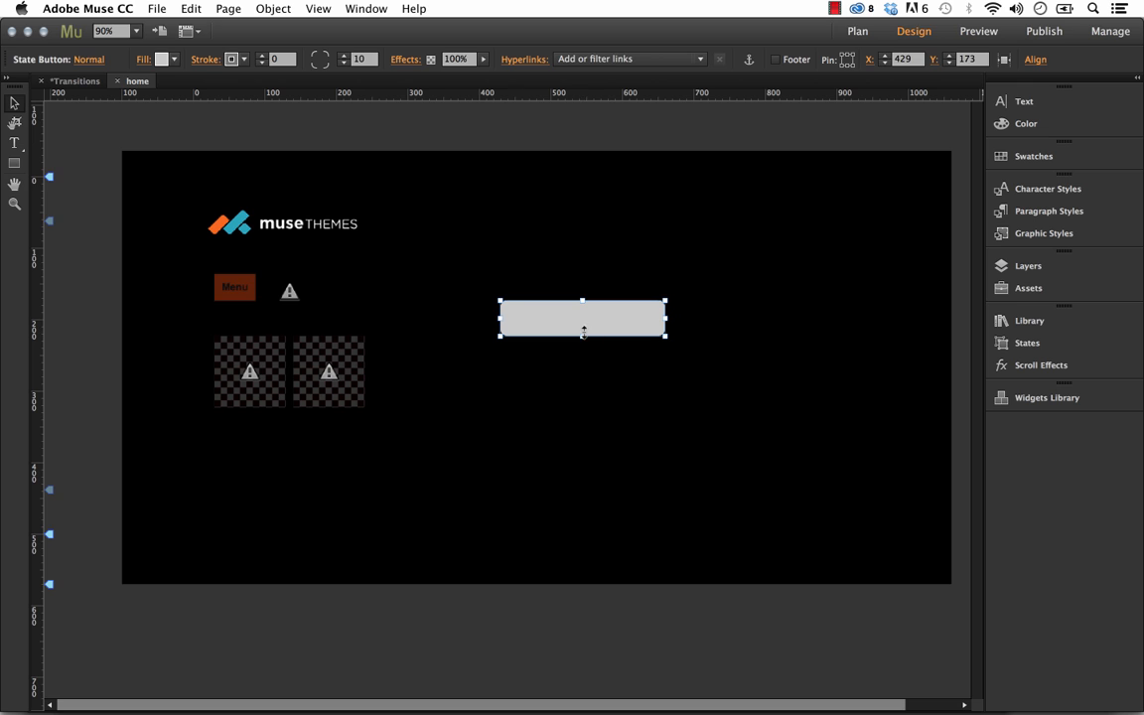
# - Resize the grey button into a square and place three stacked black bars inside it
pyautogui.moveTo(583, 337); pyautogui.dragTo(583, 407)
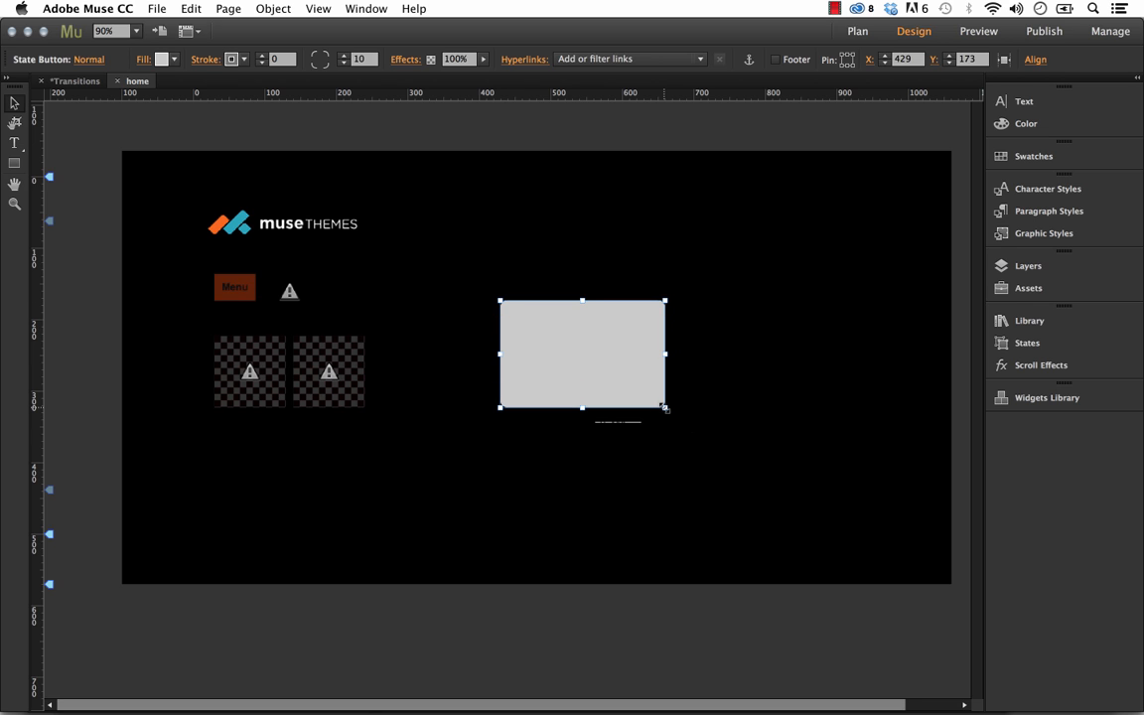
pyautogui.moveTo(665, 408); pyautogui.dragTo(611, 388)
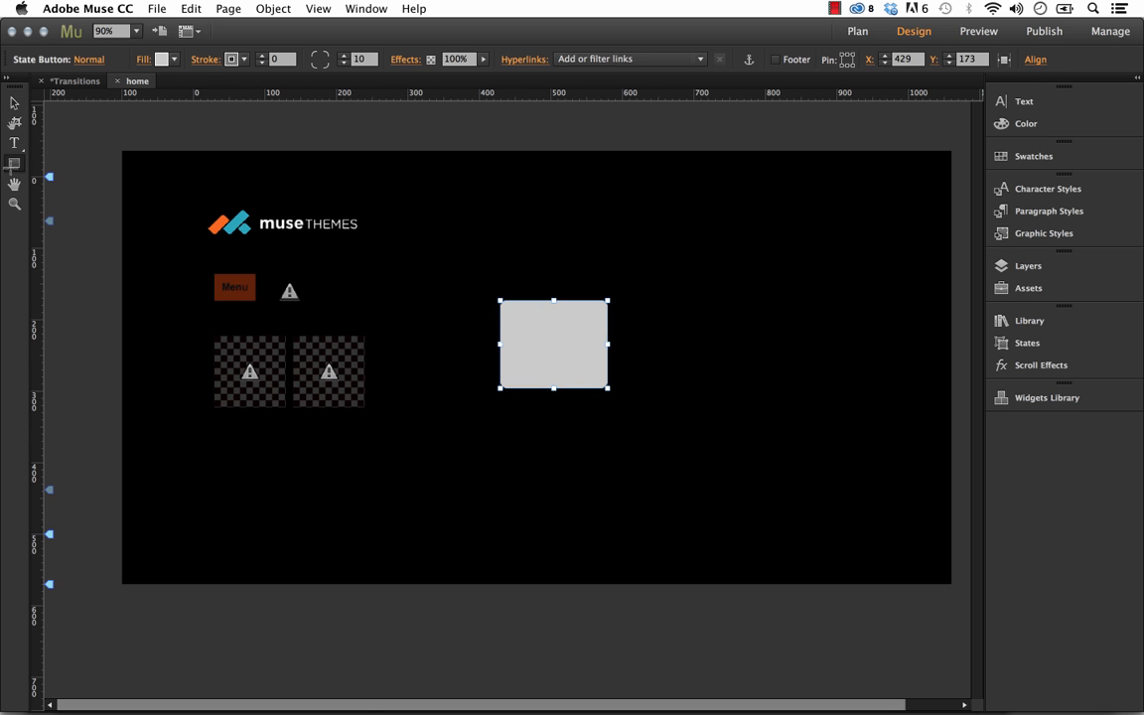
pyautogui.moveTo(510, 458); pyautogui.dragTo(581, 467)
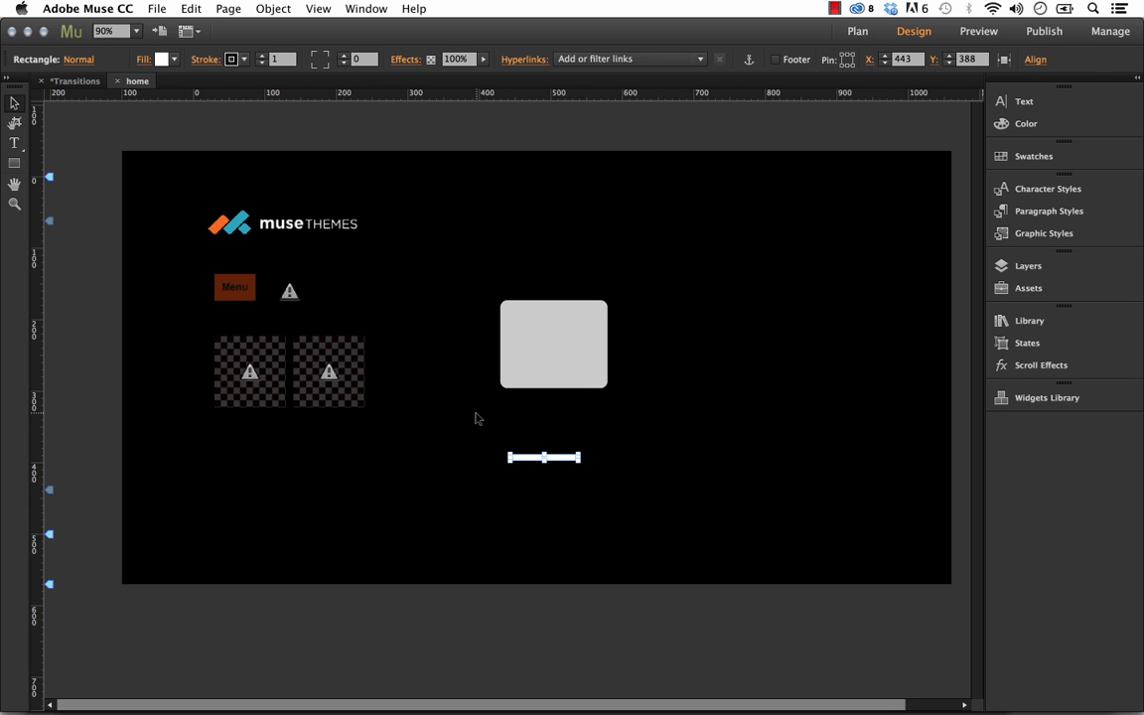
pyautogui.moveTo(544, 457); pyautogui.dragTo(545, 468)
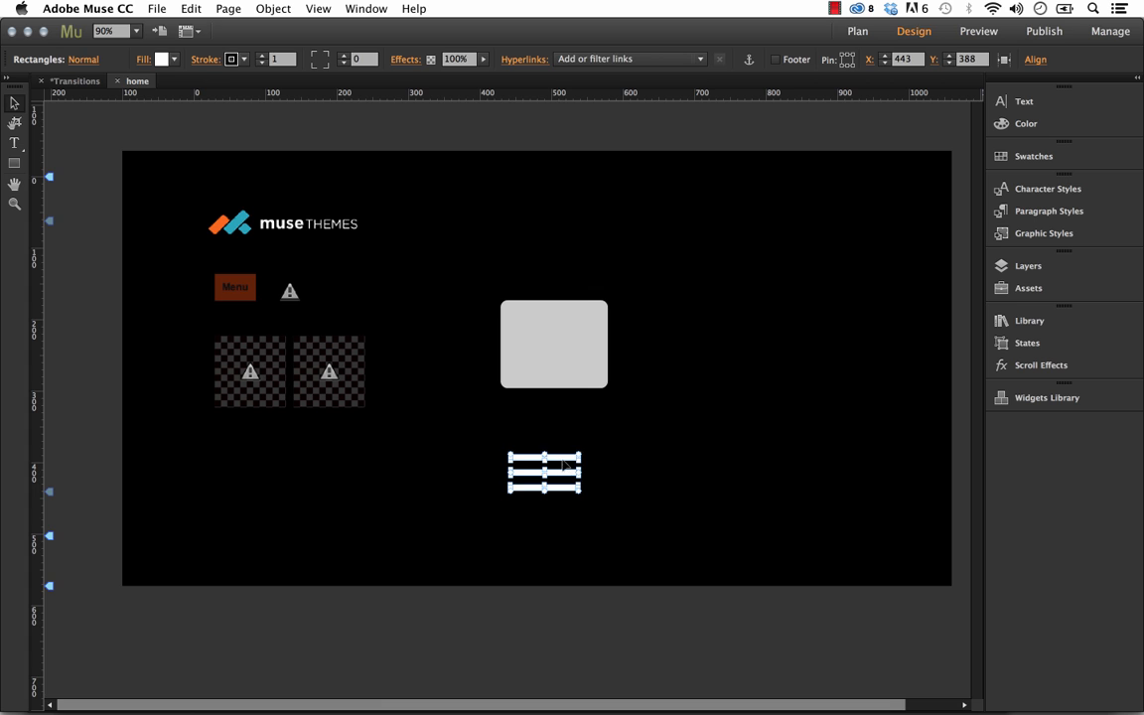
pyautogui.click(161, 59)
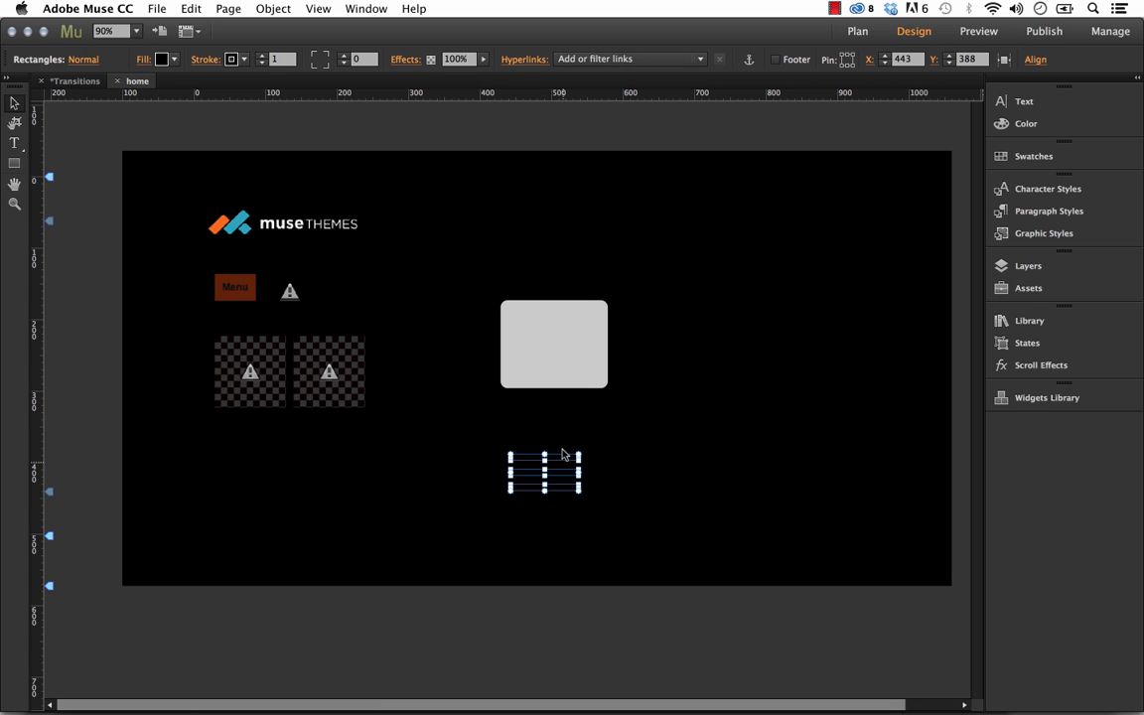
pyautogui.moveTo(544, 472); pyautogui.dragTo(553, 345)
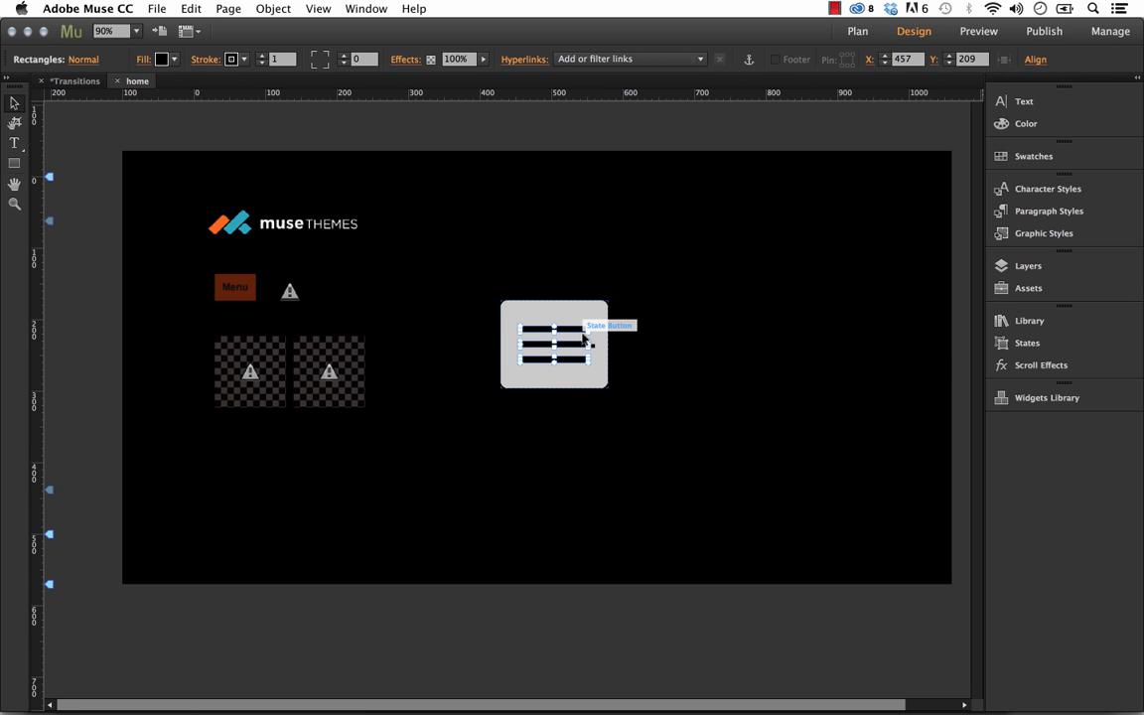
# - Check the button's Rollover state, return to Normal, and select the whole hamburger button
pyautogui.click(83, 60)
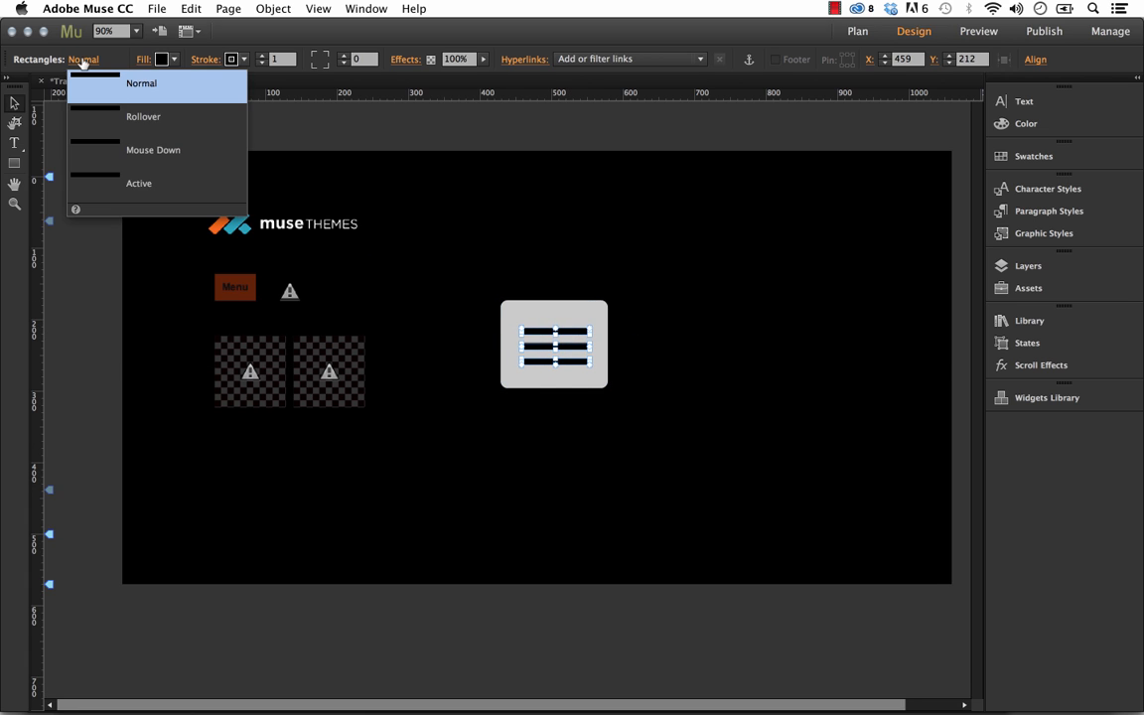
pyautogui.click(143, 117)
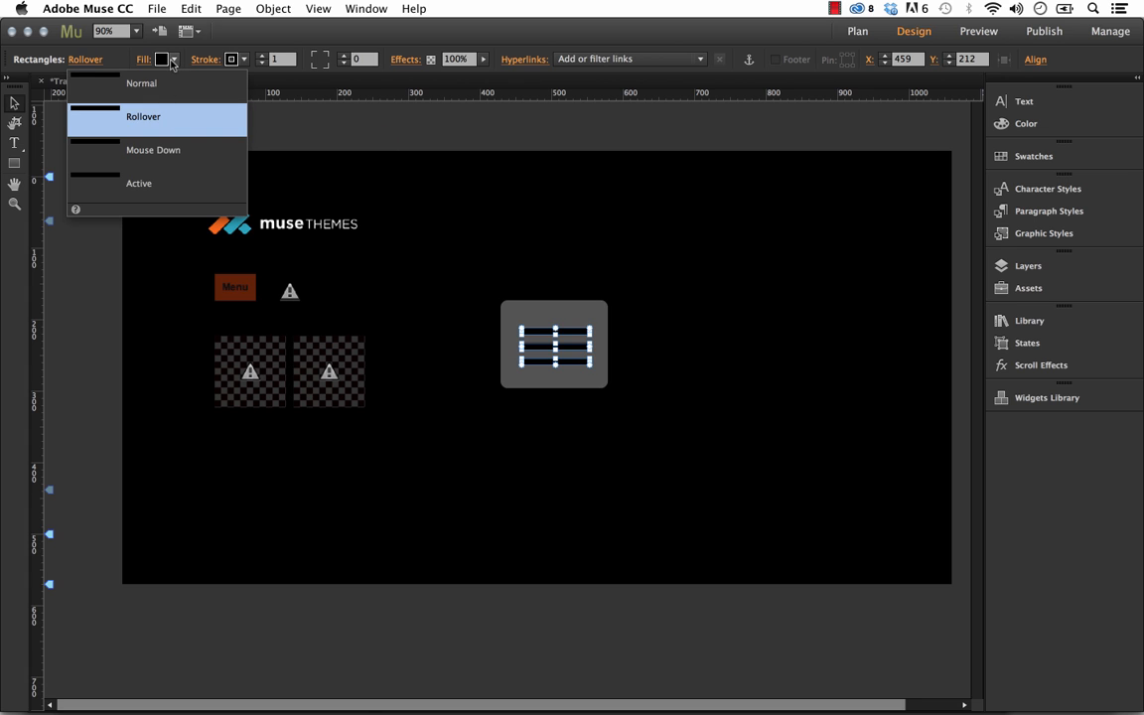
pyautogui.click(141, 83)
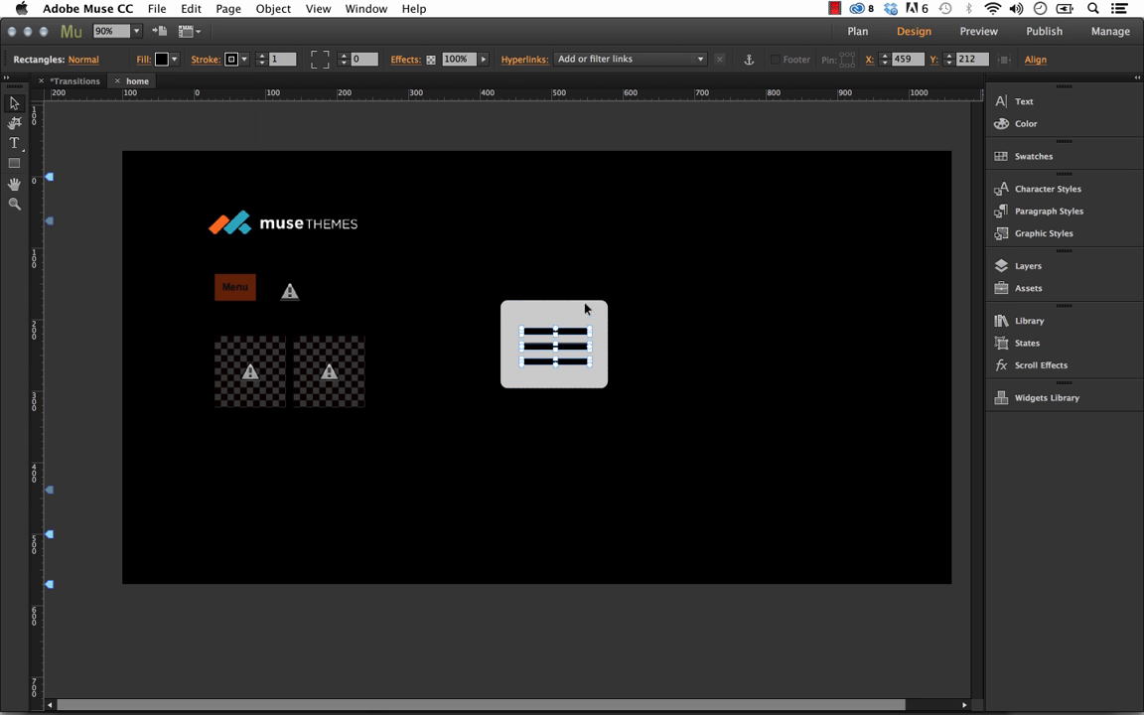
pyautogui.click(554, 345)
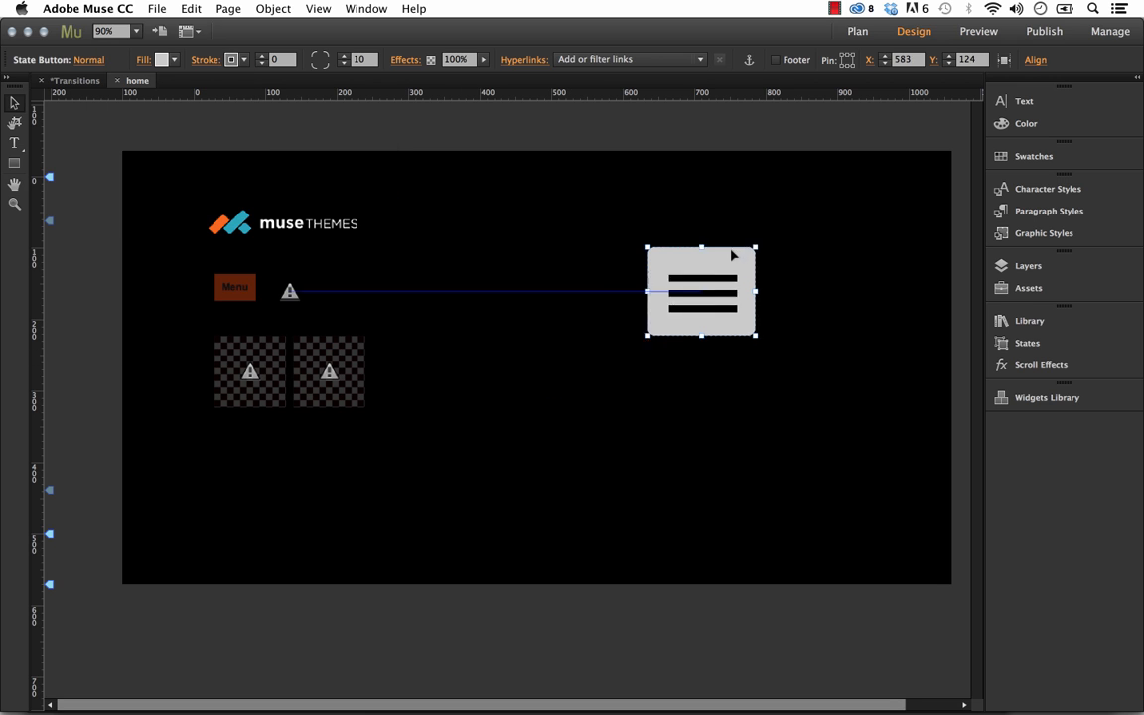
# - Move the hamburger button to the top right and save its look as graphic style 'widget'
pyautogui.moveTo(701, 291); pyautogui.dragTo(863, 221)
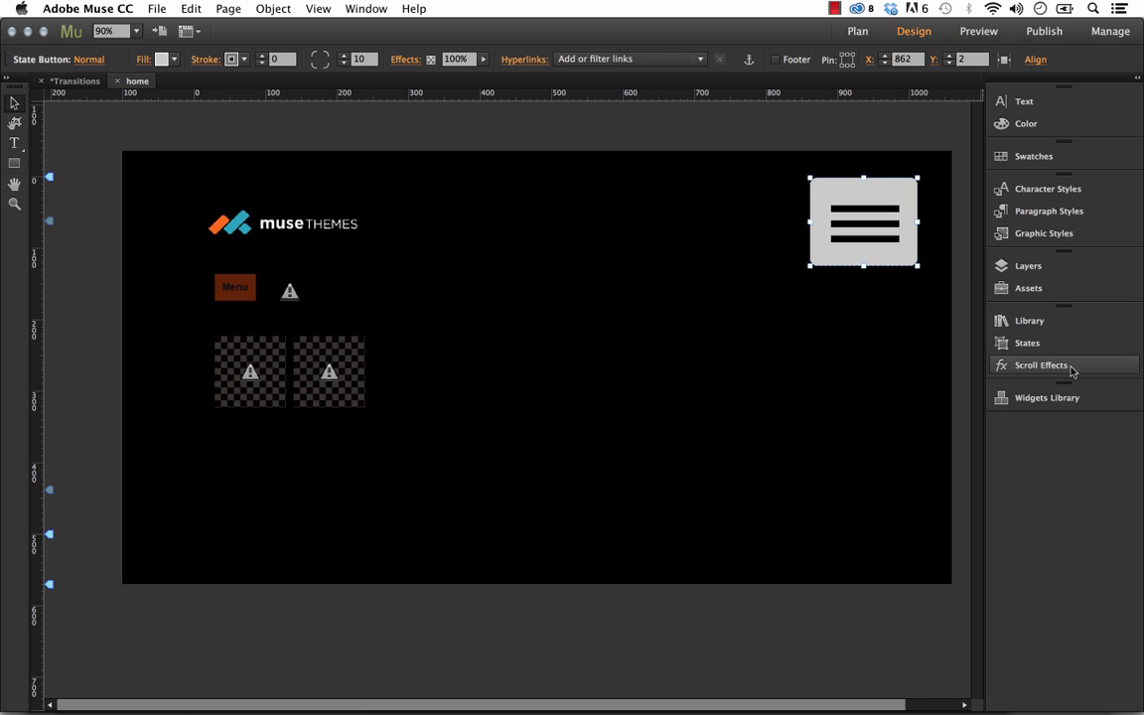
pyautogui.moveTo(1055, 233)
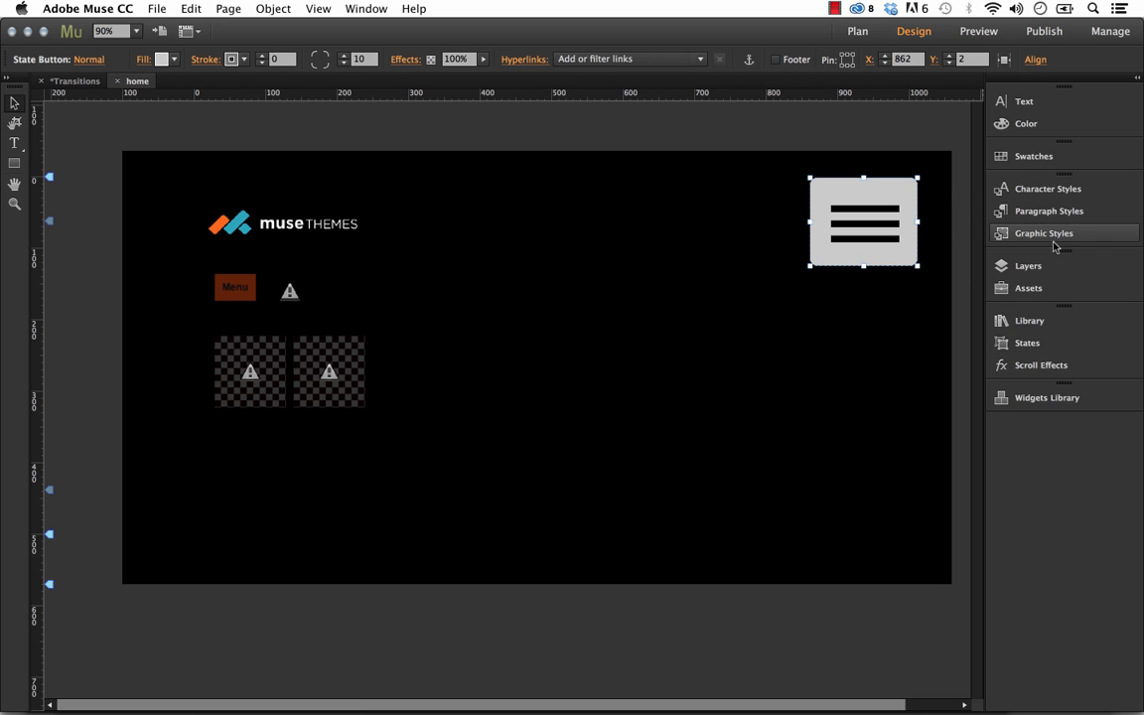
pyautogui.click(1044, 232)
pyautogui.write('widget')
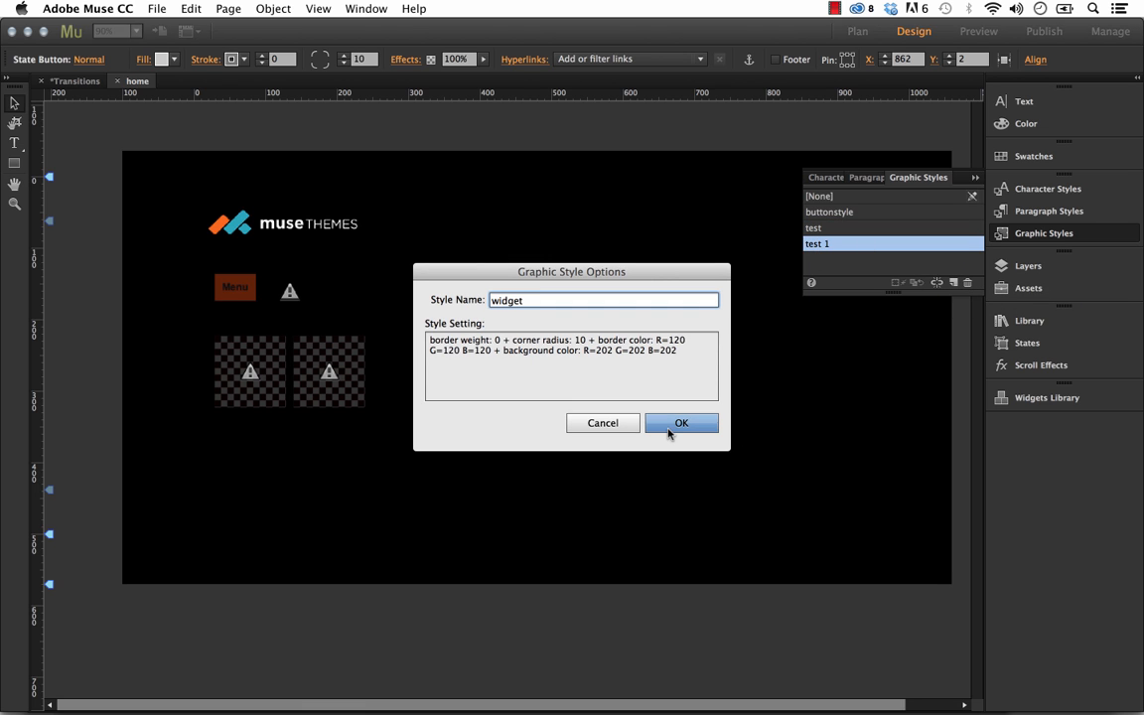
pyautogui.click(681, 422)
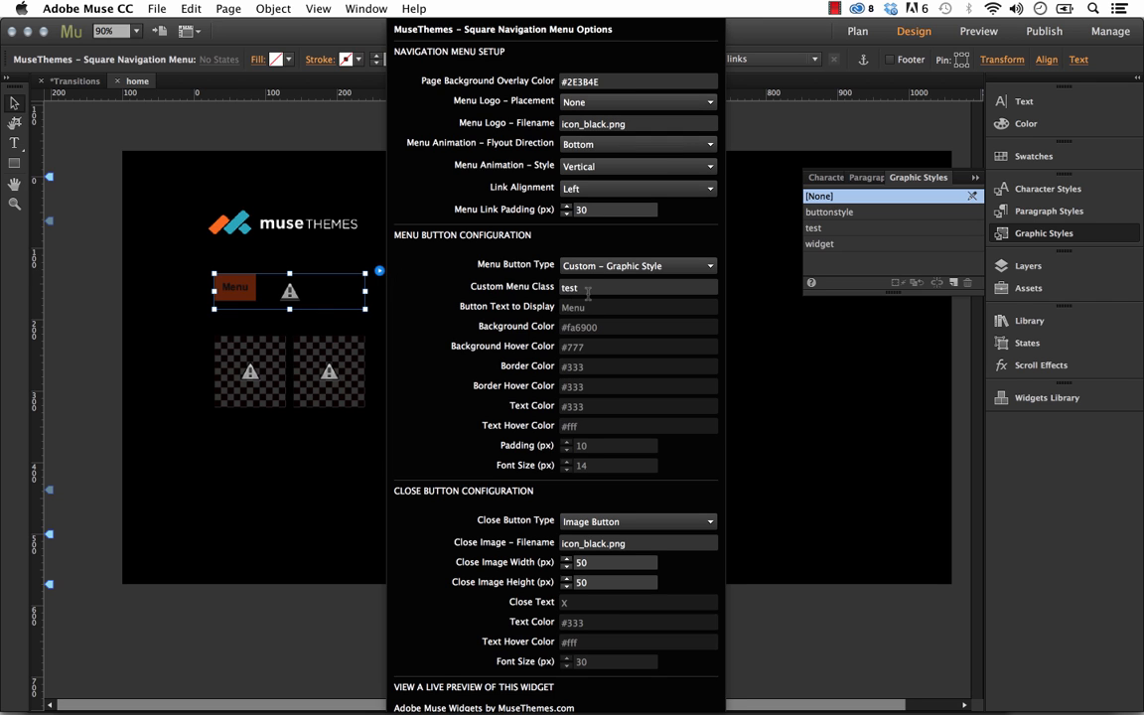
pyautogui.write('widget')
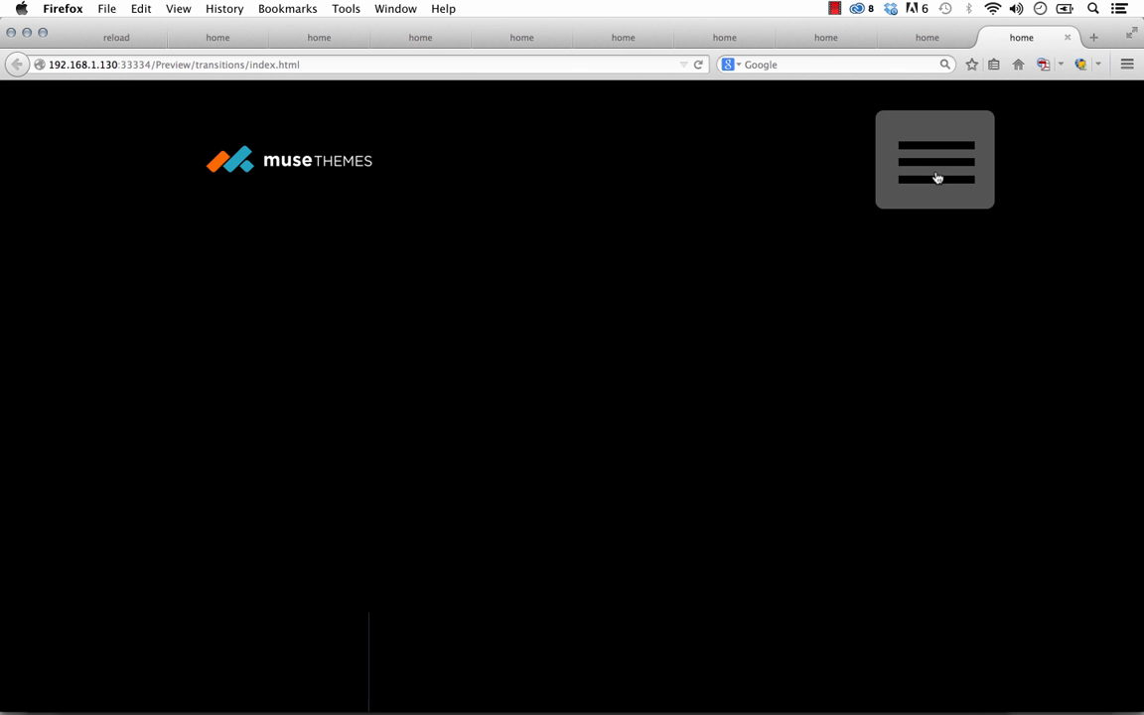
# - Click the grey hamburger button in the Firefox preview to test its rollover shade
pyautogui.click(935, 160)
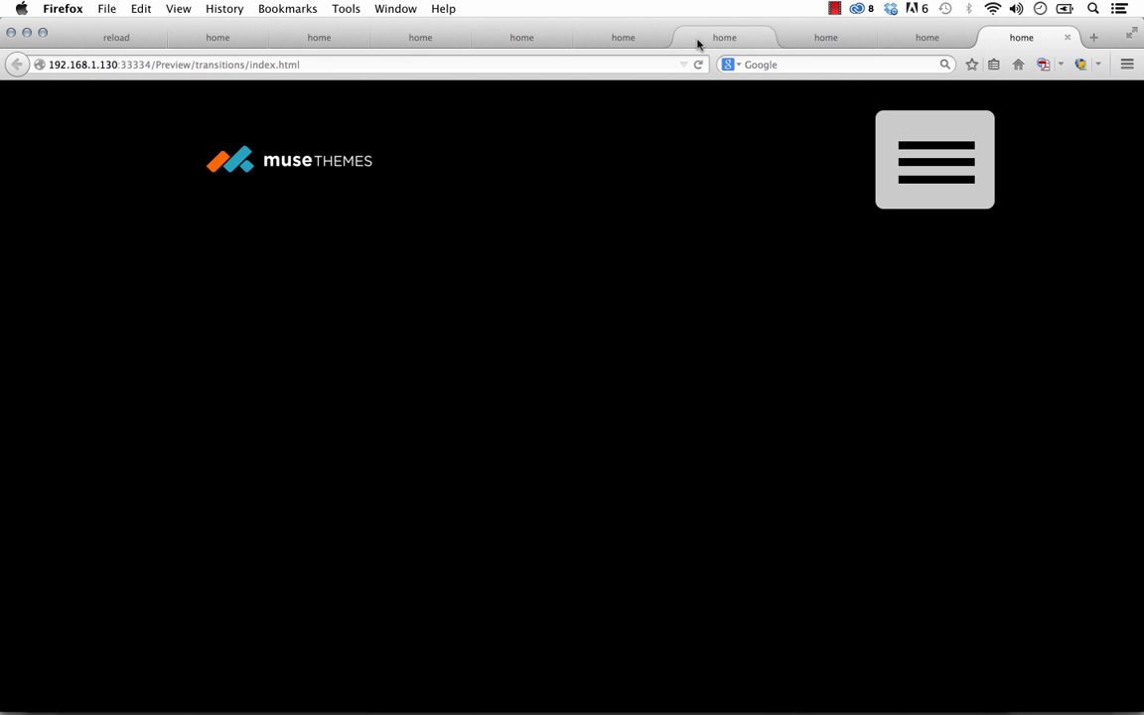
pyautogui.moveTo(478, 706)
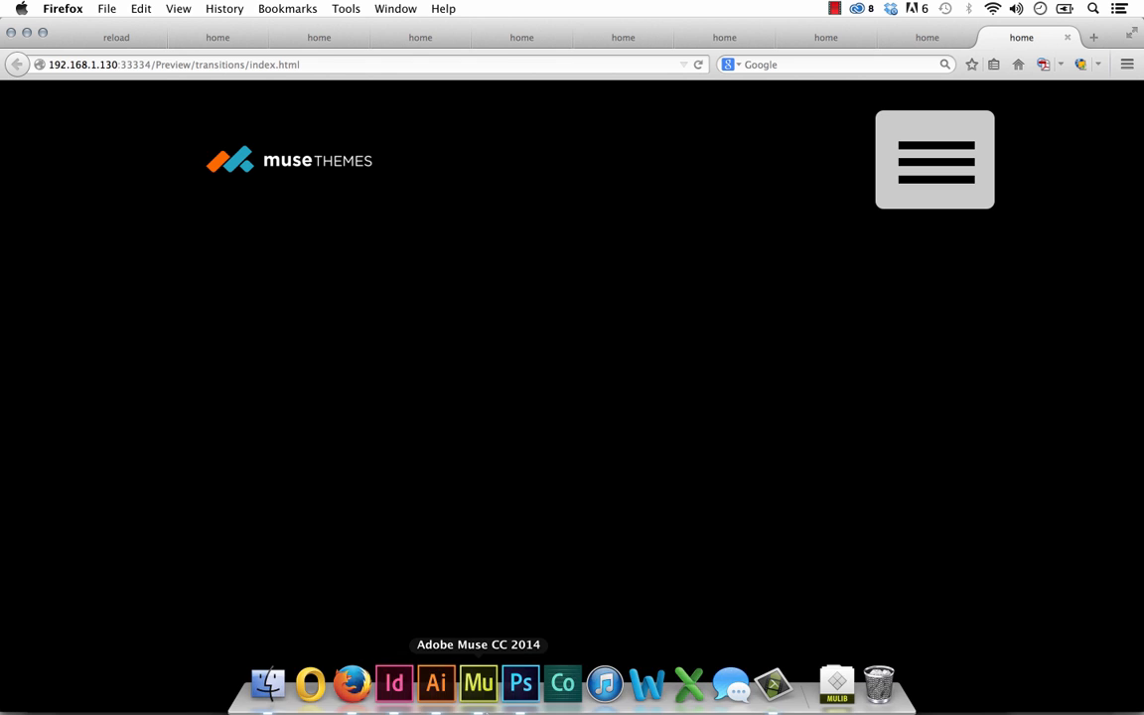
pyautogui.moveTo(611, 397)
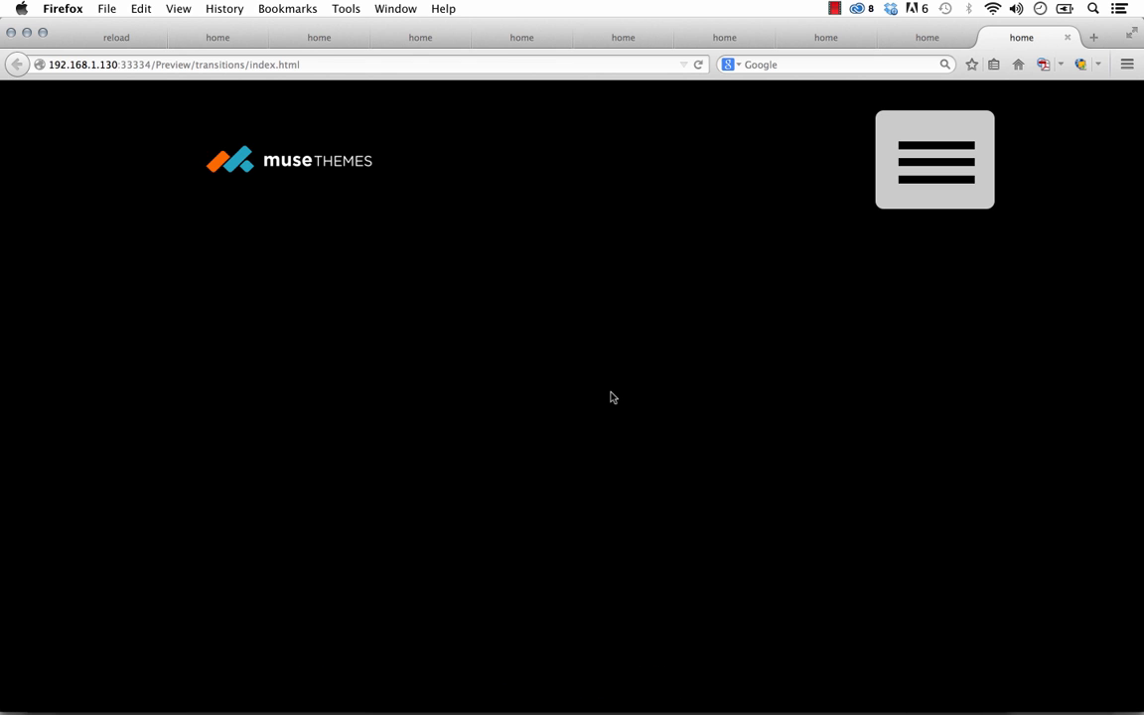